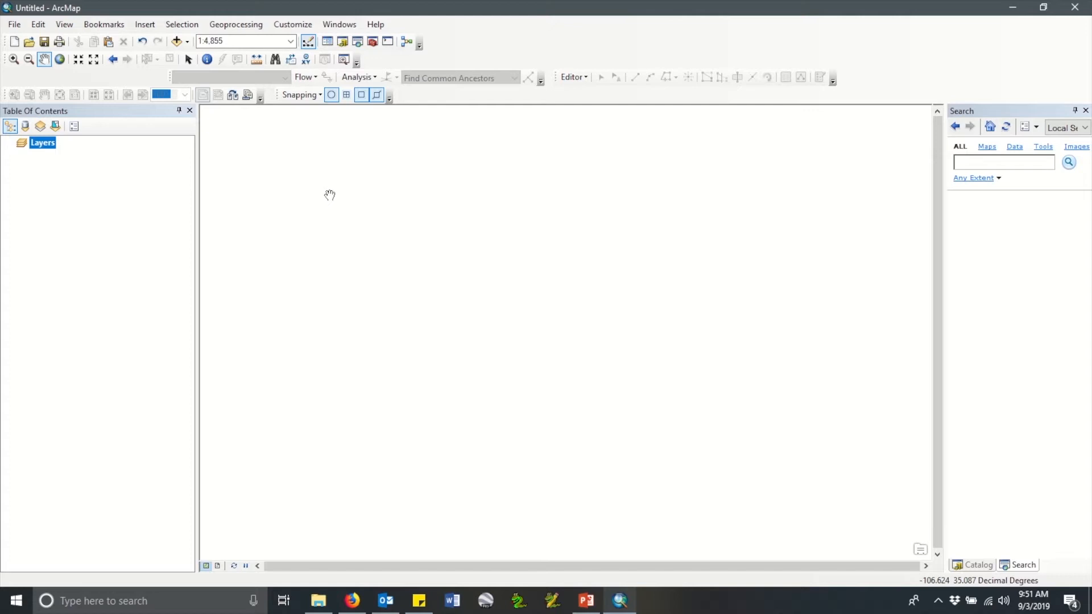
# Step: Add the hydrant_data_collection_template.shp shapefile from the Shapefile folder to the map
pyautogui.click(175, 41)
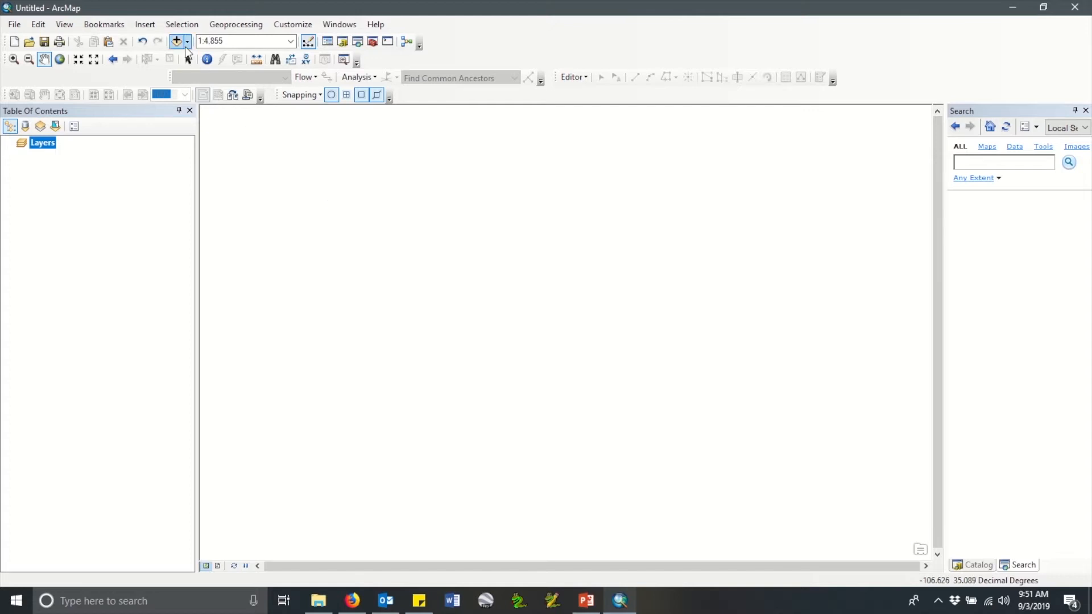
pyautogui.moveTo(175, 41)
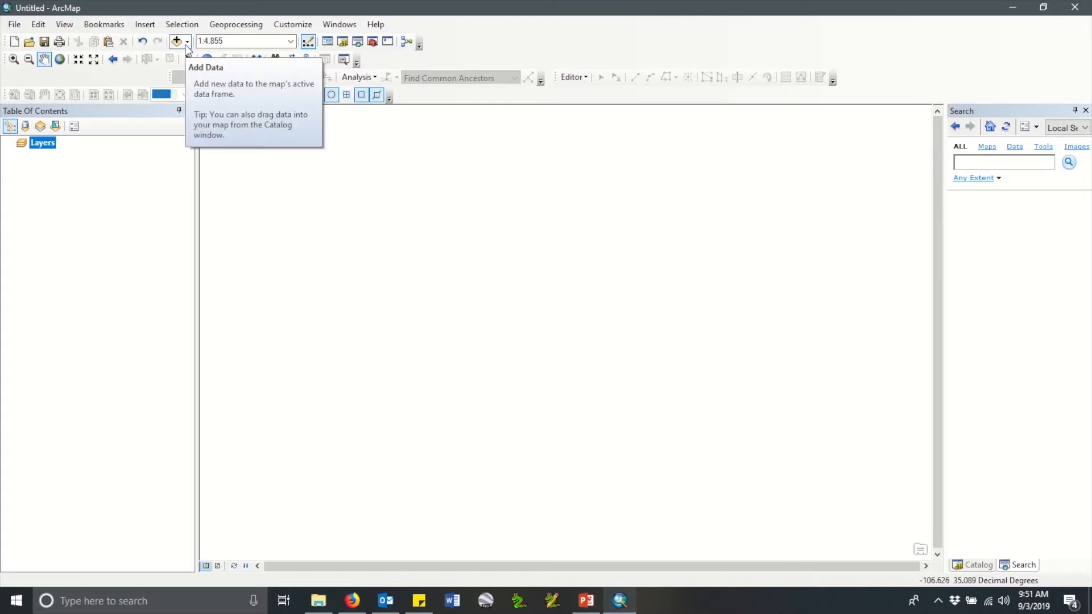
pyautogui.click(187, 41)
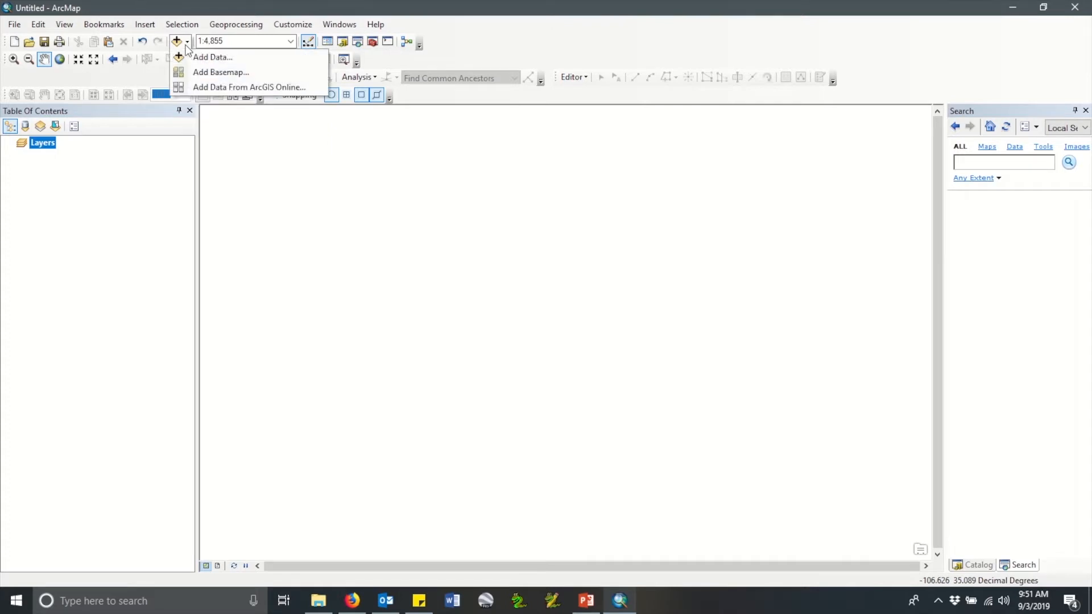
pyautogui.moveTo(270, 57)
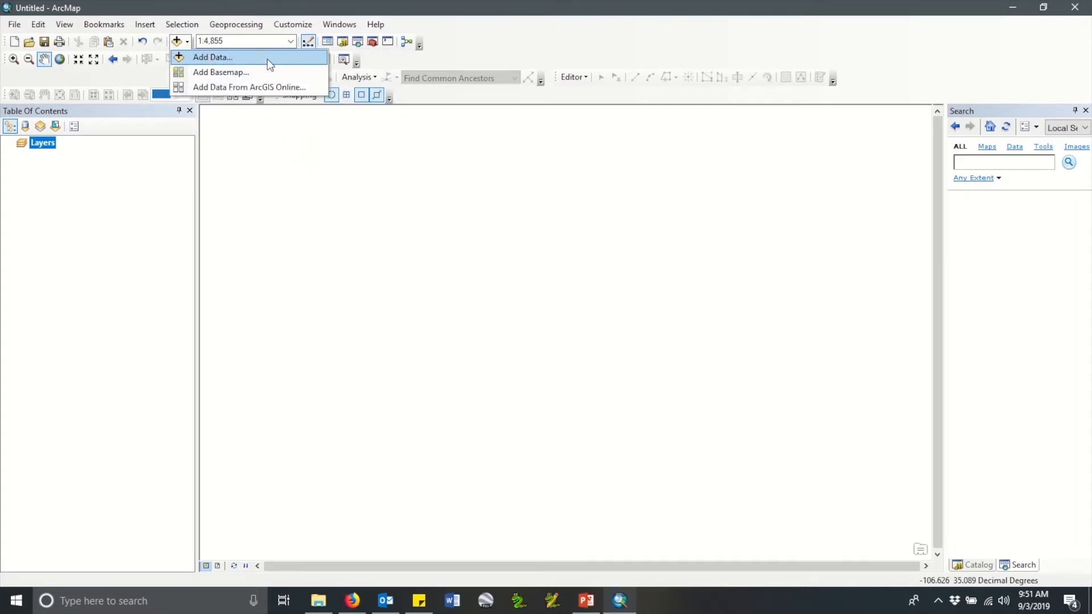
pyautogui.click(211, 57)
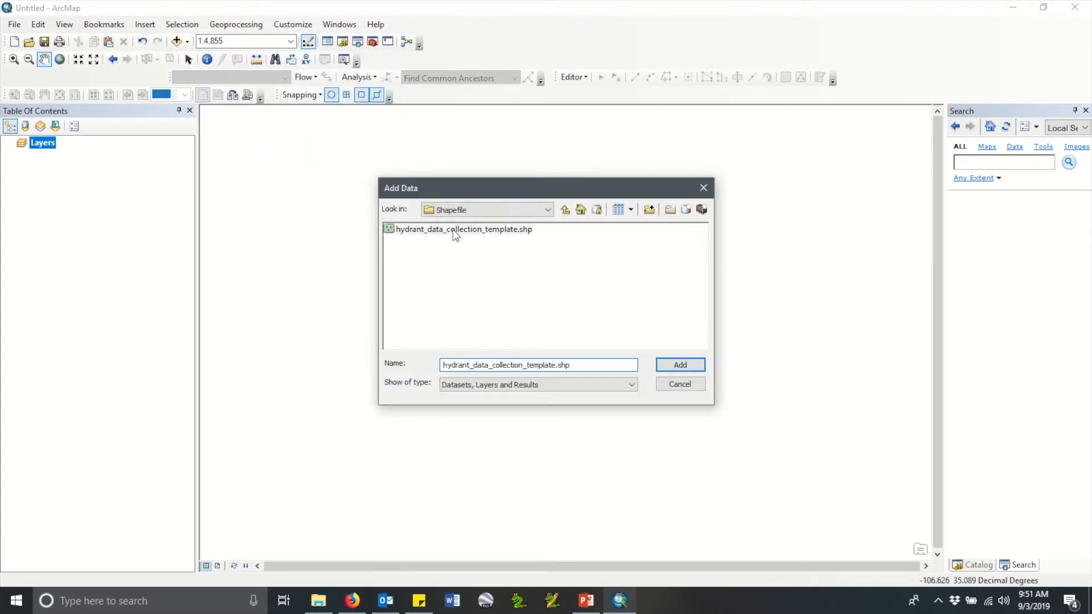
pyautogui.click(463, 229)
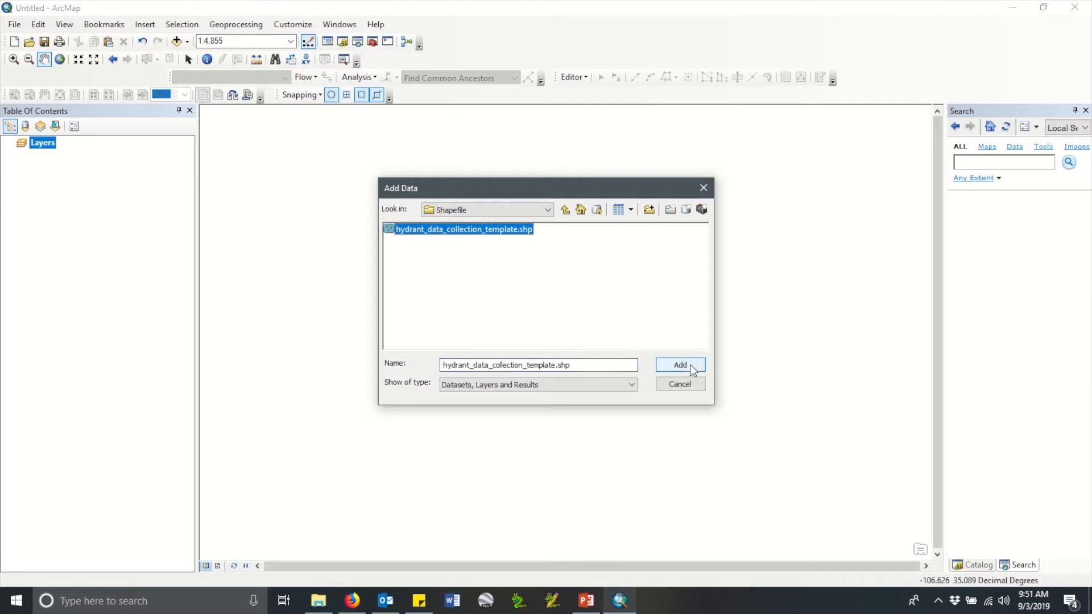
pyautogui.click(679, 365)
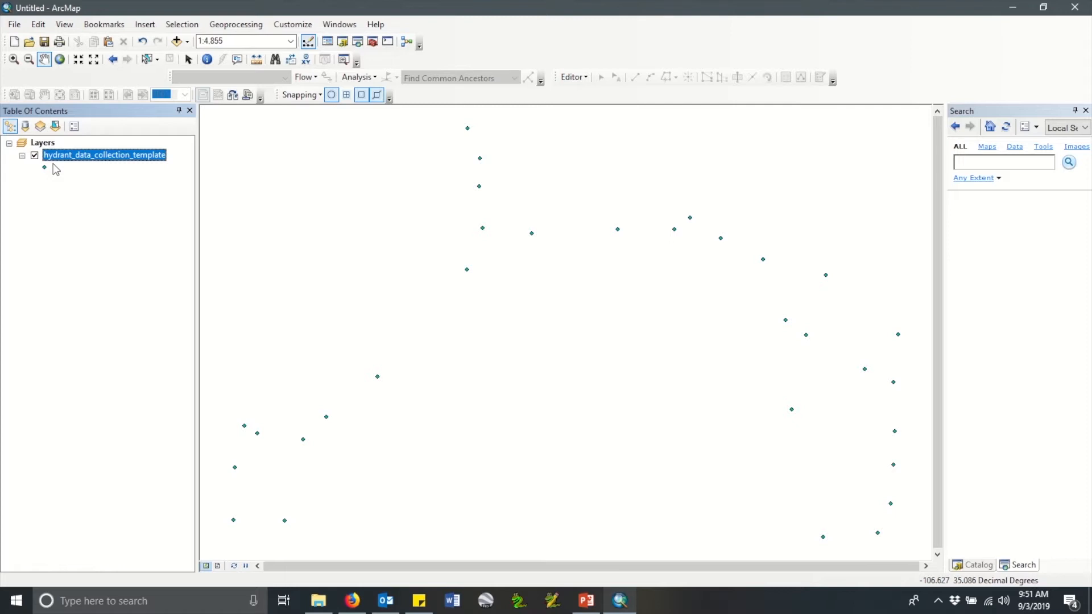
pyautogui.rightClick(105, 155)
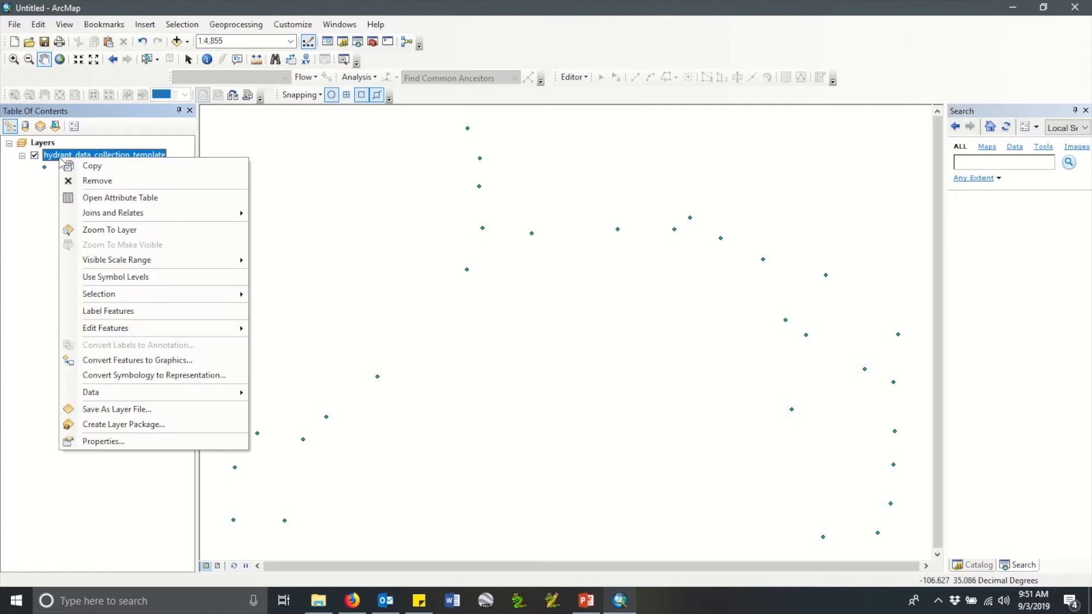
pyautogui.click(119, 197)
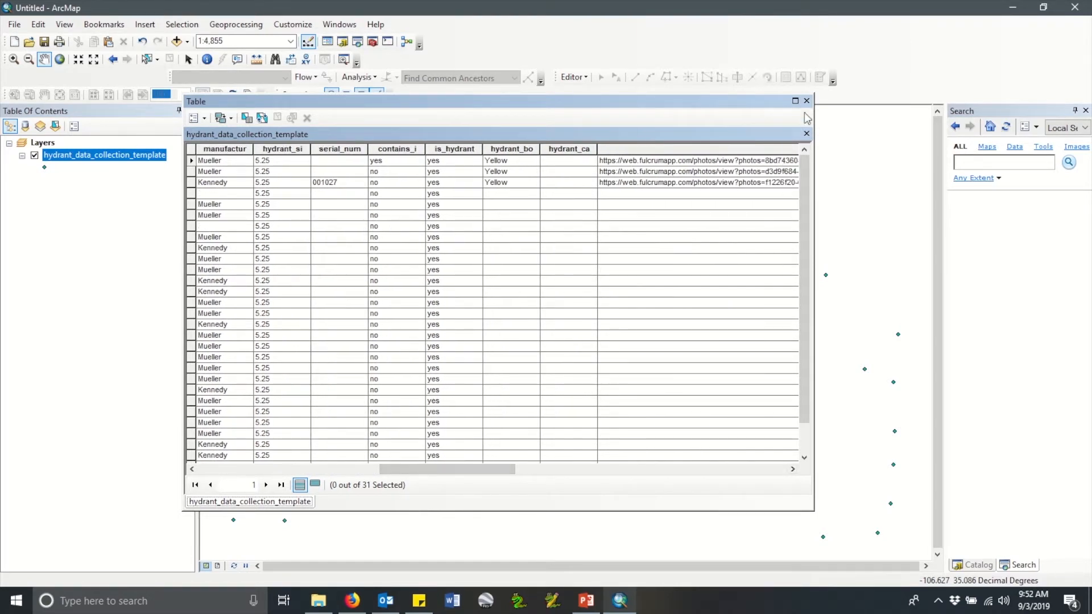
pyautogui.click(806, 101)
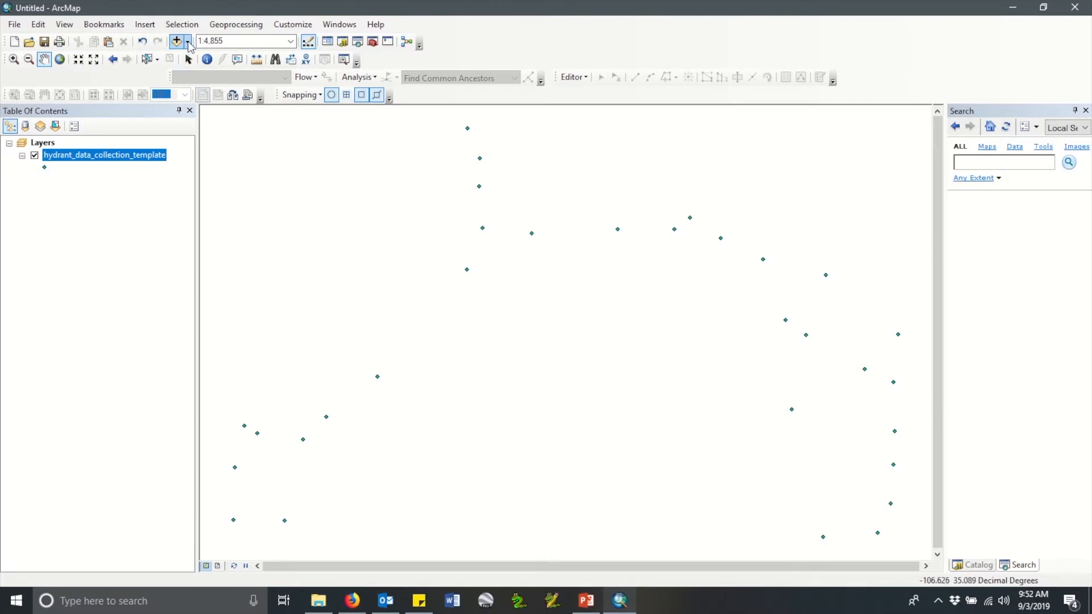
# Step: Add the Topographic basemap beneath the hydrant points via Add Basemap
pyautogui.click(188, 41)
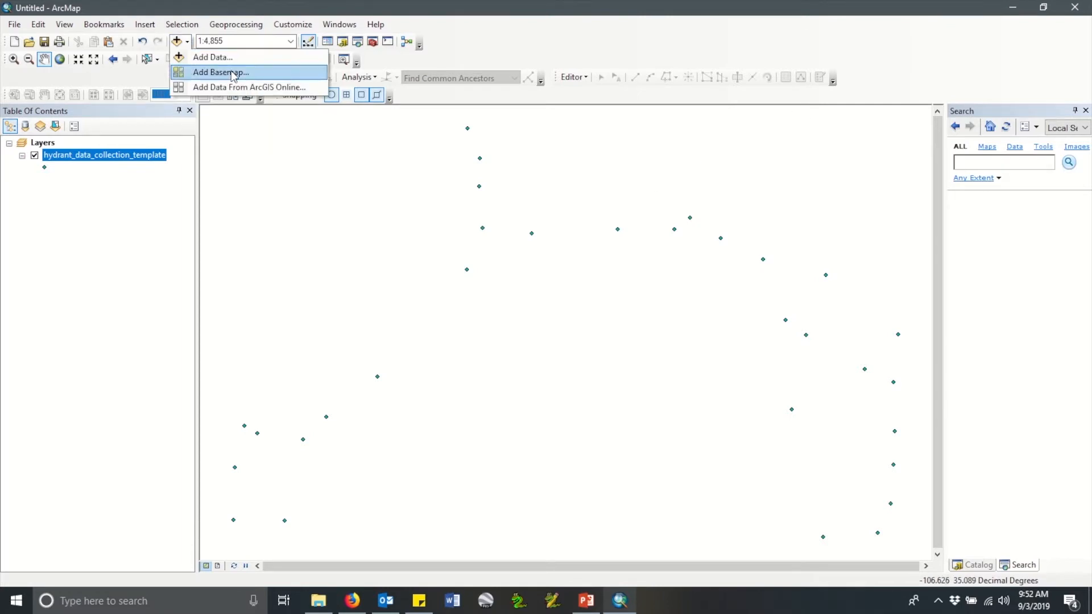
pyautogui.click(219, 72)
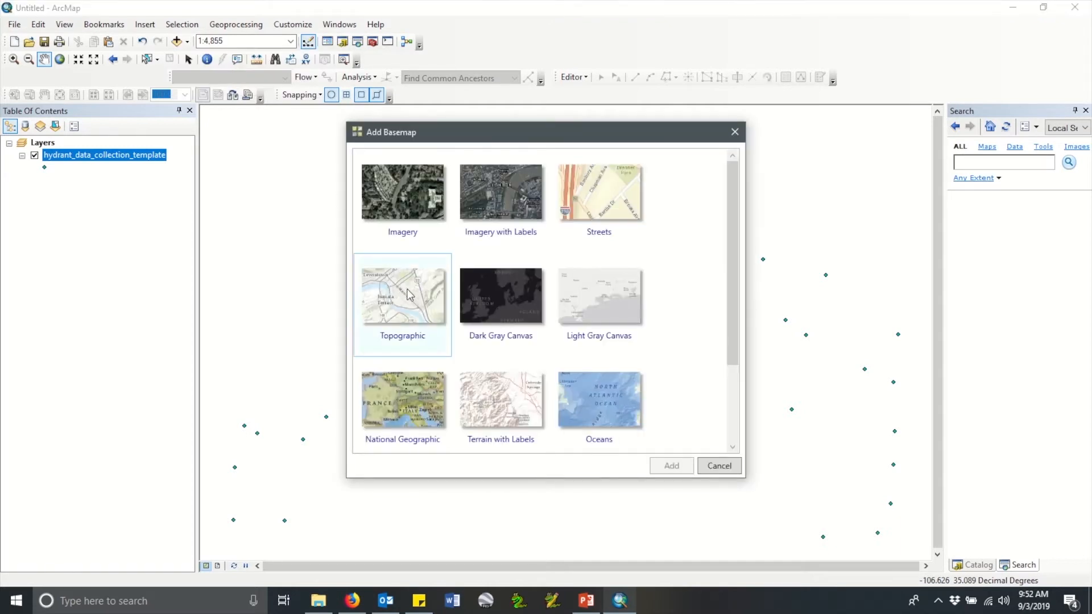
pyautogui.click(402, 295)
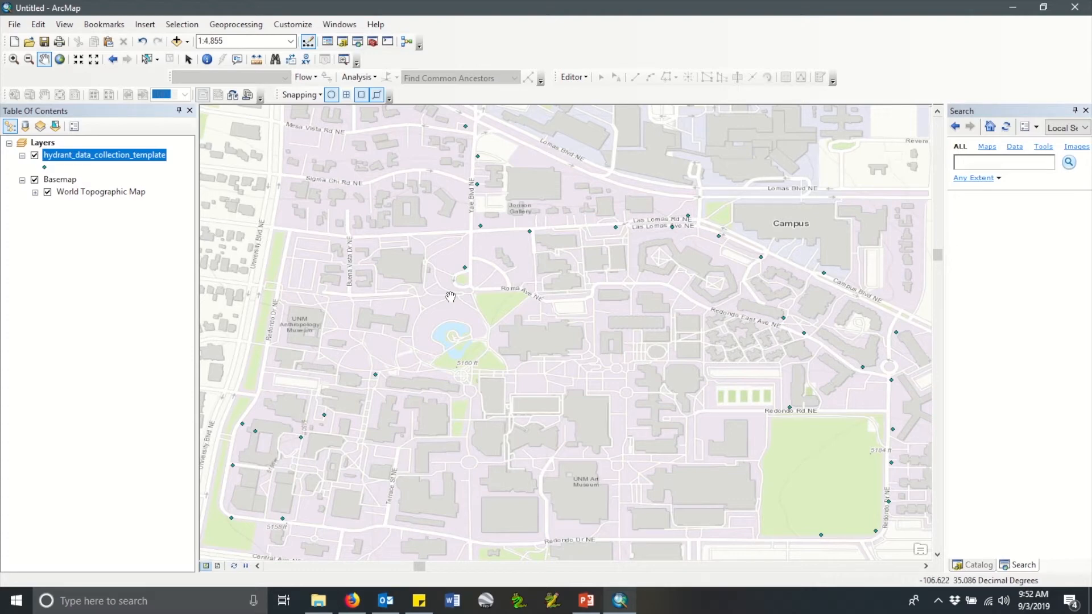
pyautogui.moveTo(116, 169)
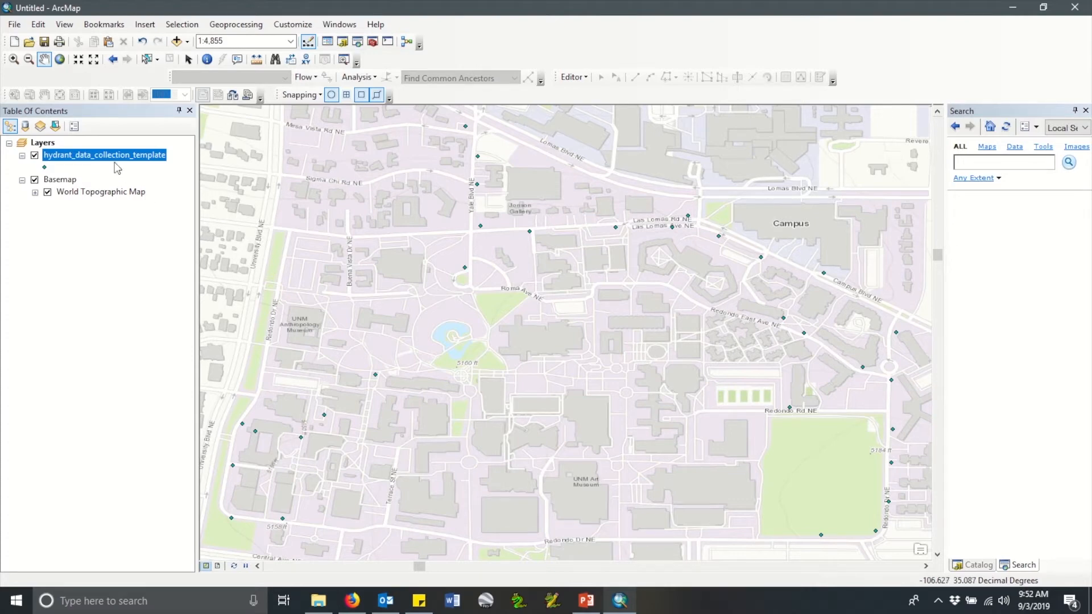
# Step: Show the hydrant layer's Symbology properties using Categories > Unique values
pyautogui.rightClick(104, 155)
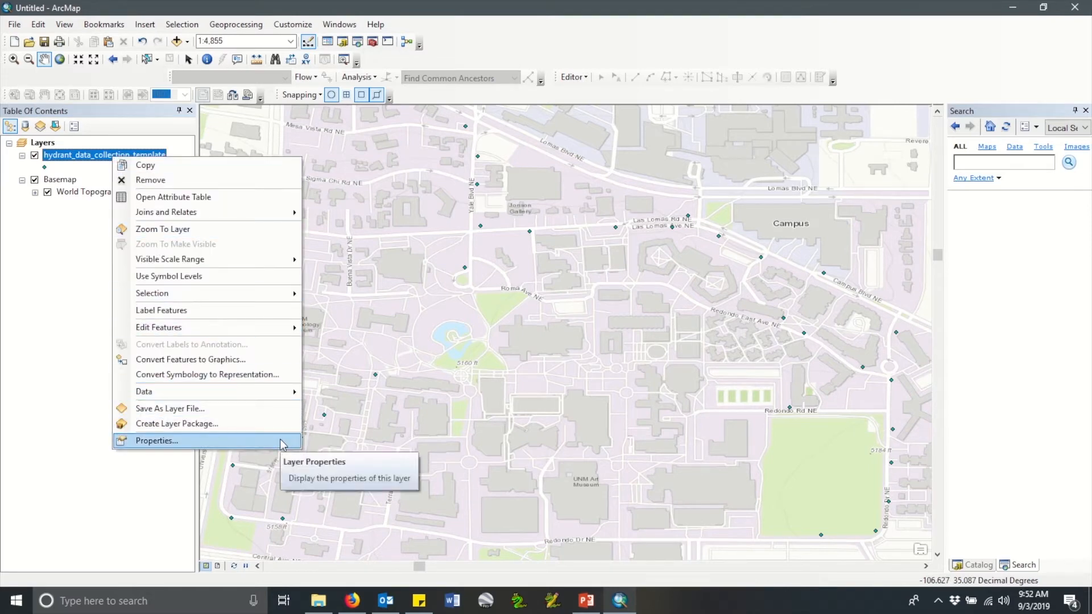
pyautogui.click(156, 440)
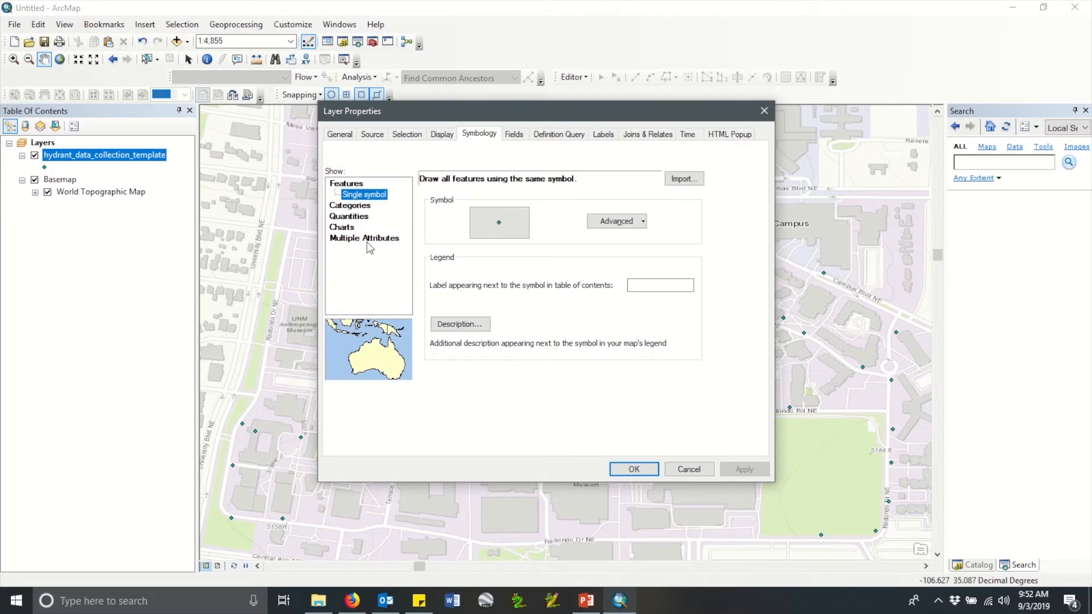
pyautogui.click(365, 206)
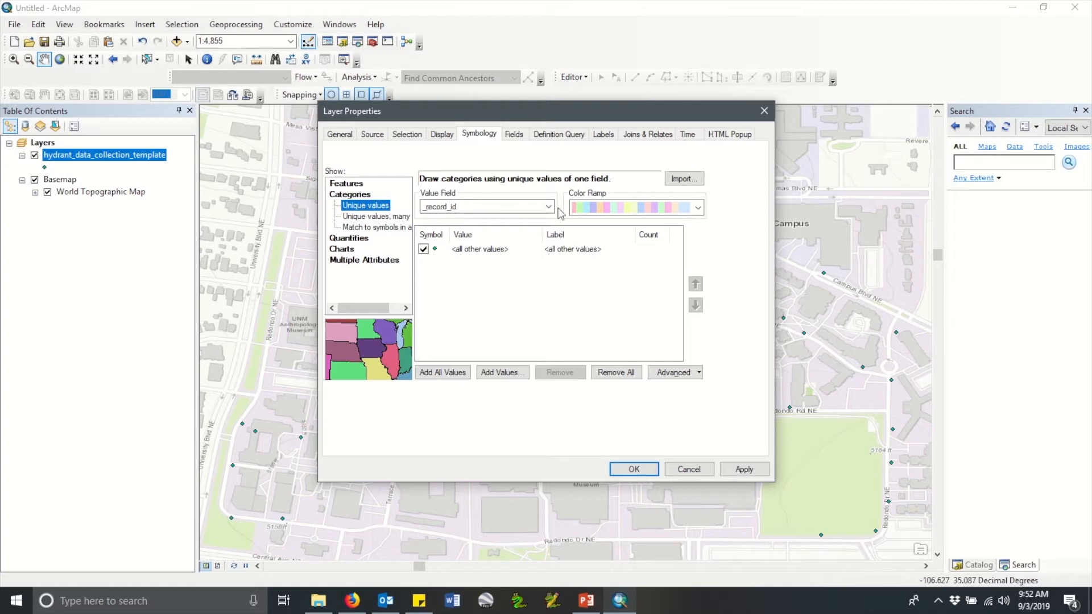
# Step: Set the Value Field to manufactur and add all manufacturer values as categories
pyautogui.click(549, 206)
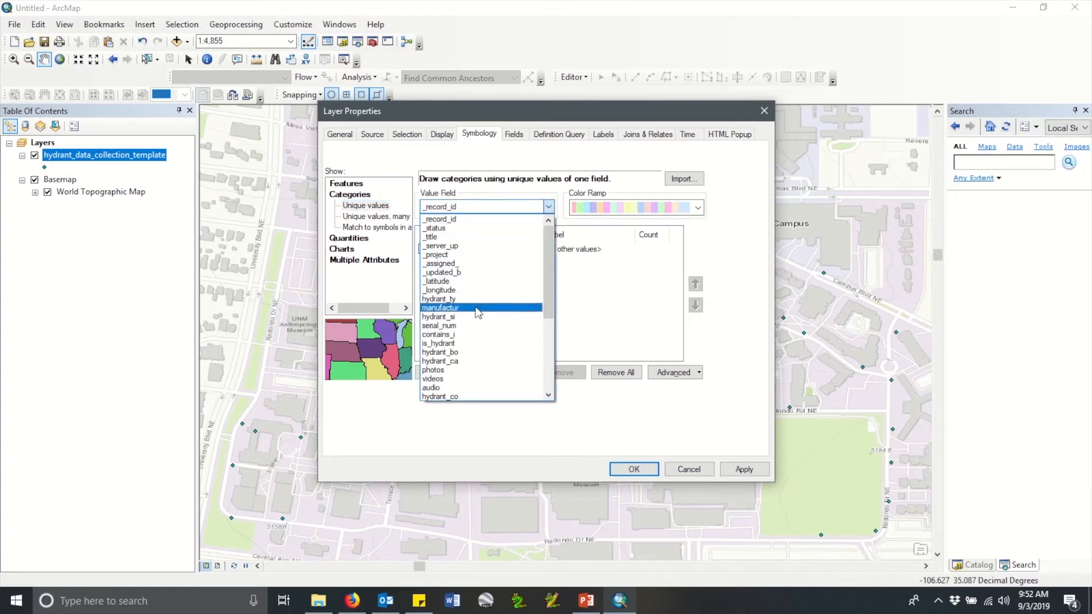
pyautogui.click(439, 308)
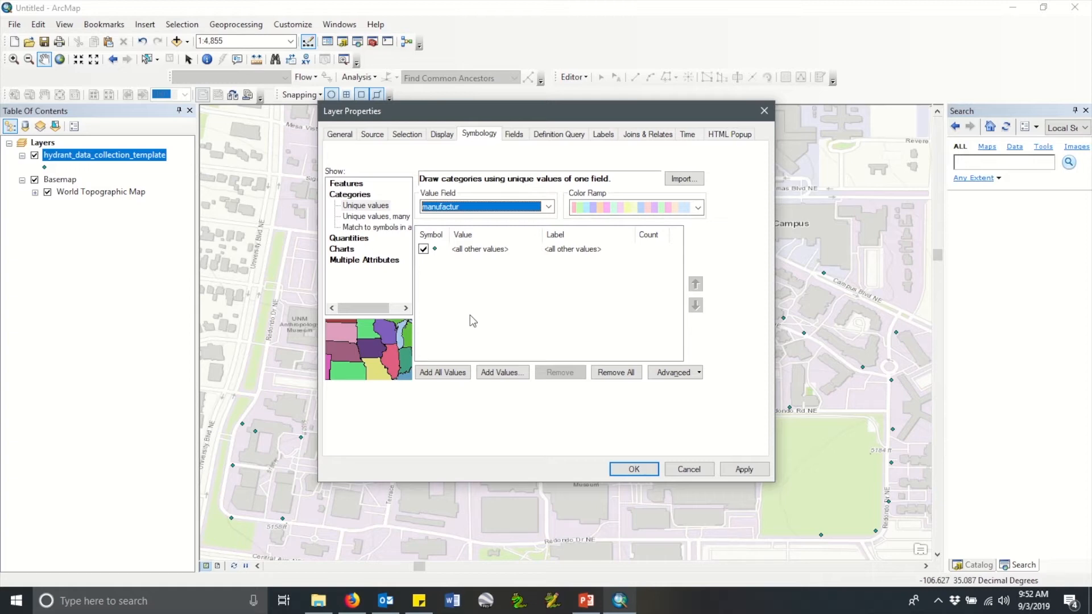
pyautogui.moveTo(451, 371)
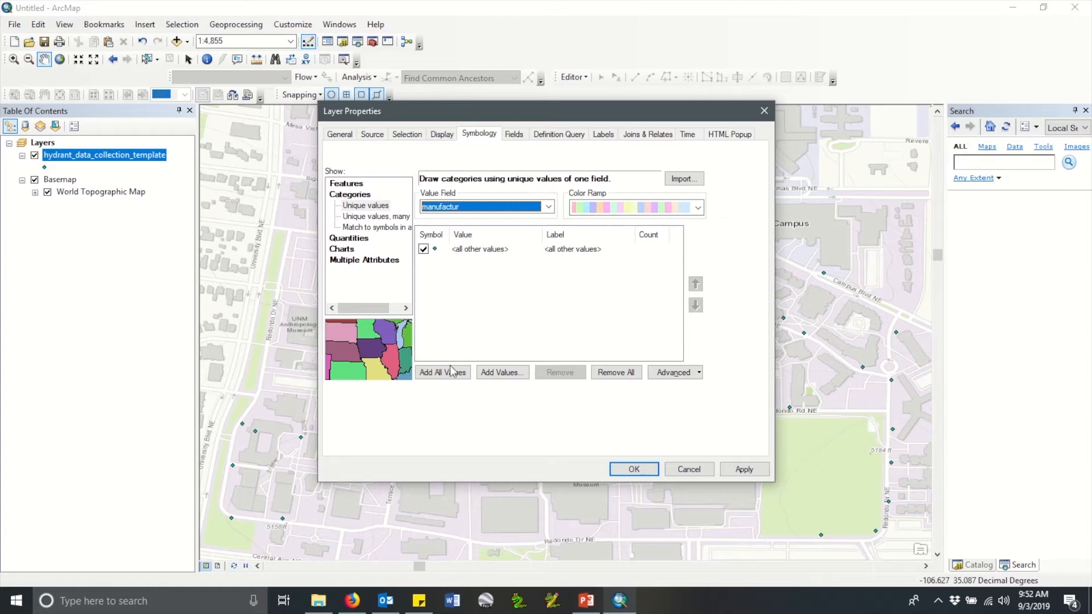
pyautogui.click(441, 373)
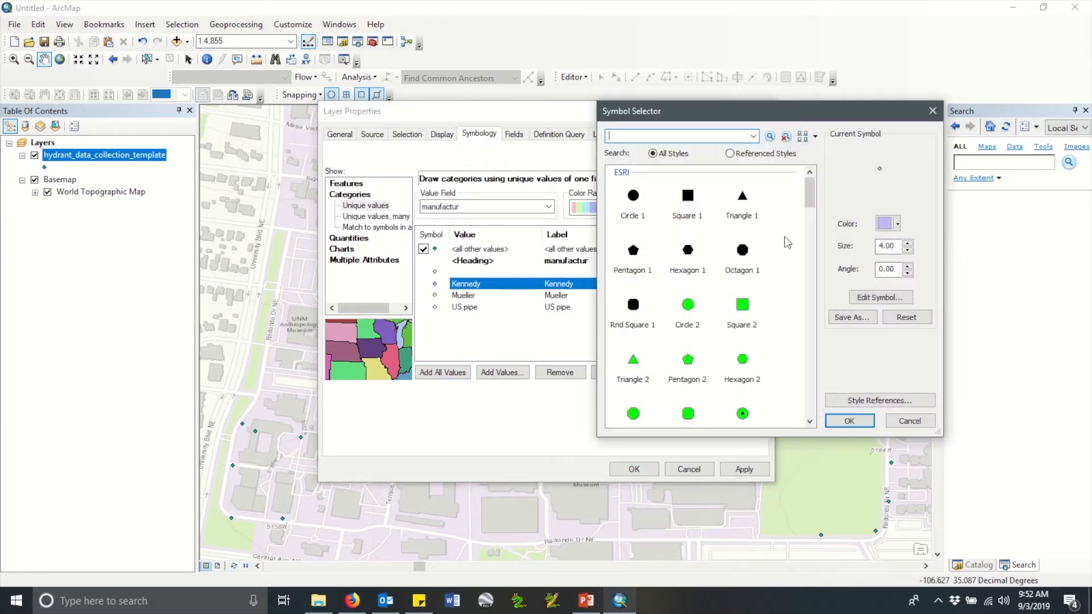
# Step: Make the Kennedy symbol blue at size 6 and the Mueller symbol red
pyautogui.click(896, 224)
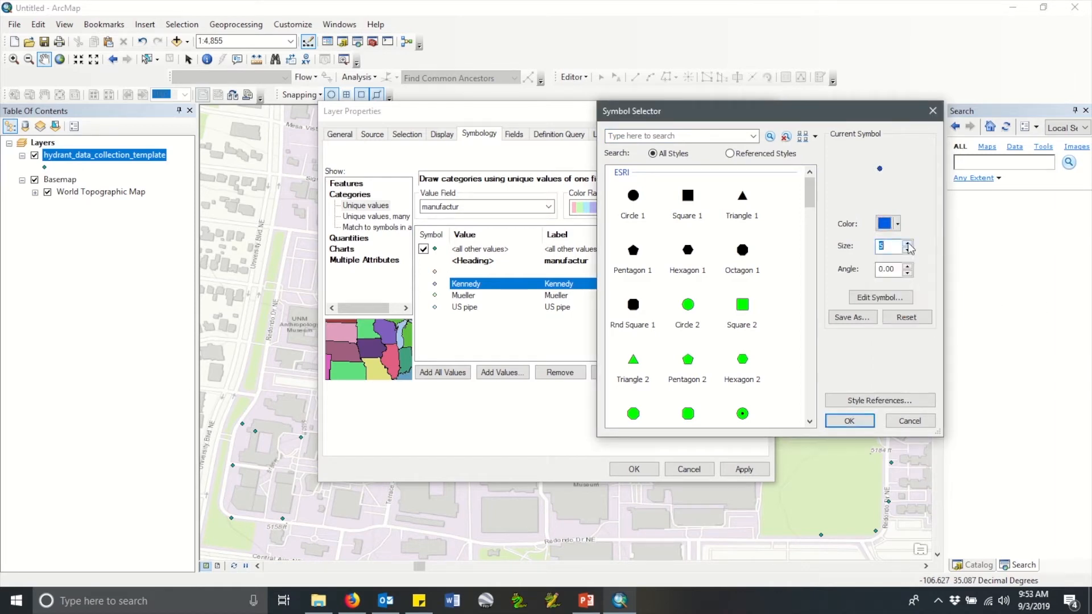
pyautogui.click(907, 243)
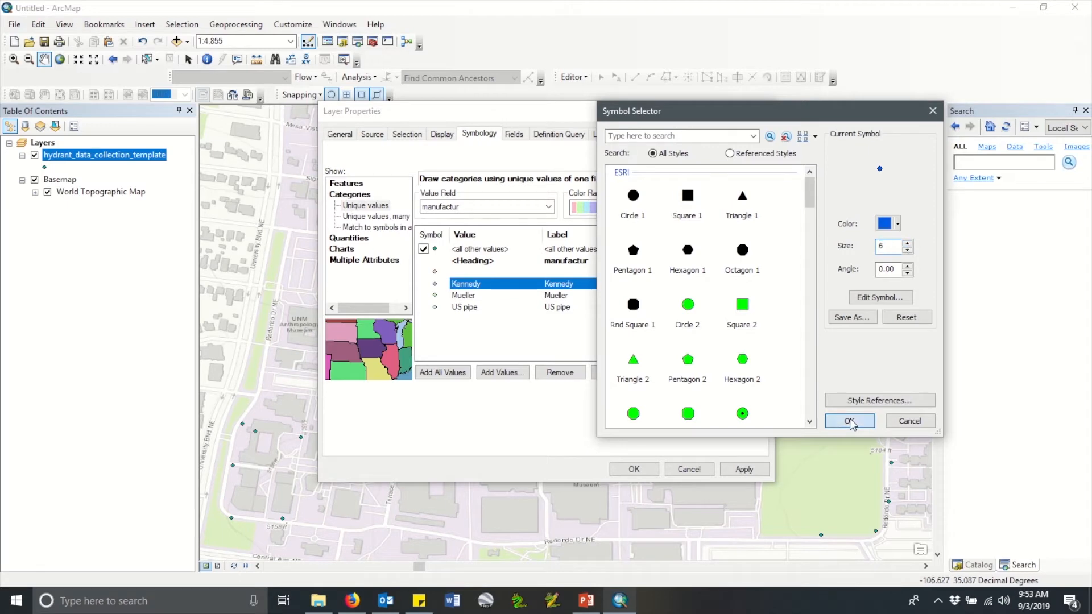
pyautogui.click(848, 422)
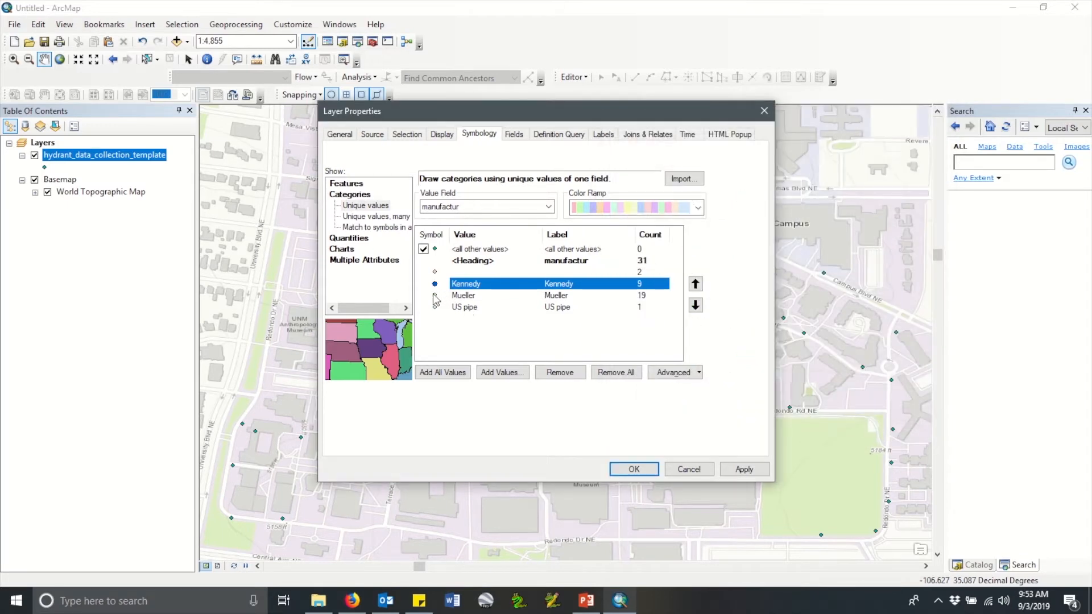
pyautogui.doubleClick(433, 296)
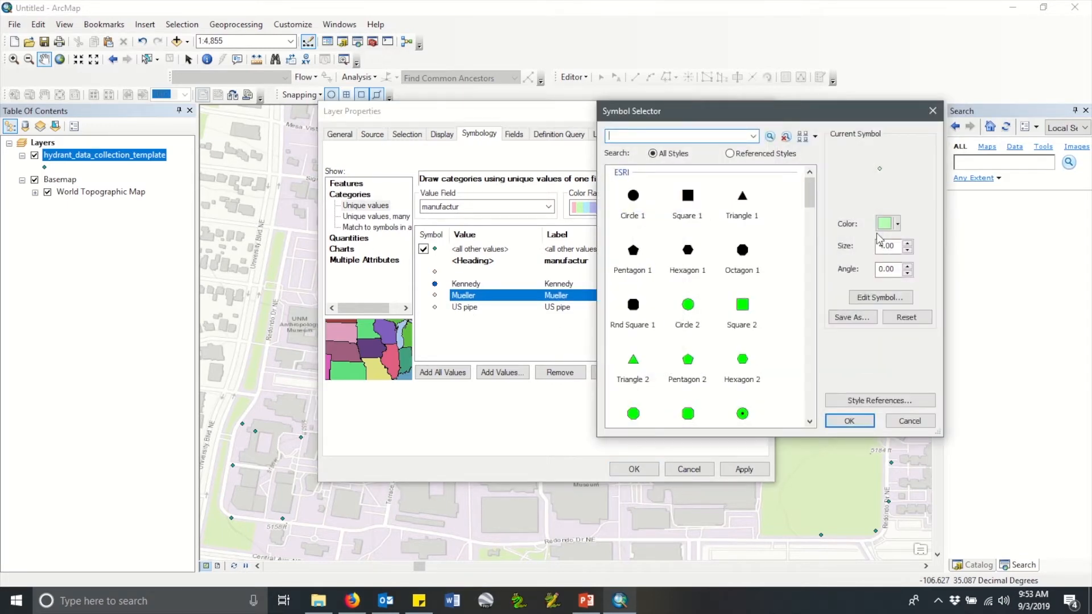
pyautogui.click(884, 224)
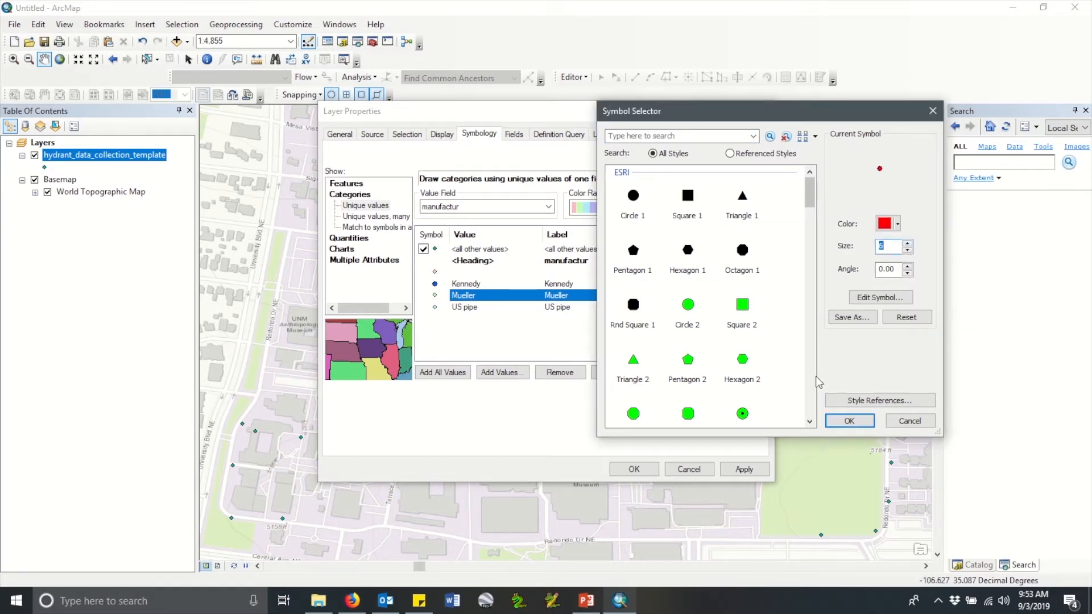
pyautogui.click(848, 421)
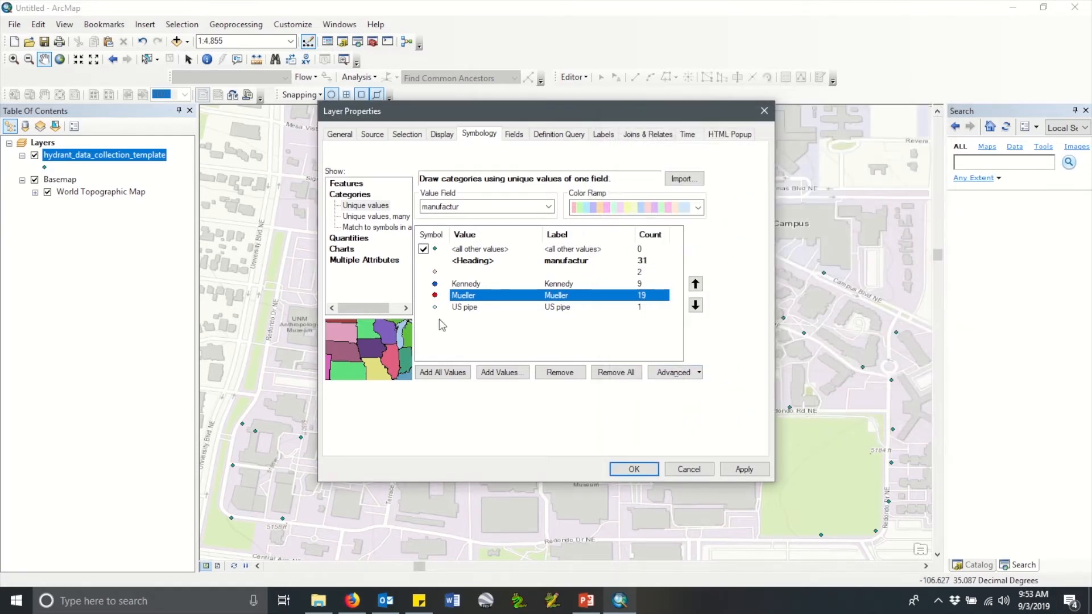
# Step: Make the US pipe symbol a small orange point and confirm it
pyautogui.click(435, 305)
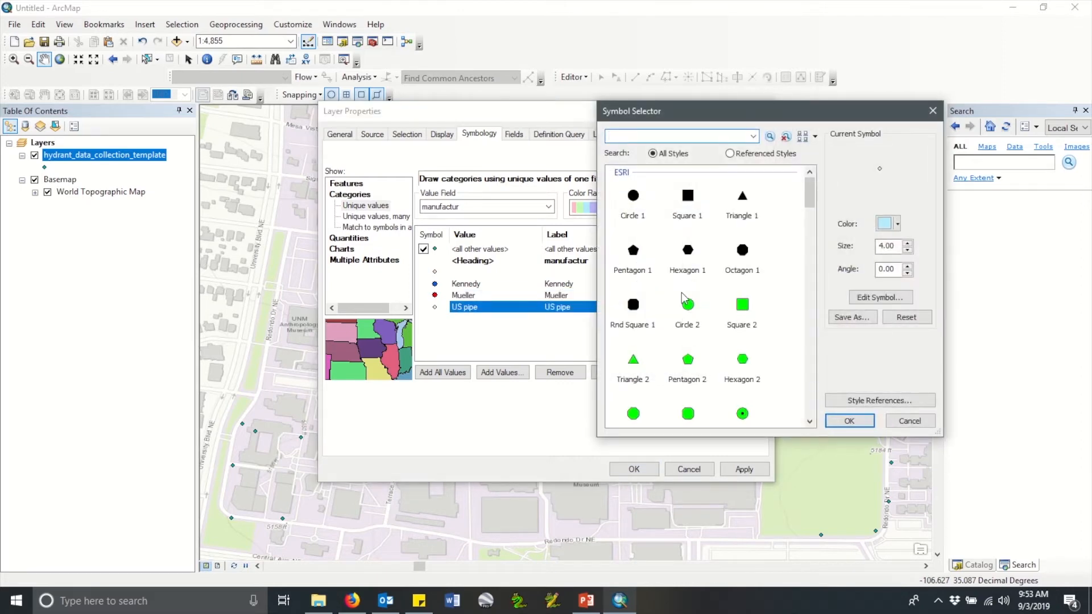
pyautogui.click(897, 224)
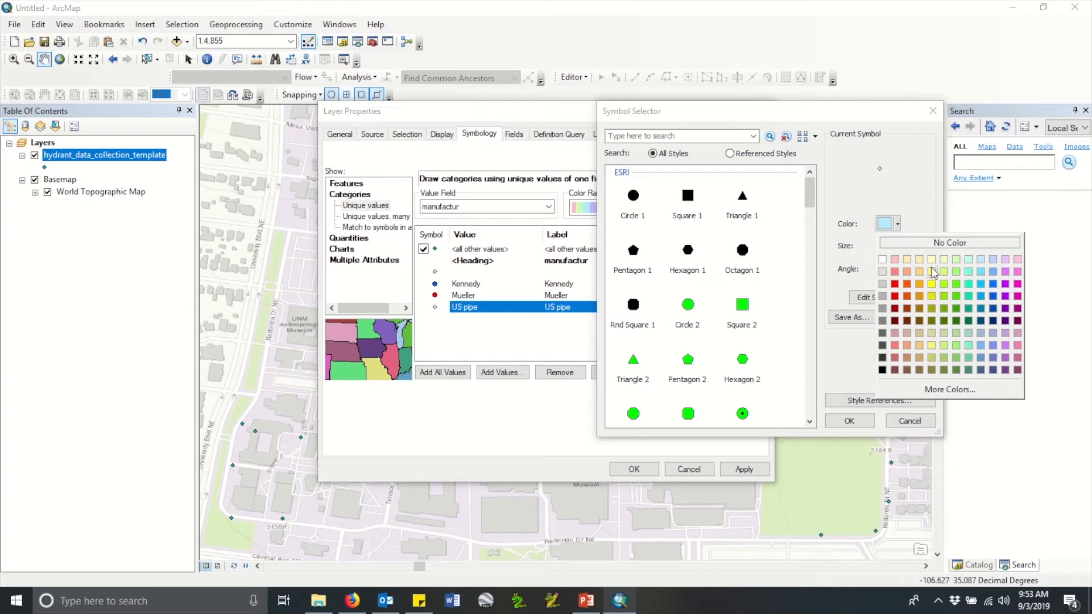
pyautogui.moveTo(931, 288)
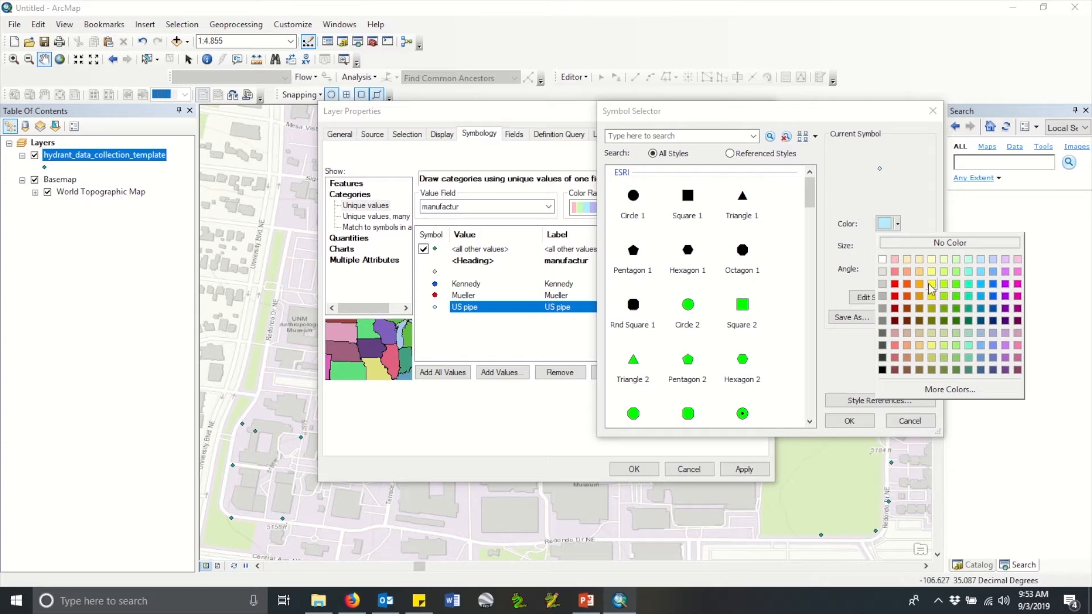
pyautogui.click(931, 283)
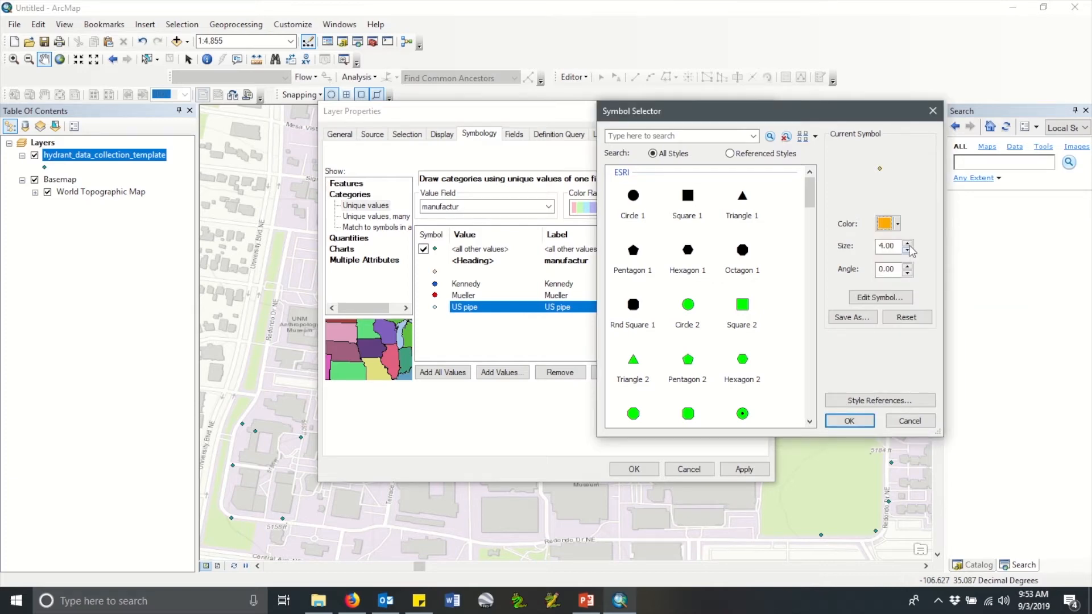
pyautogui.click(907, 244)
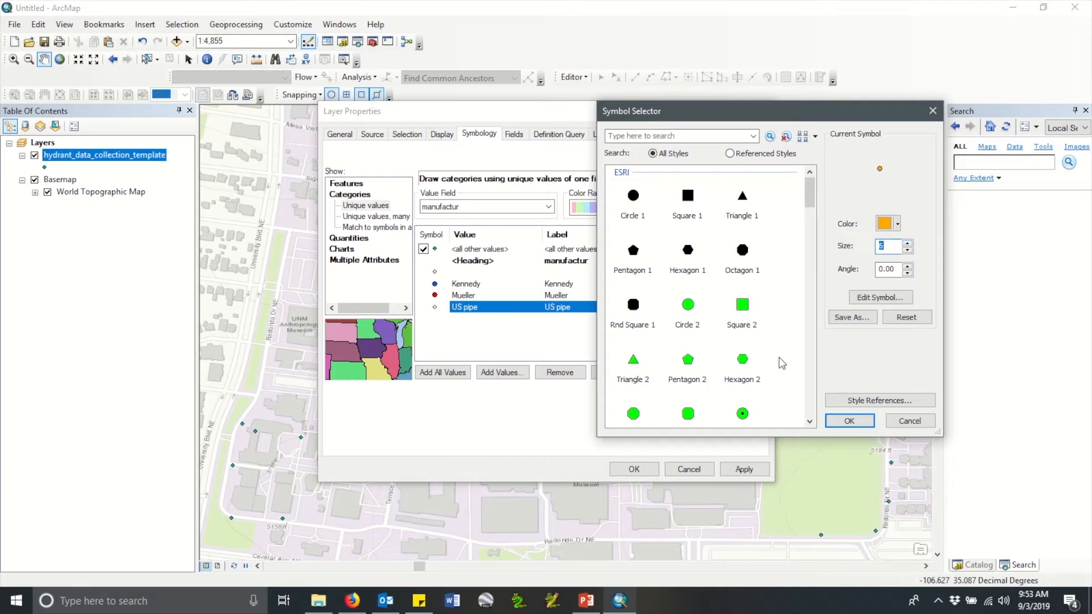
pyautogui.click(848, 421)
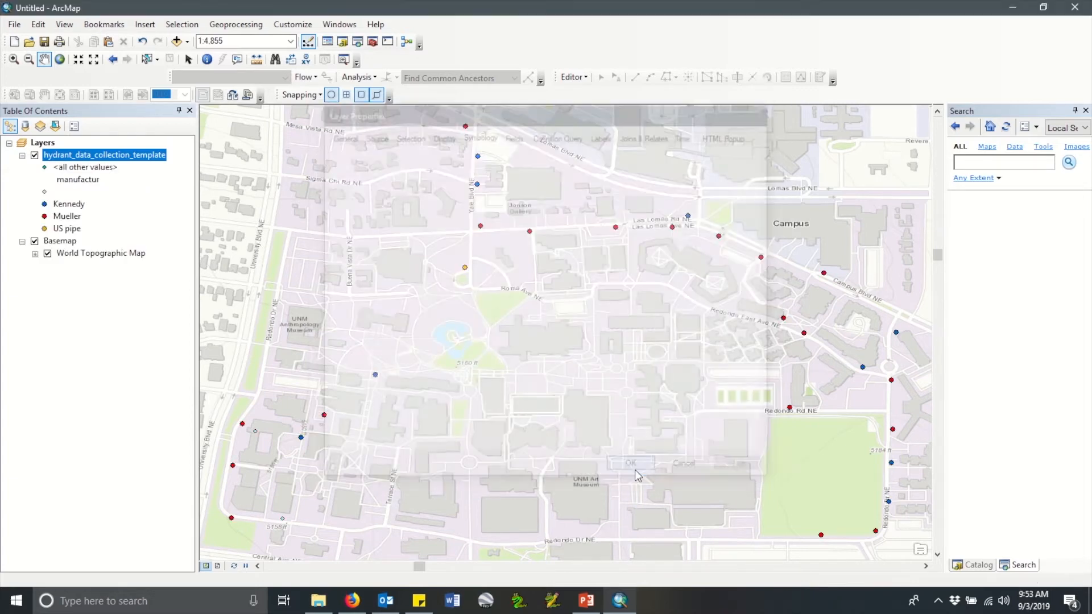
pyautogui.click(629, 463)
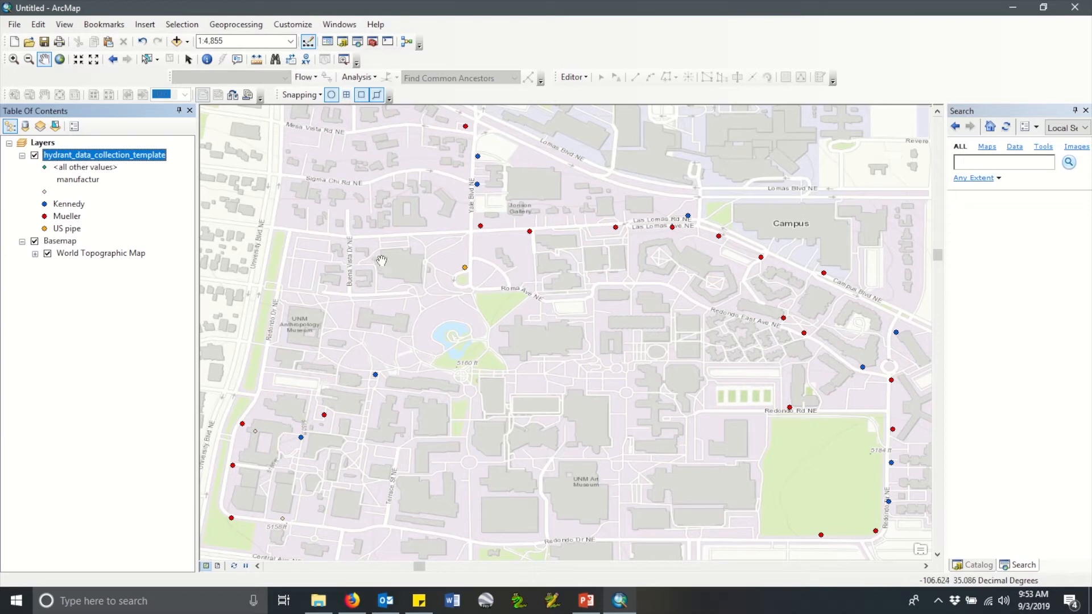
pyautogui.click(207, 58)
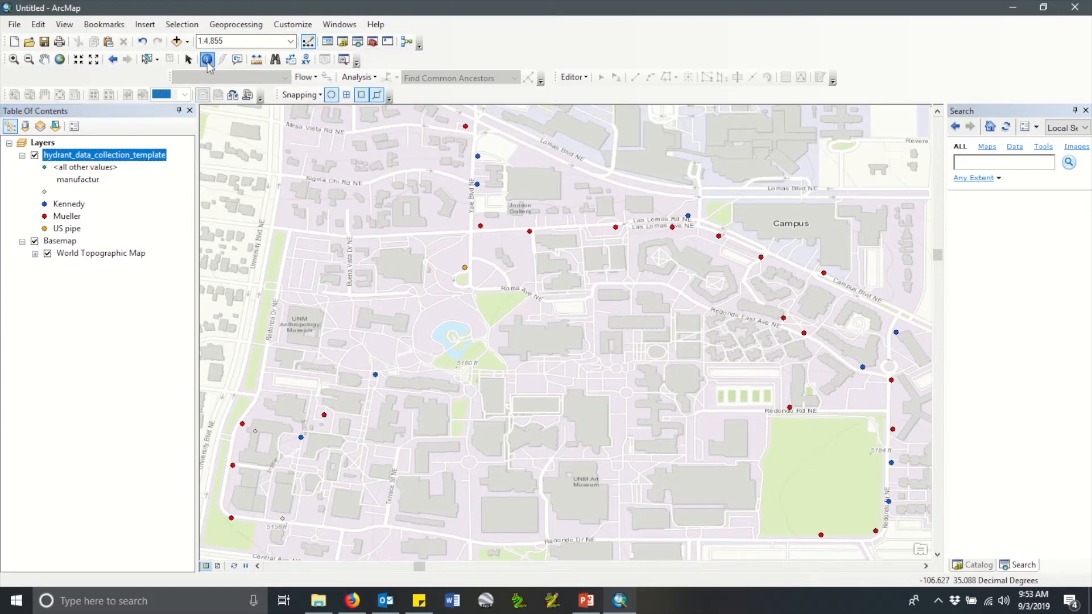
pyautogui.click(207, 59)
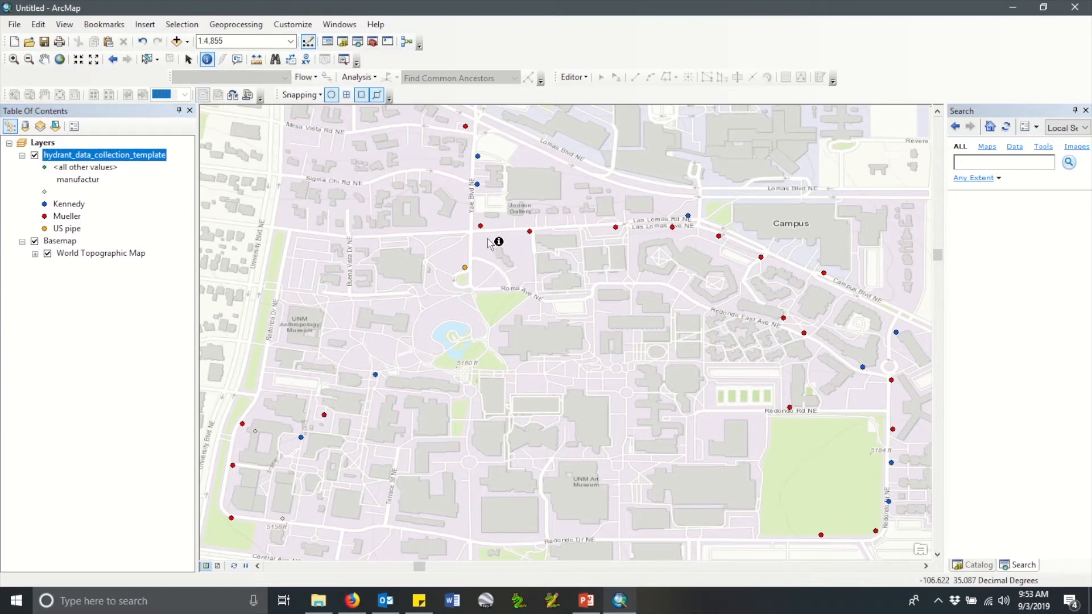
pyautogui.click(480, 225)
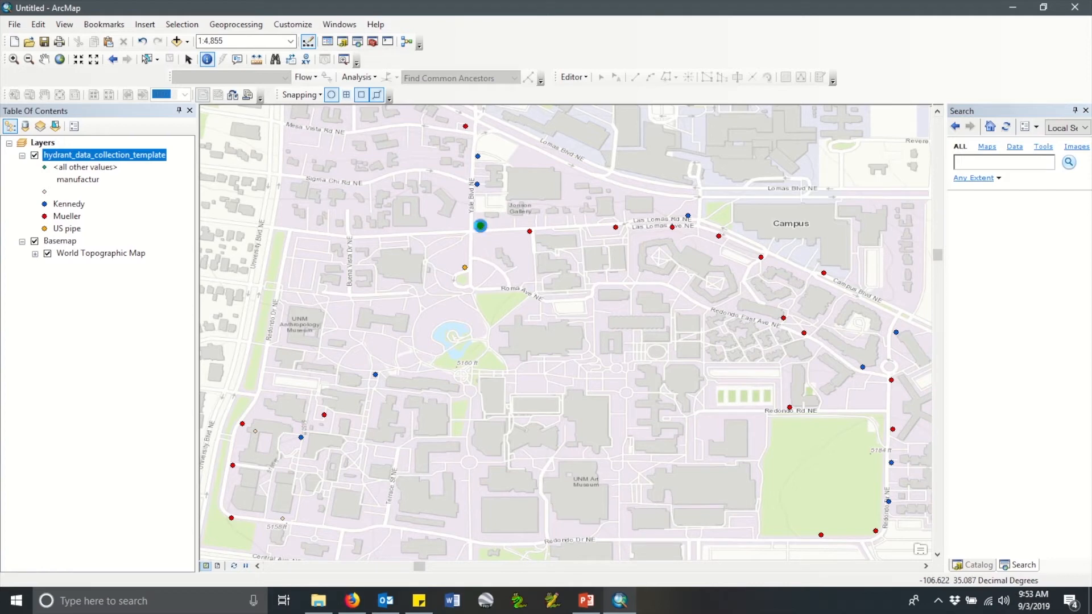
pyautogui.click(479, 225)
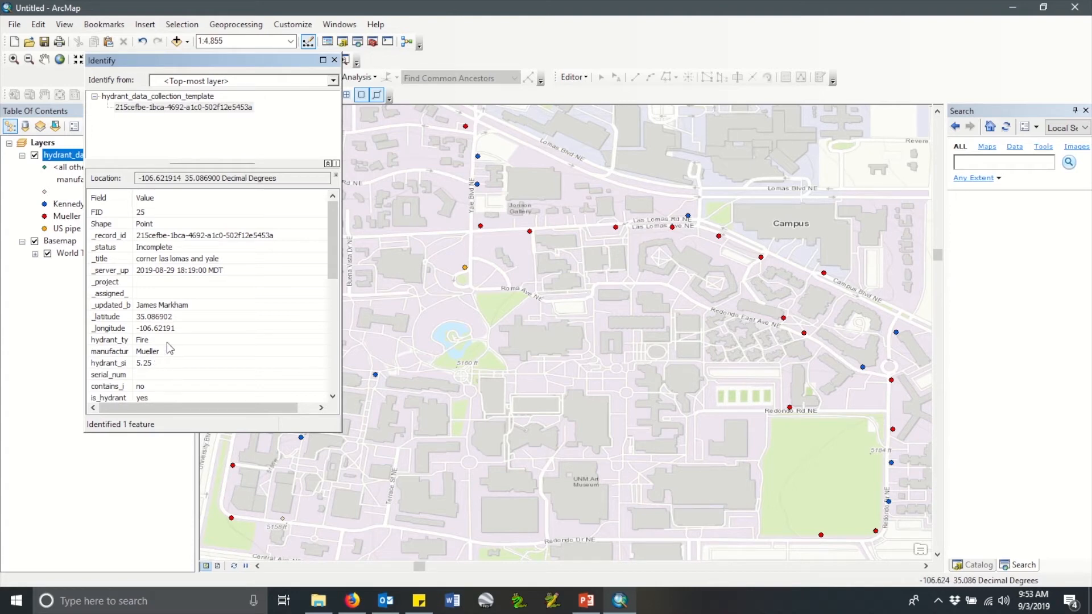
pyautogui.click(333, 60)
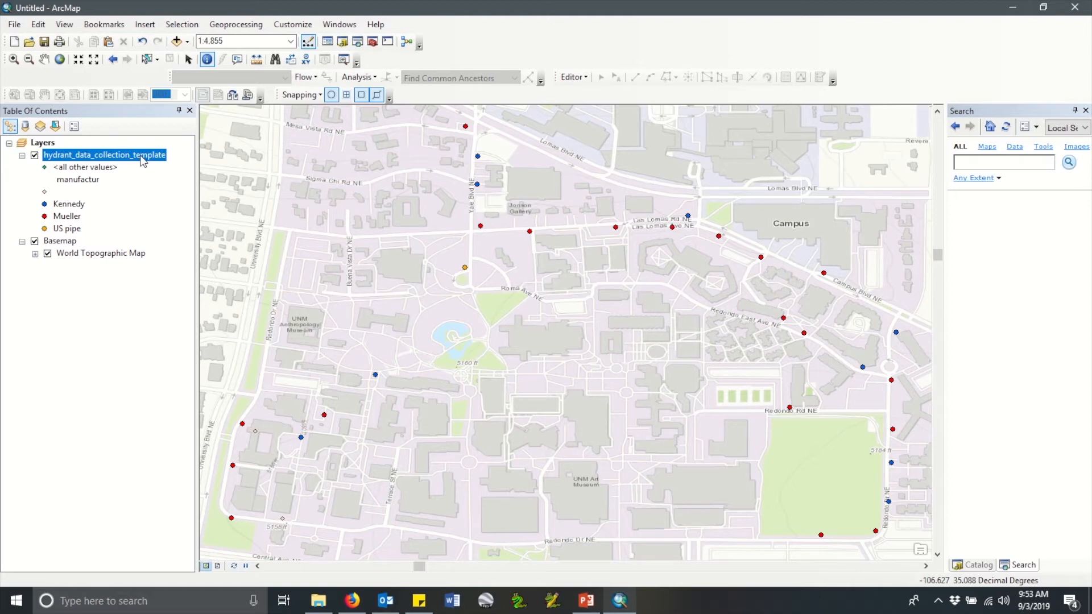
# Step: Reopen the hydrant layer's Symbology properties and start importing symbology
pyautogui.rightClick(104, 154)
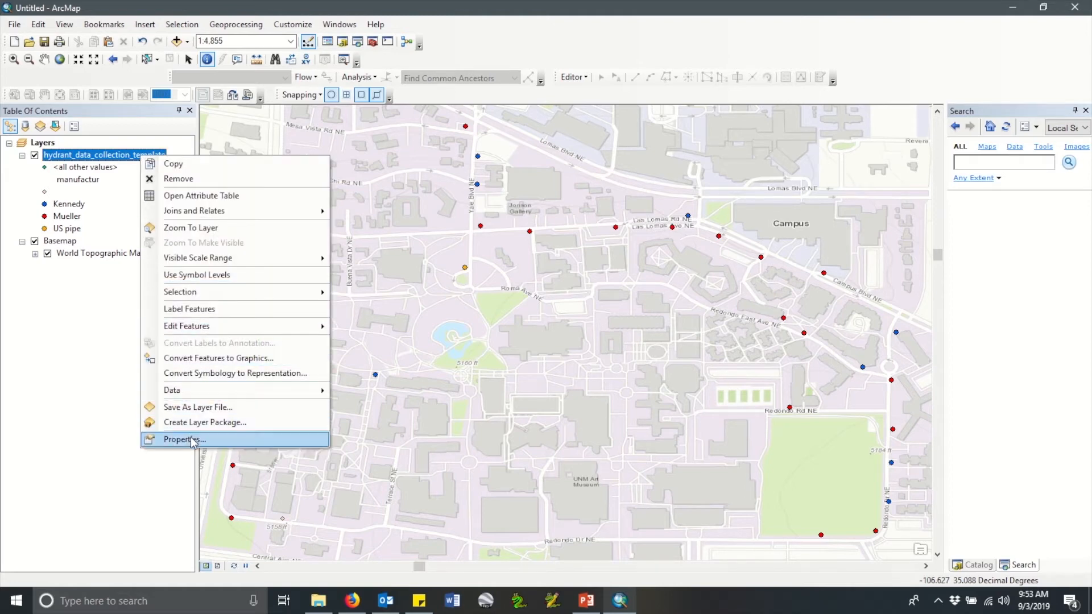
pyautogui.click(184, 439)
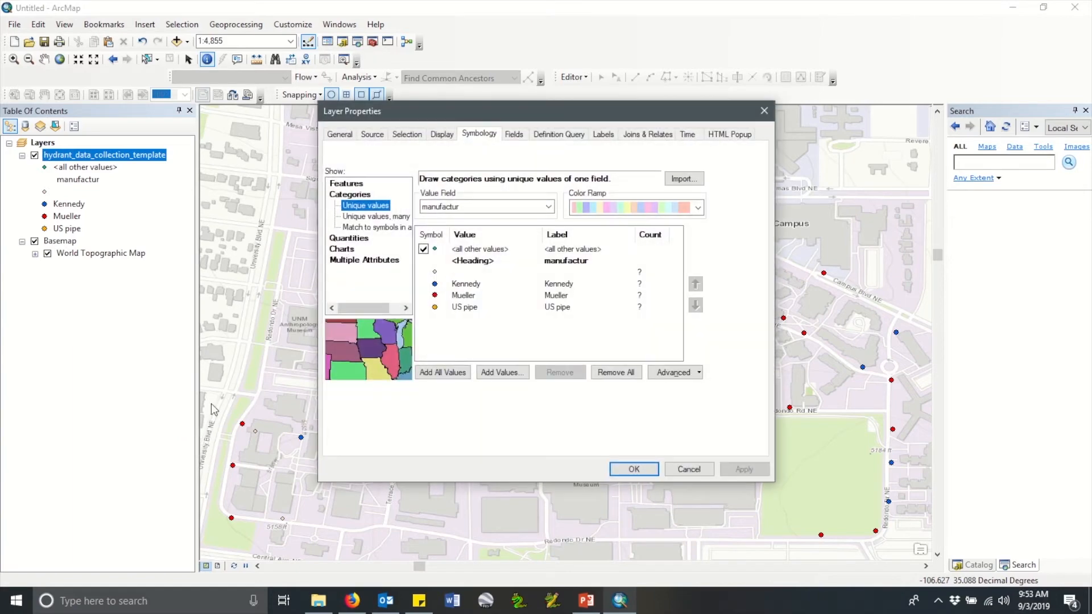
pyautogui.click(683, 179)
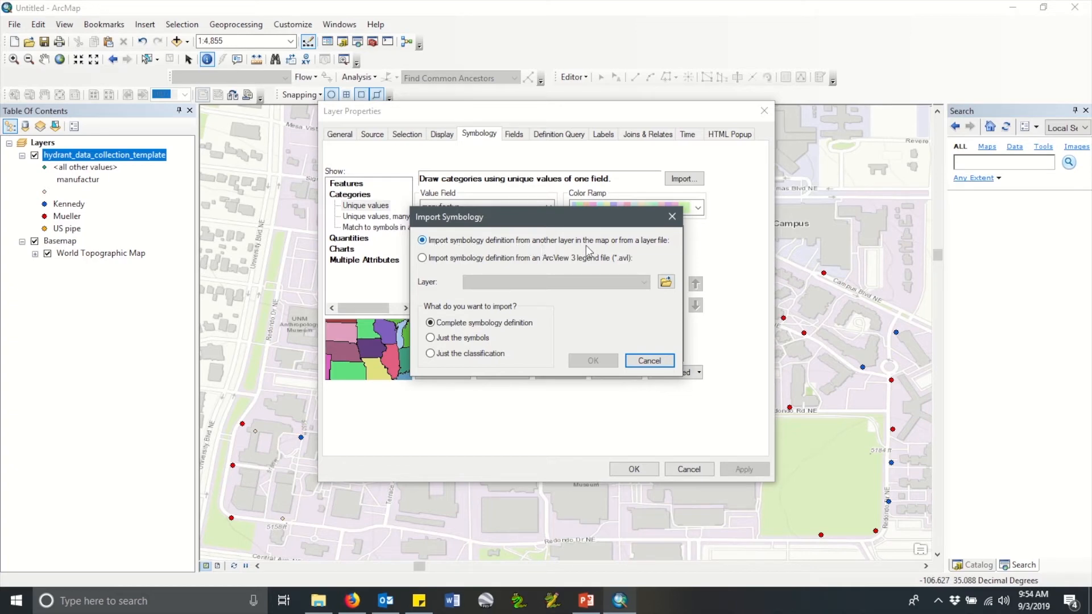
pyautogui.moveTo(595, 251)
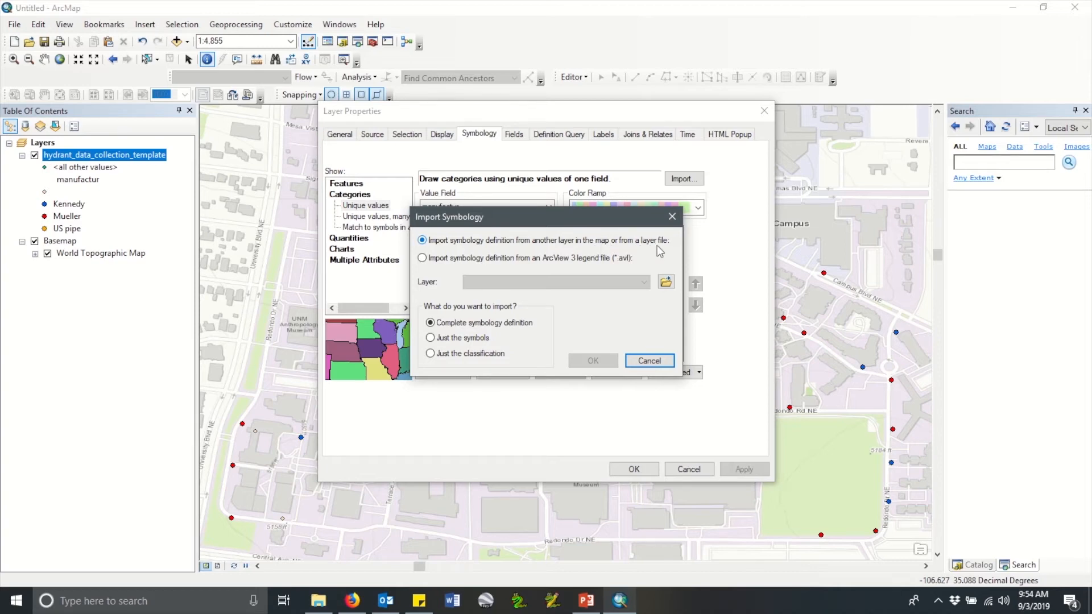
# Step: Choose Water Hydrants.lyr in Desktop > GIS > Water Utility Symbology Layers as the import source
pyautogui.click(665, 282)
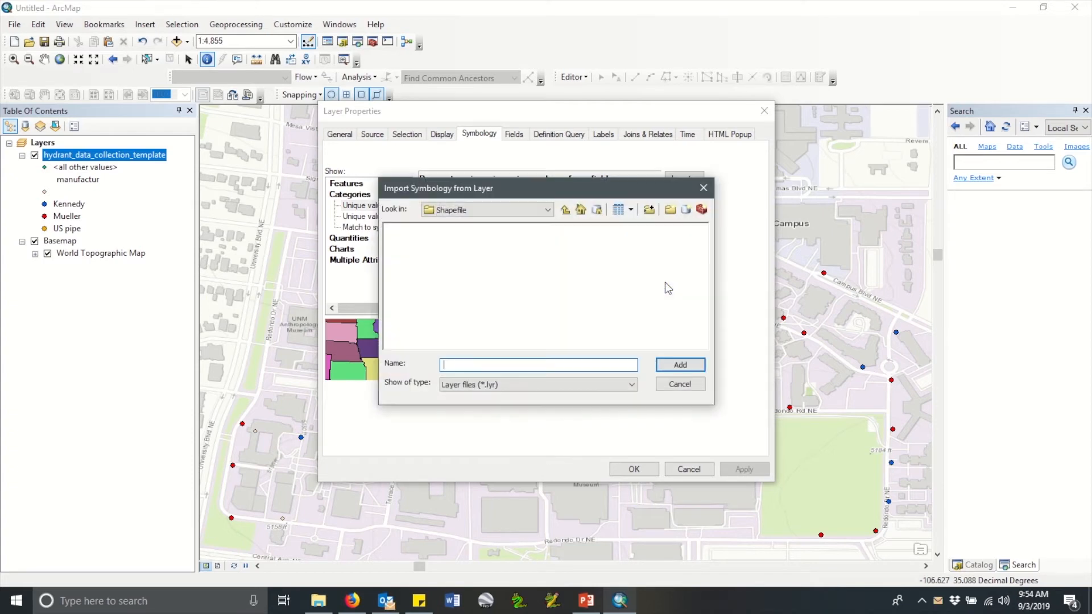
pyautogui.click(565, 210)
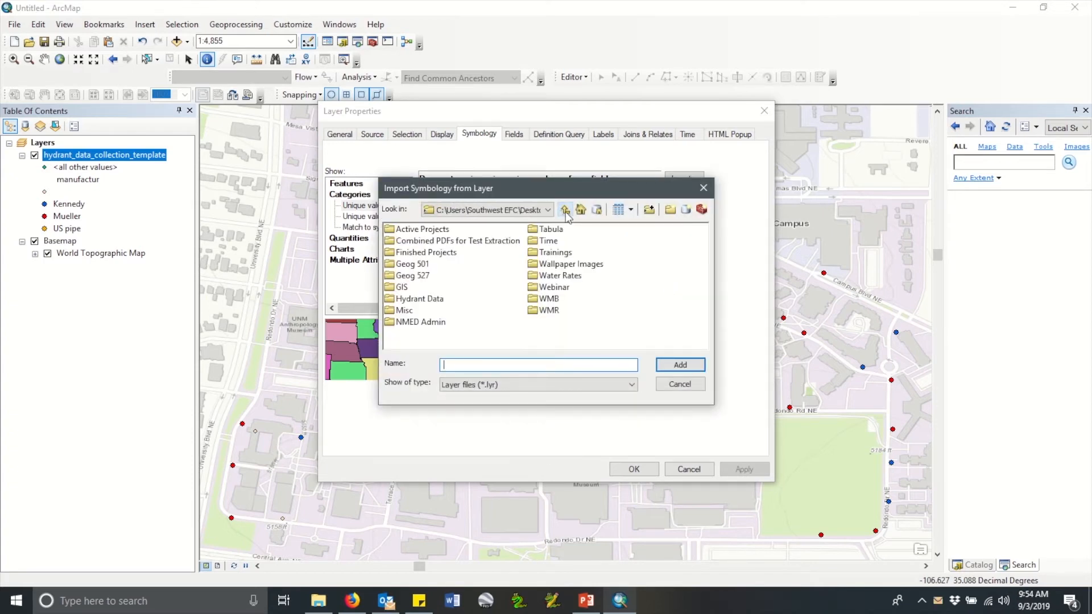
pyautogui.click(566, 209)
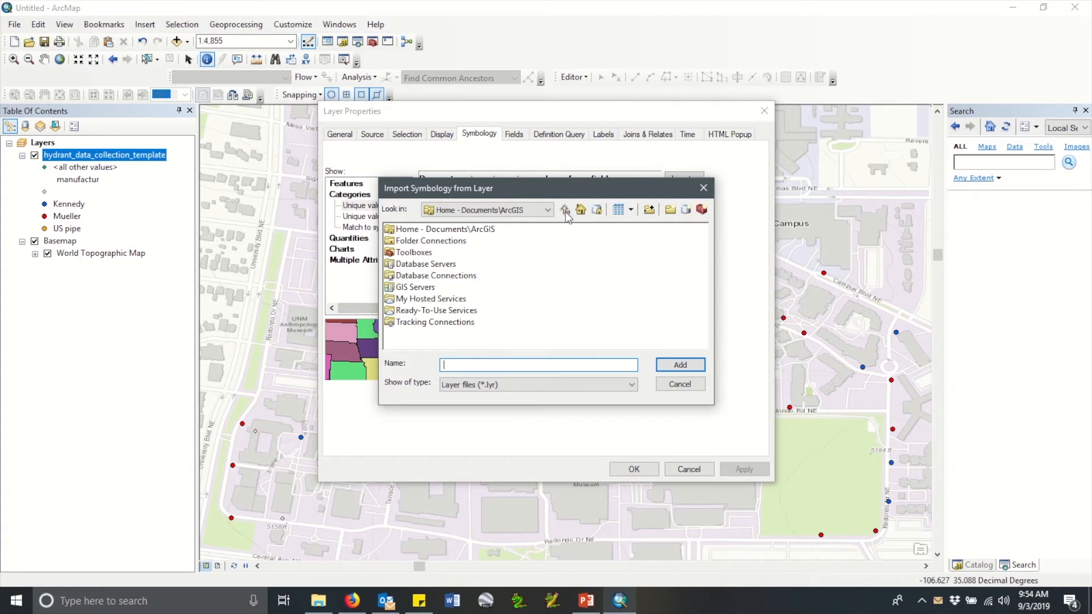
pyautogui.moveTo(568, 219)
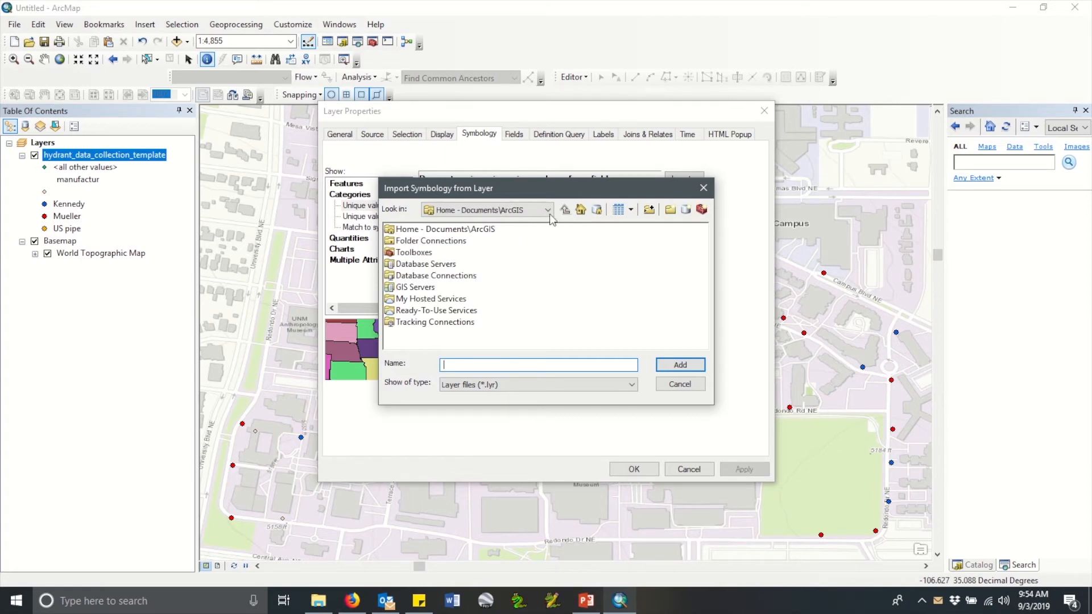
pyautogui.moveTo(488, 279)
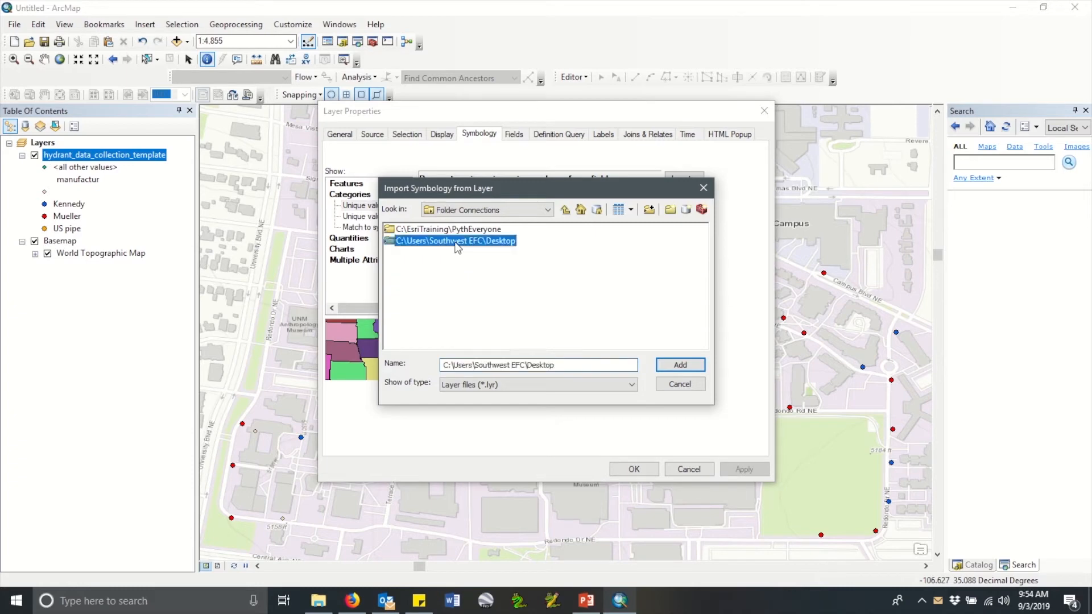
pyautogui.doubleClick(456, 240)
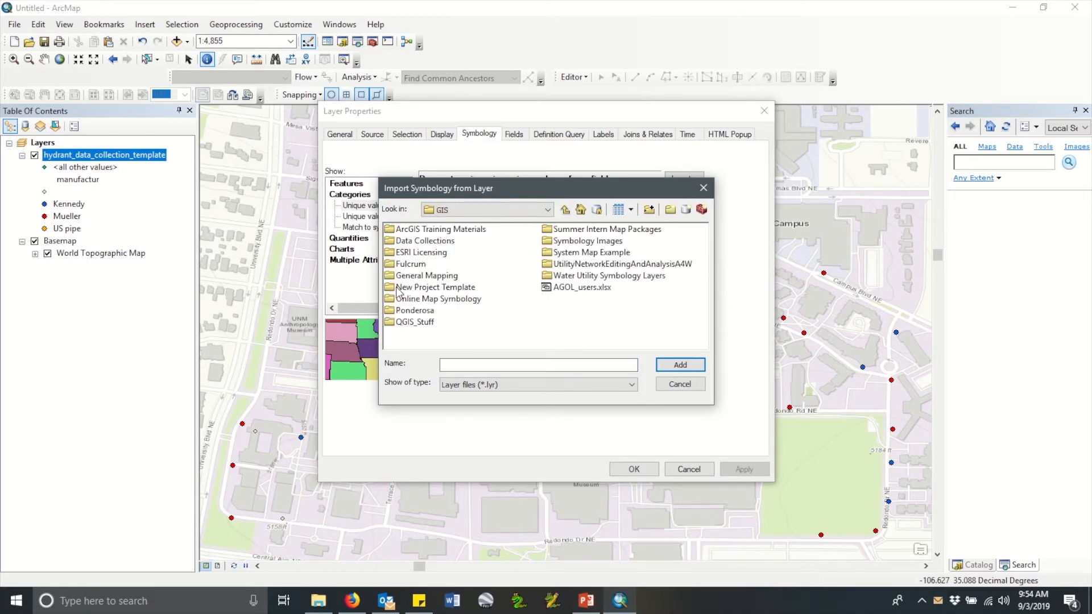
pyautogui.doubleClick(610, 275)
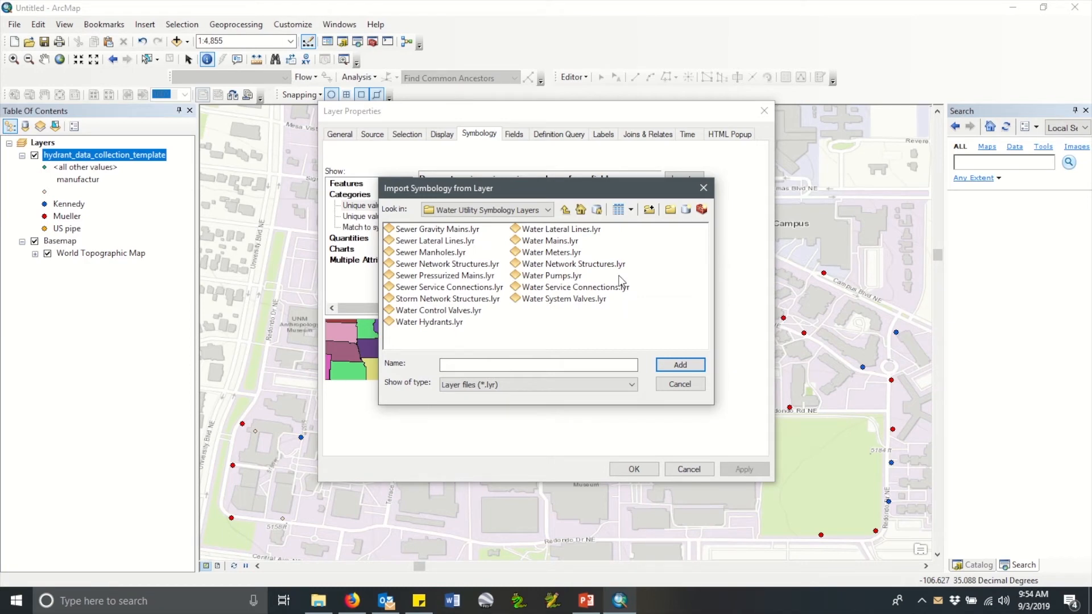
pyautogui.click(430, 322)
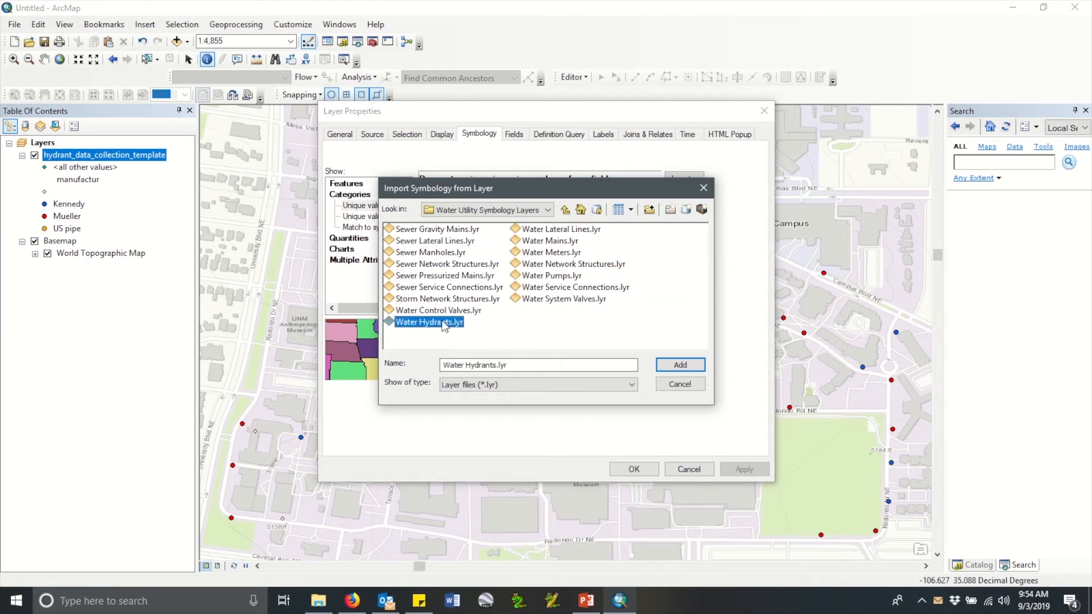
pyautogui.moveTo(591, 349)
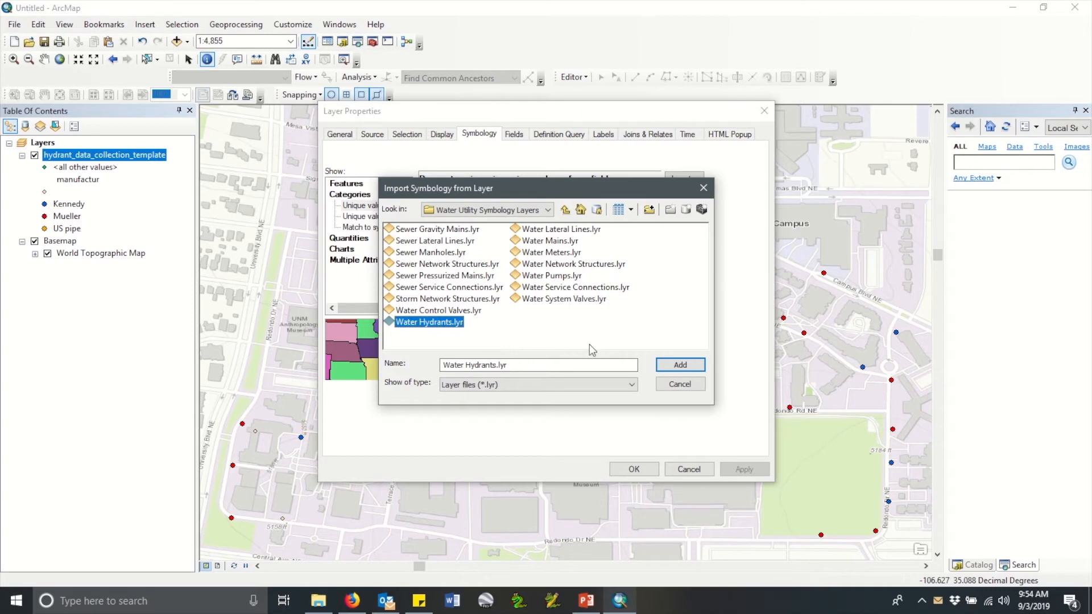
pyautogui.click(679, 365)
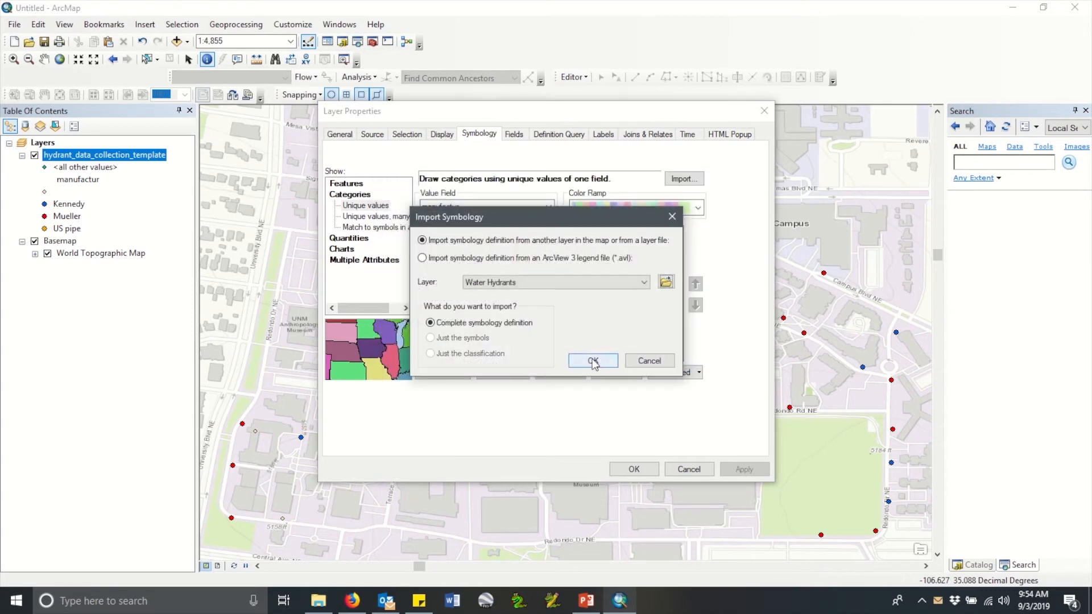
# Step: Import the complete Water Hydrants symbology and apply it to every hydrant point
pyautogui.click(592, 361)
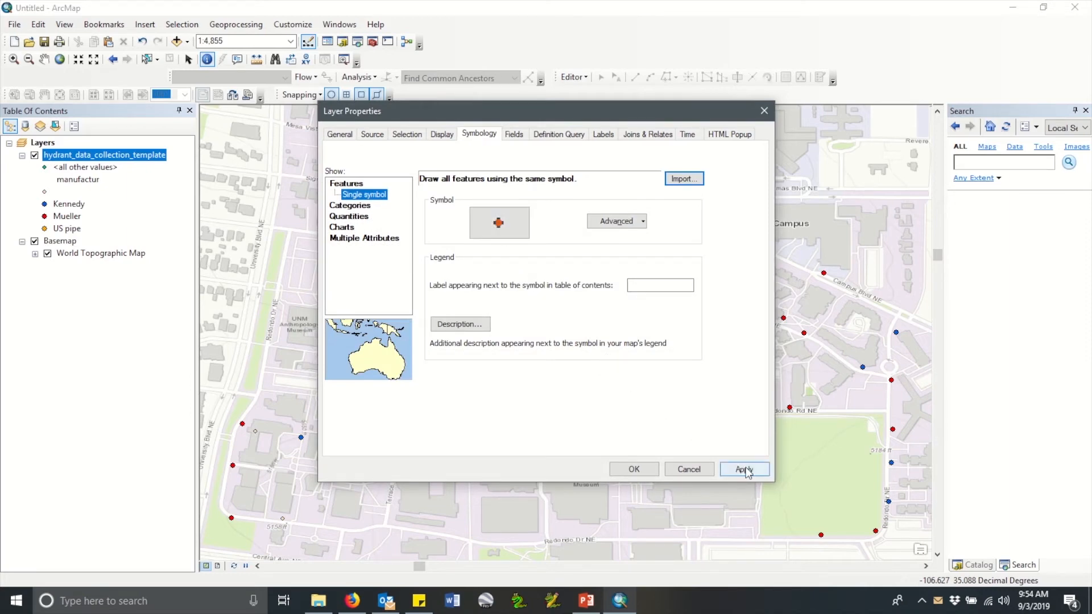
pyautogui.click(743, 469)
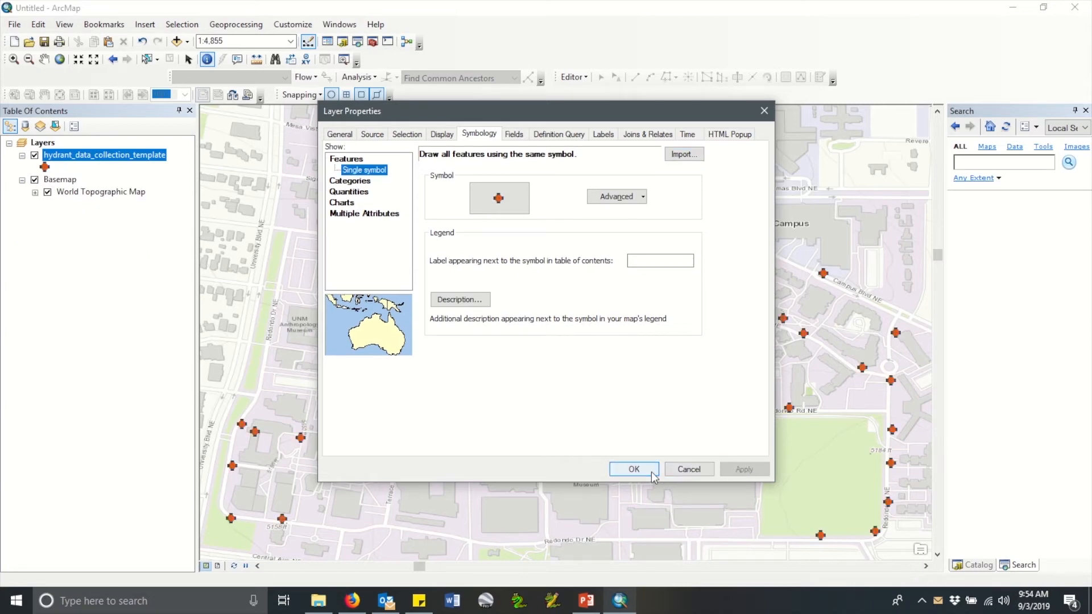
pyautogui.click(633, 468)
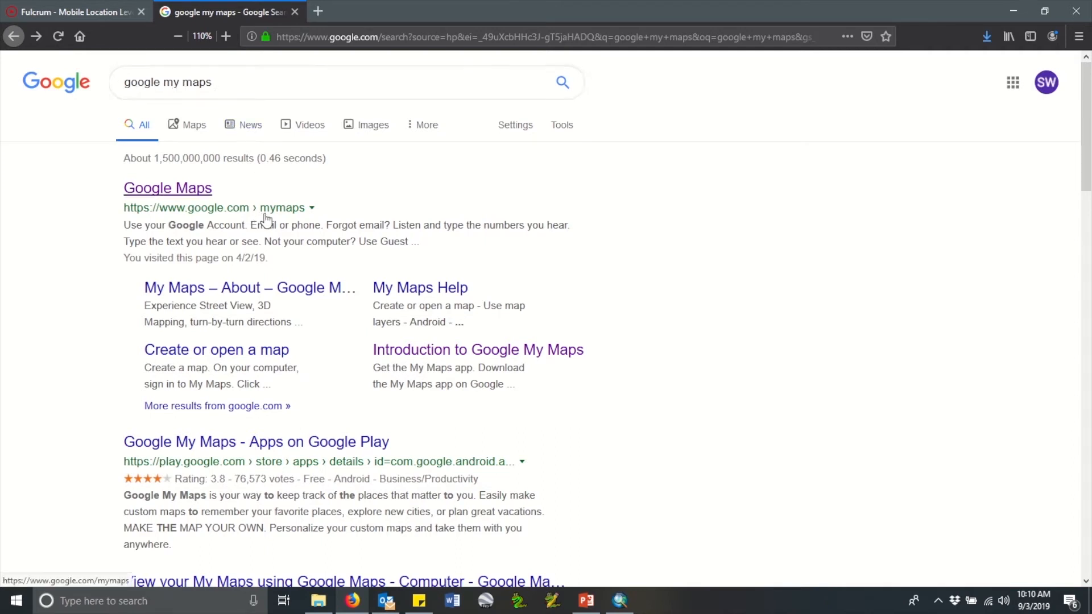
pyautogui.moveTo(187, 193)
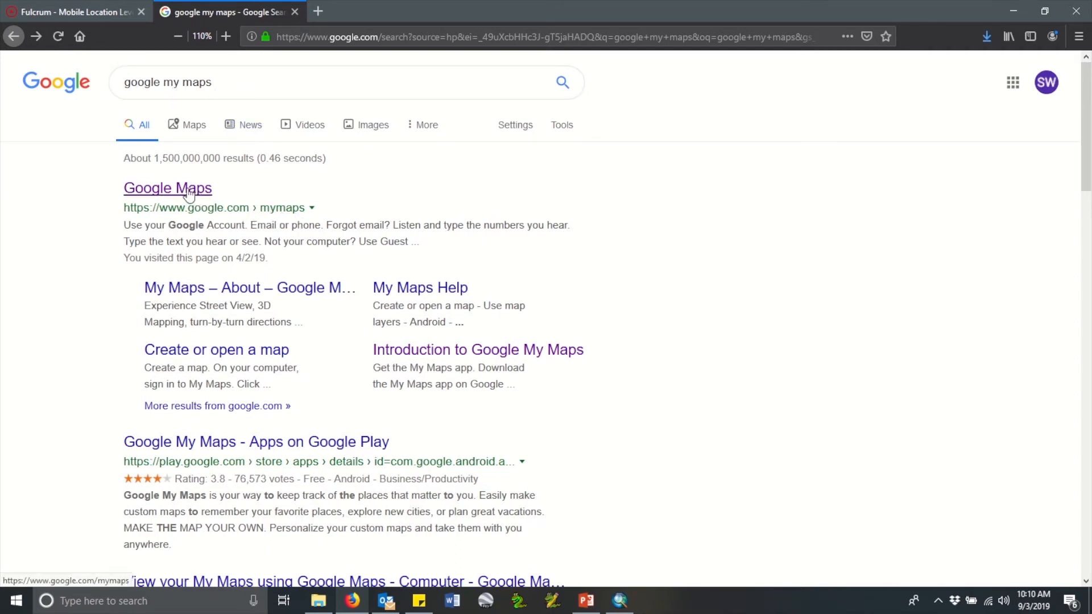
# Step: Go to the My Maps home page and create a new map from the Owned tab
pyautogui.click(168, 187)
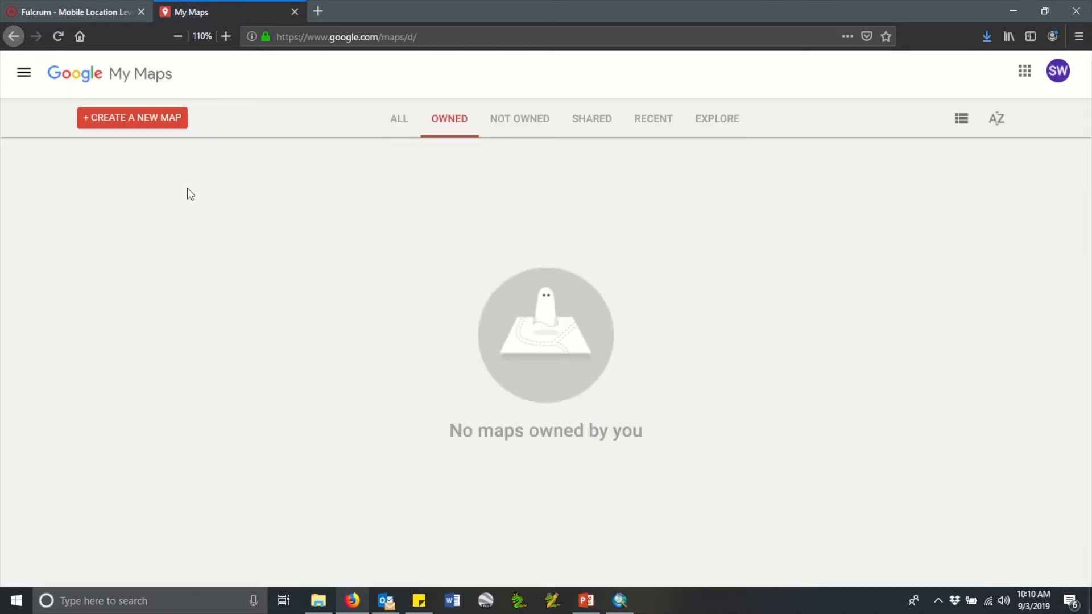
pyautogui.moveTo(136, 124)
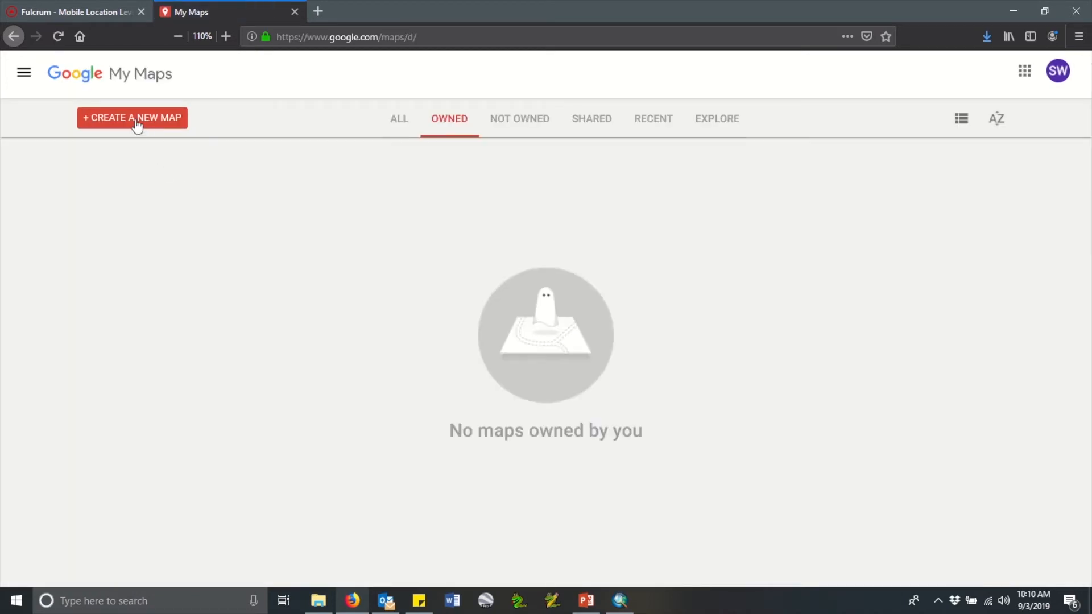
pyautogui.click(131, 117)
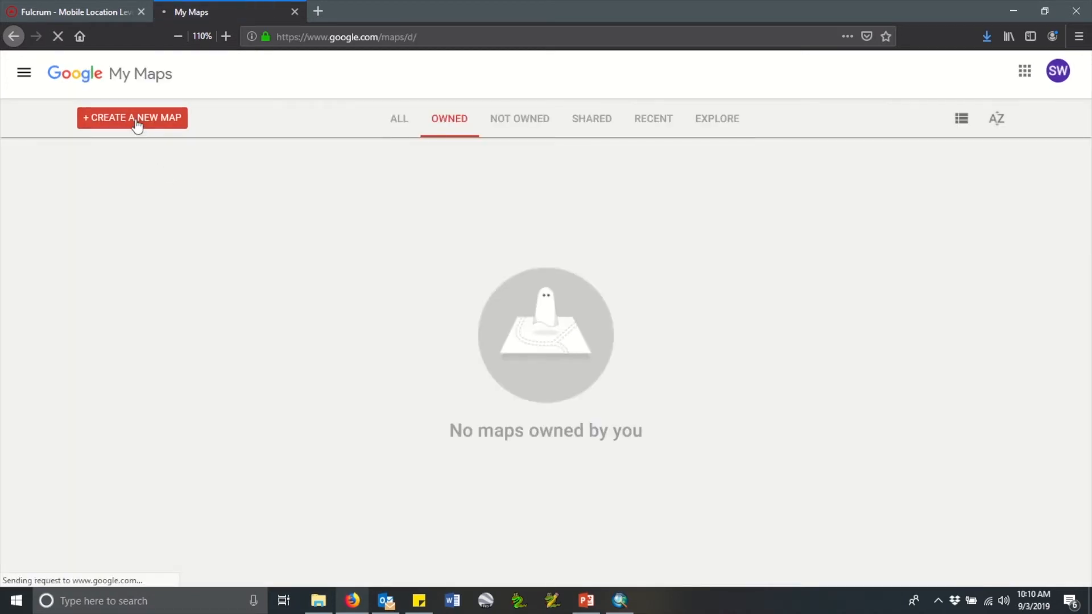
# Step: Preview the dark base map style, then return to the default base map
pyautogui.click(132, 117)
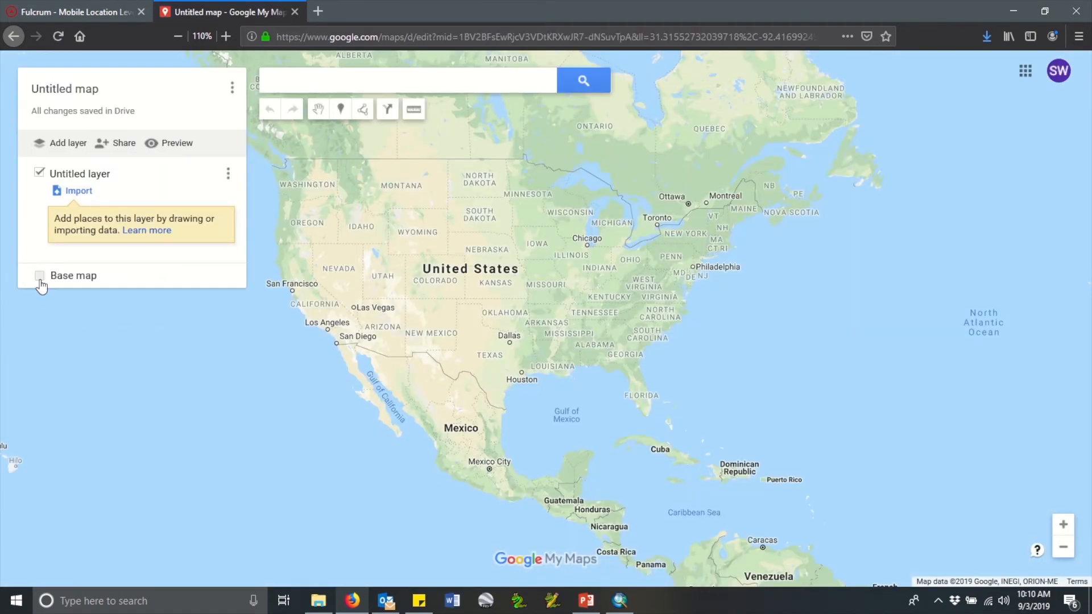
pyautogui.click(39, 276)
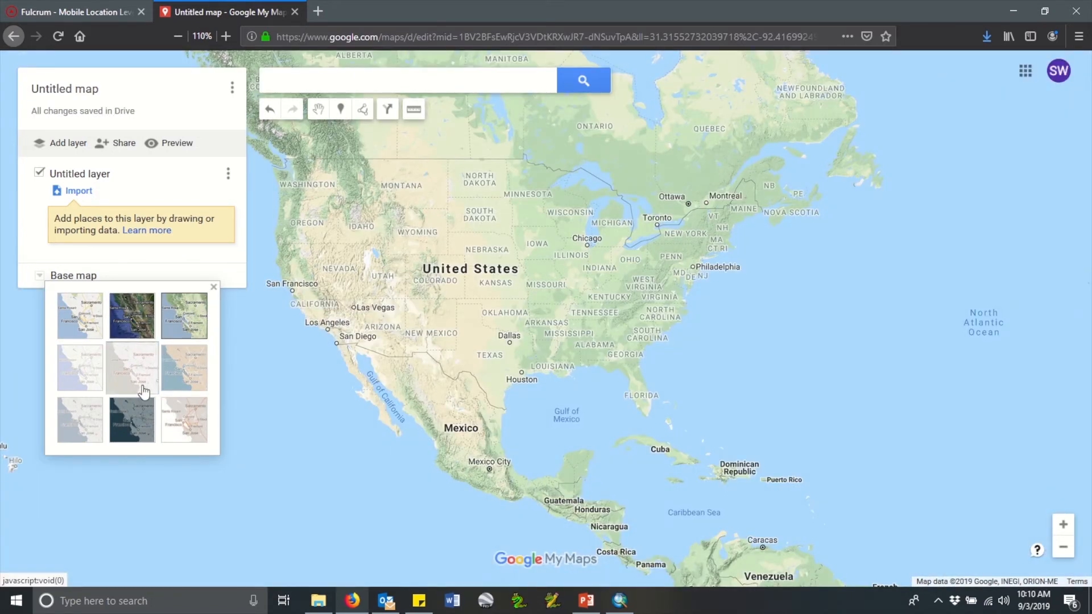
pyautogui.click(131, 420)
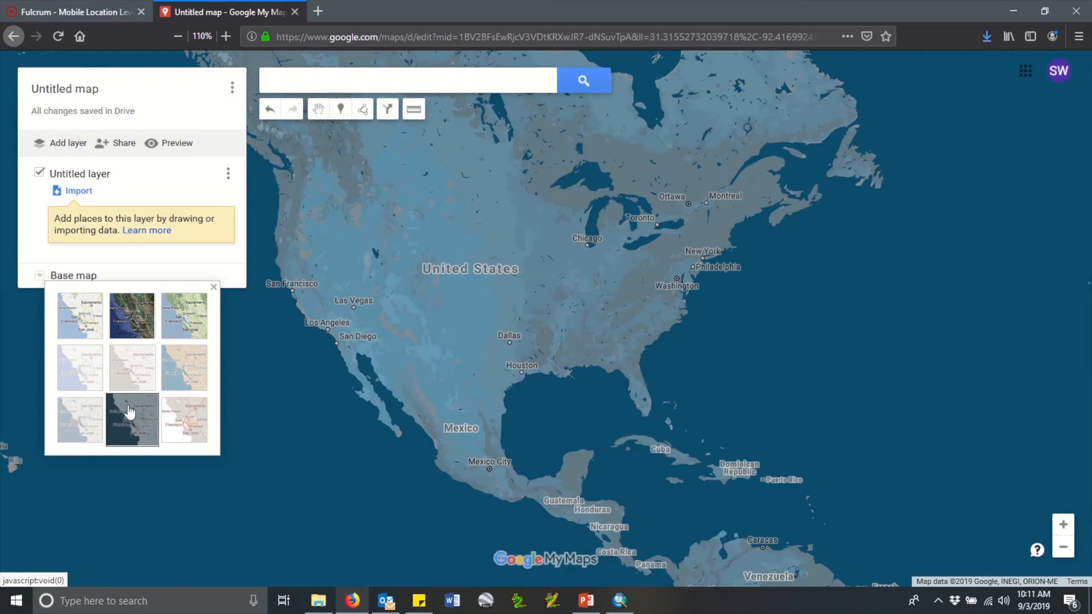
pyautogui.click(80, 315)
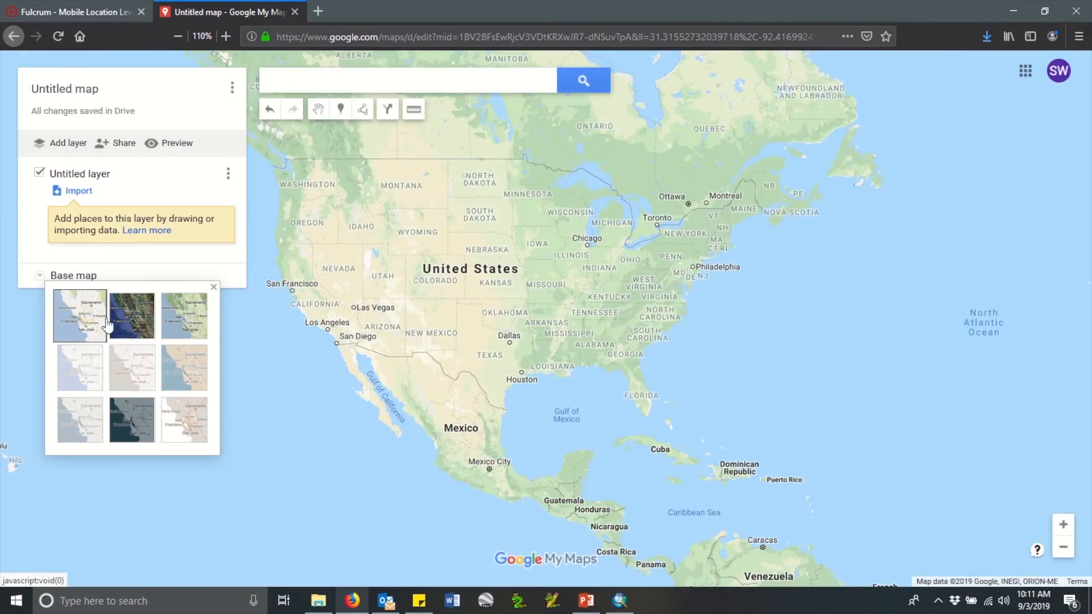
pyautogui.click(213, 286)
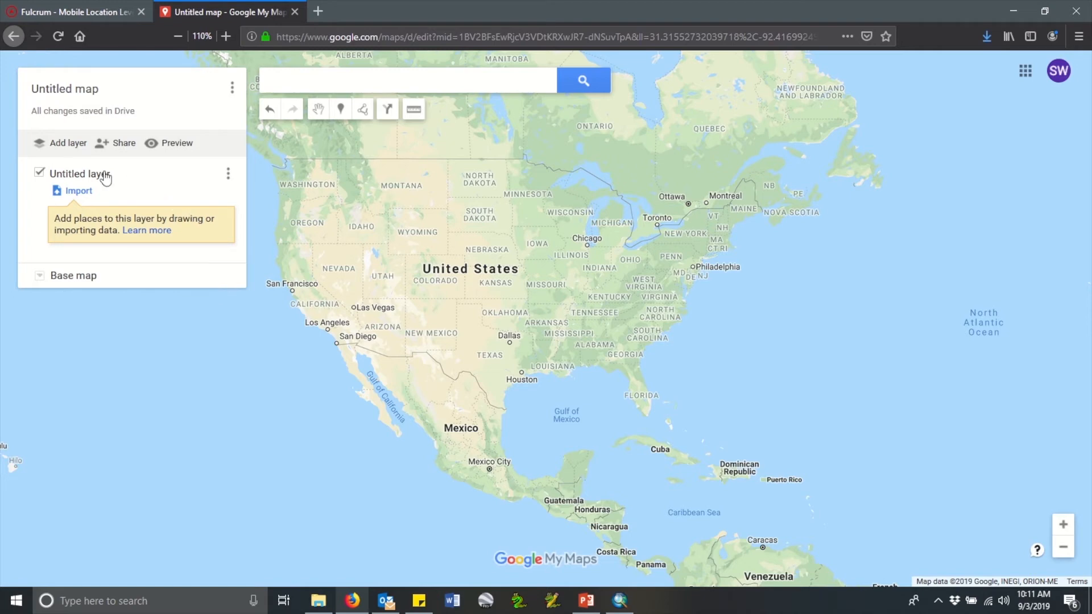
pyautogui.moveTo(78, 191)
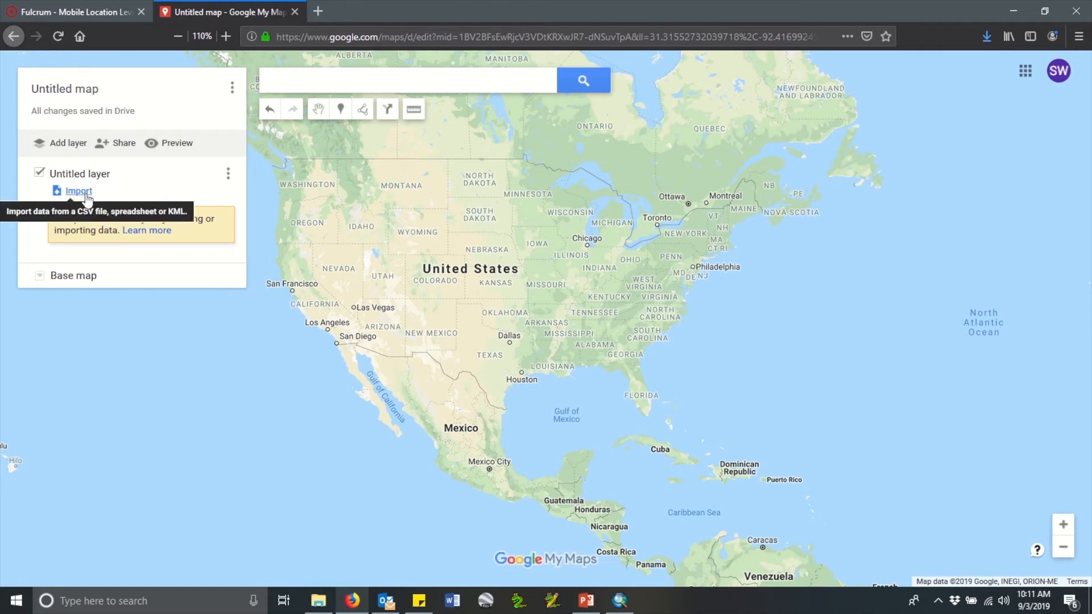
# Step: Import hydrant_data_collection_template.kml from the KML folder on the device into the layer
pyautogui.click(77, 191)
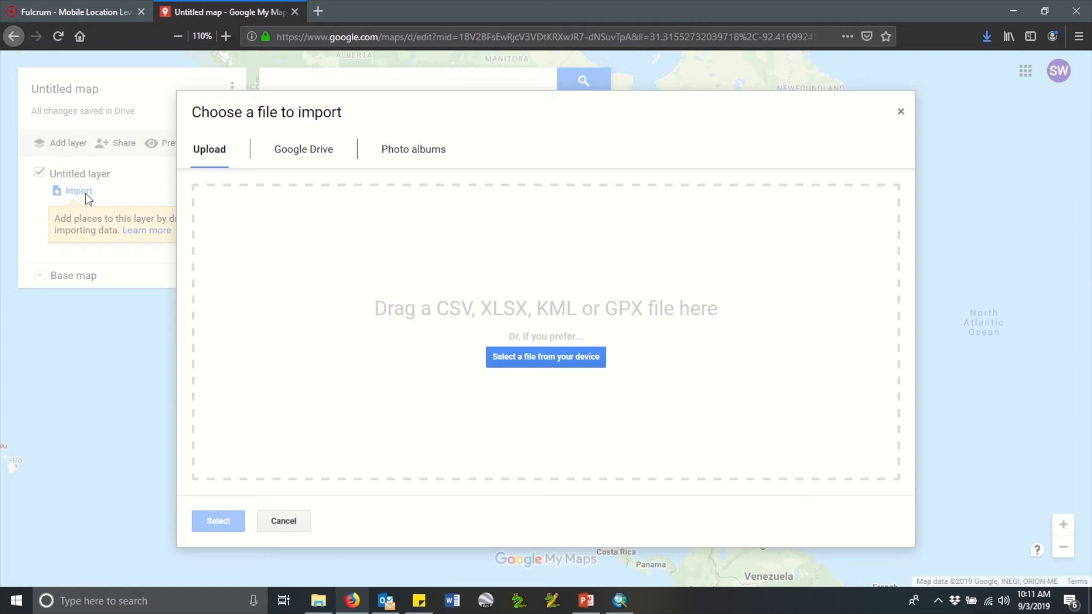
pyautogui.moveTo(545, 356)
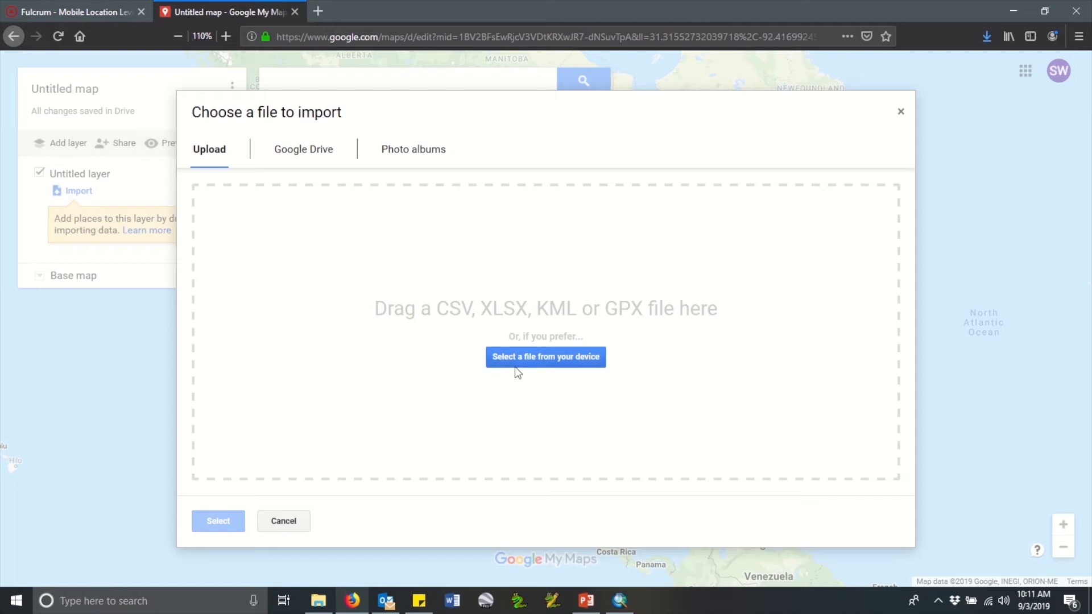
pyautogui.click(545, 356)
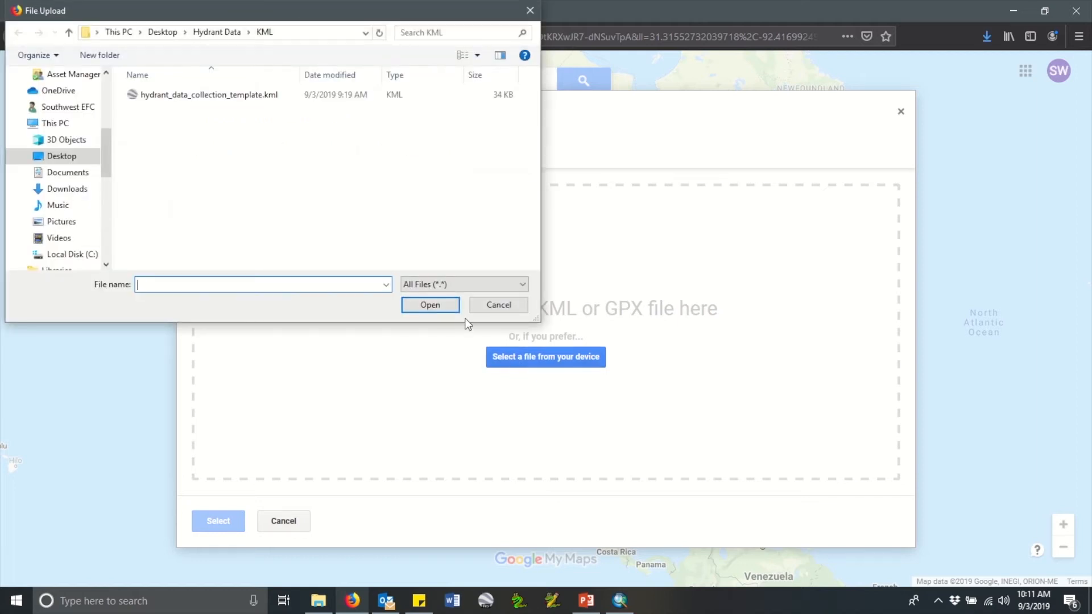
pyautogui.click(210, 94)
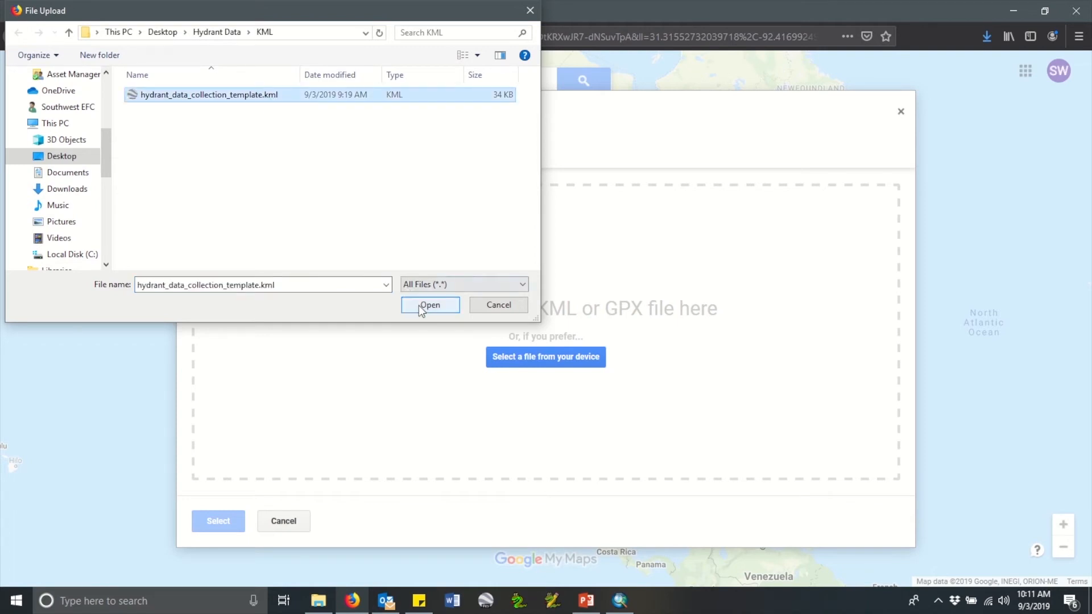
pyautogui.click(428, 304)
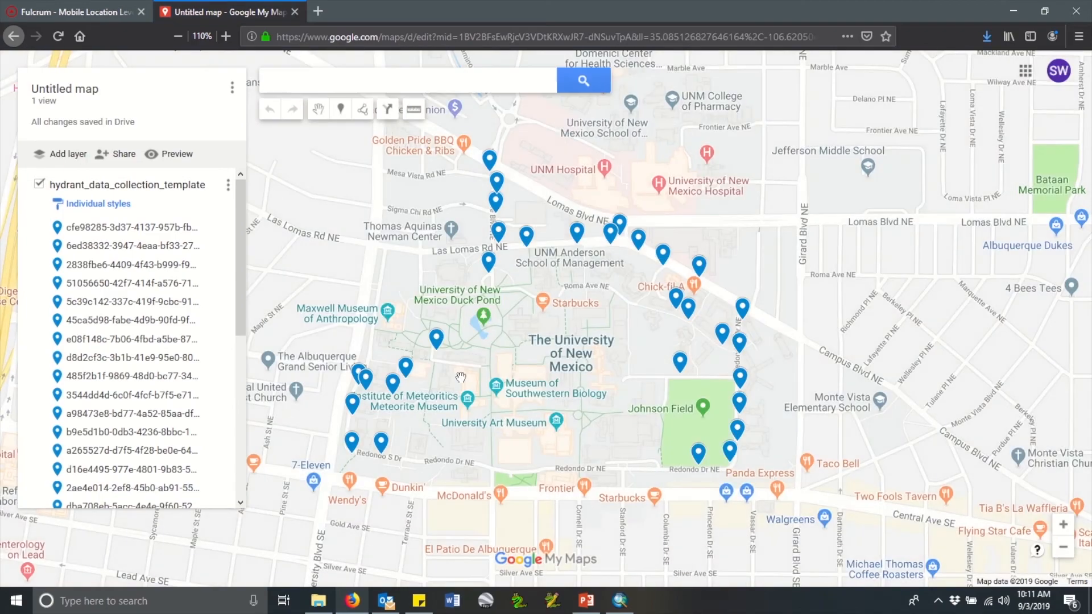
# Step: Zoom over the imported hydrant points around UNM and bring up the layer's three-dot options
pyautogui.scroll(-3)
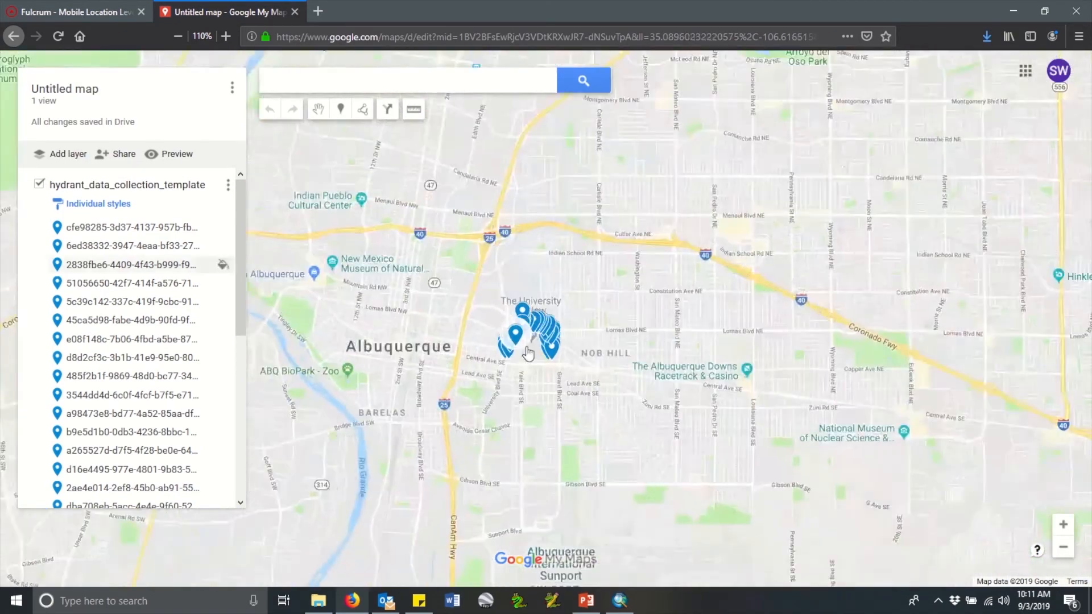
pyautogui.scroll(-3)
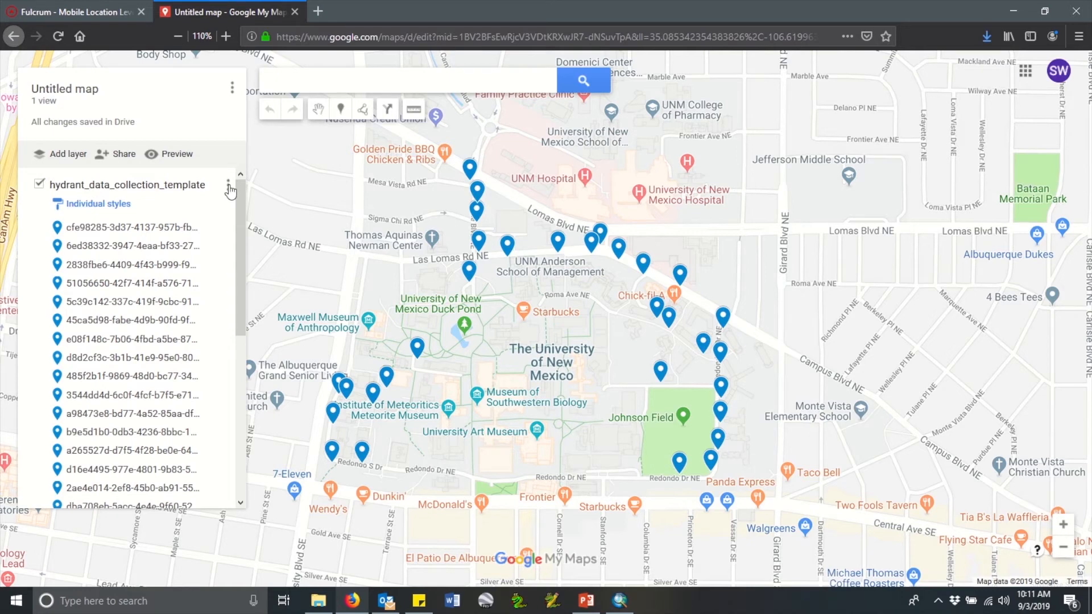
pyautogui.click(231, 185)
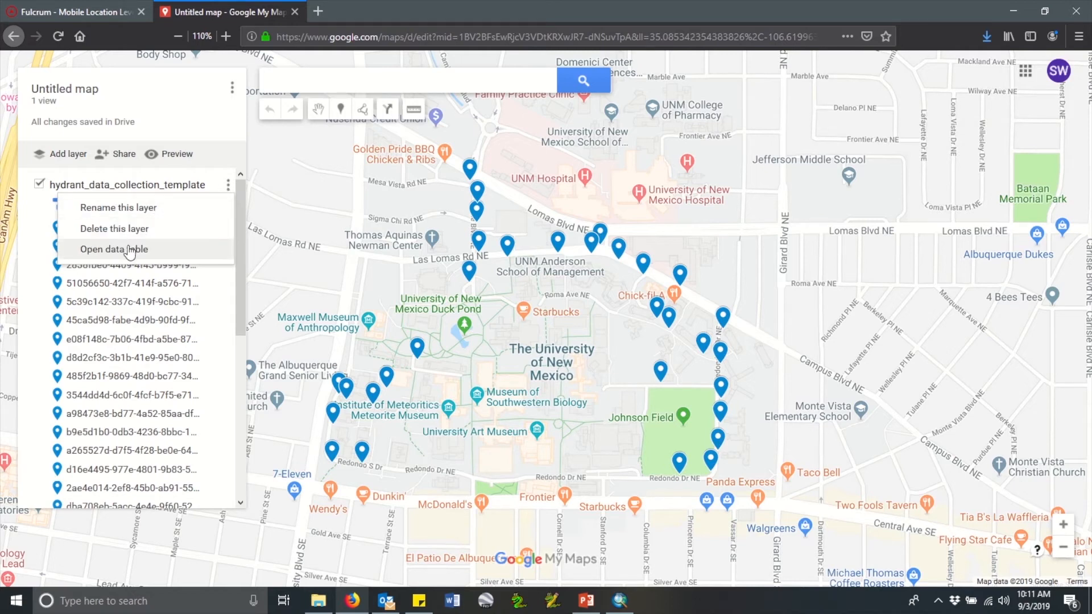
# Step: Show the hydrant layer's data table listing its 31 records
pyautogui.click(114, 249)
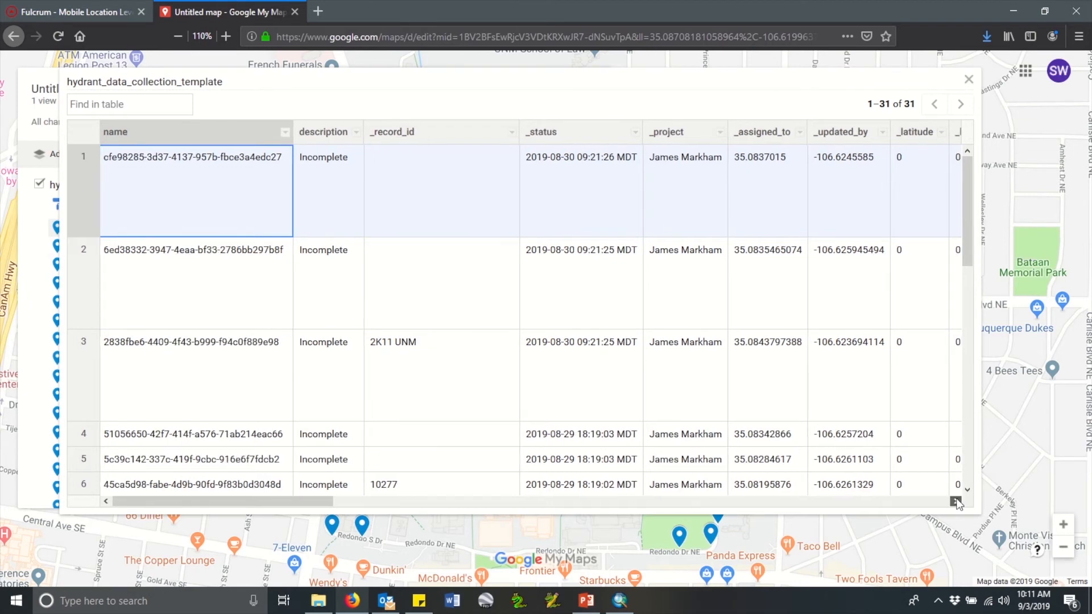
pyautogui.hscroll(3)
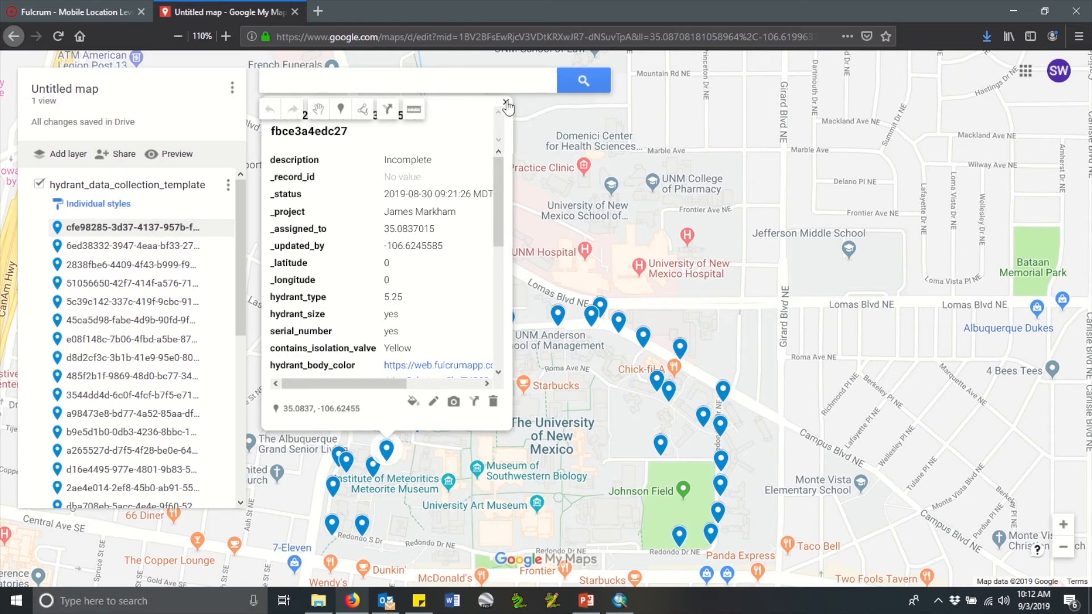
# Step: Switch the hydrant layer from individual styles to Uniform style and open the All items symbol settings
pyautogui.click(508, 103)
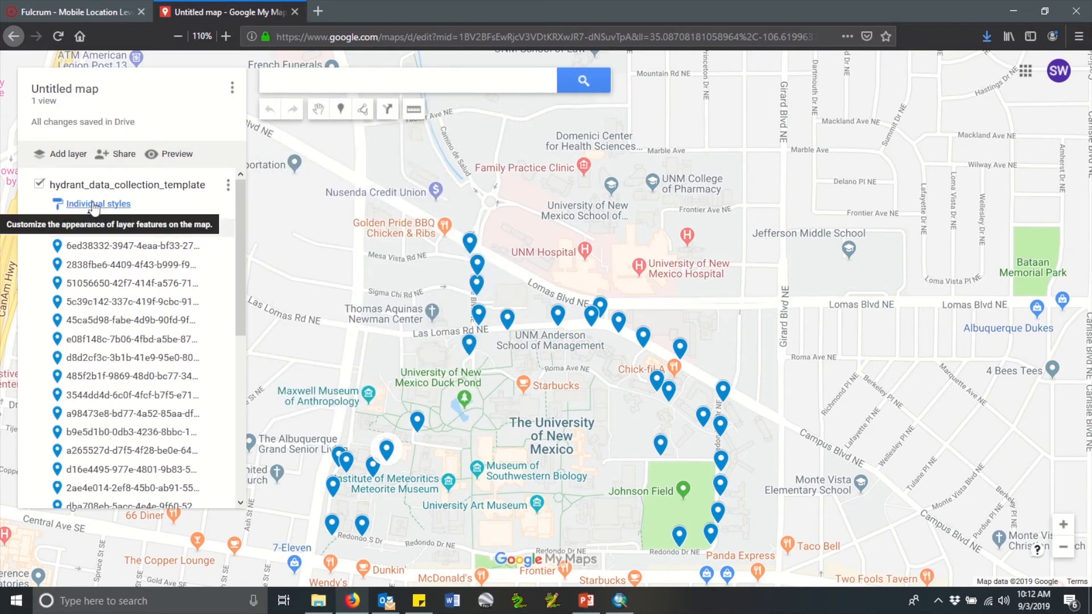
pyautogui.click(97, 203)
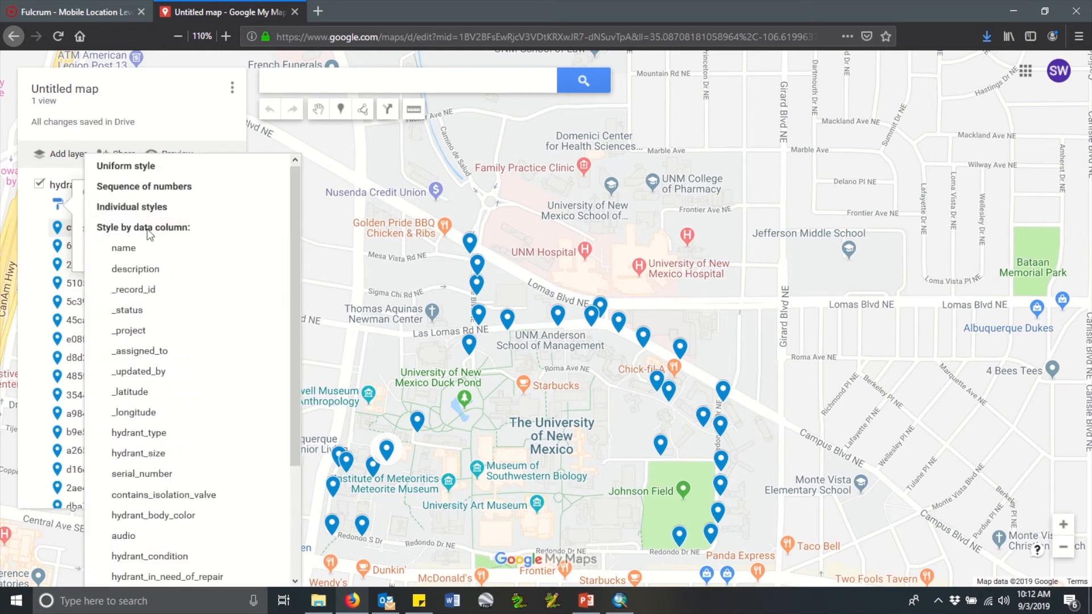
pyautogui.moveTo(123, 248)
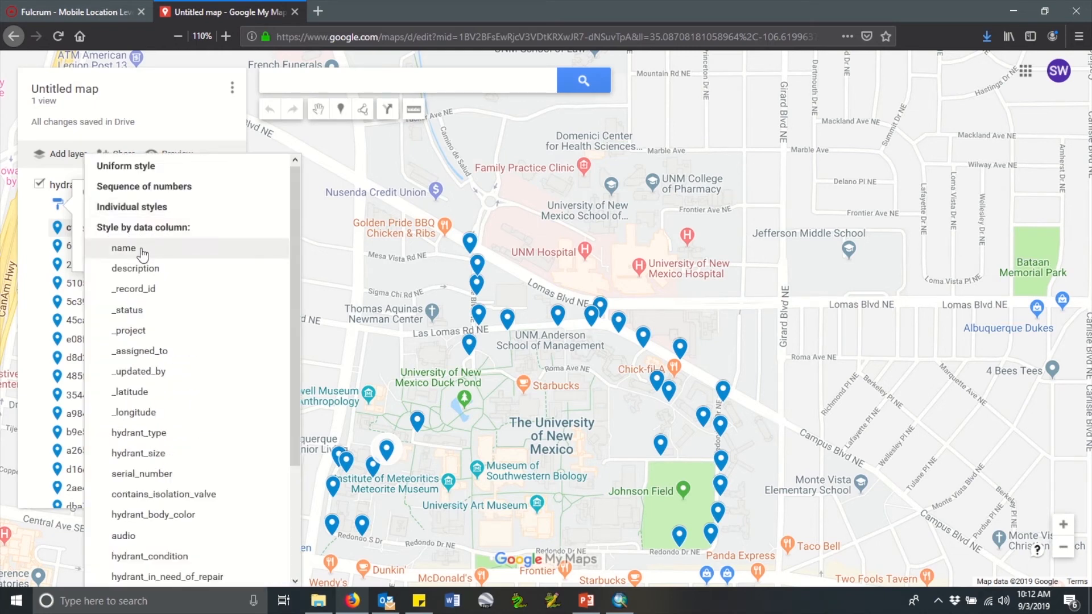
pyautogui.moveTo(139, 355)
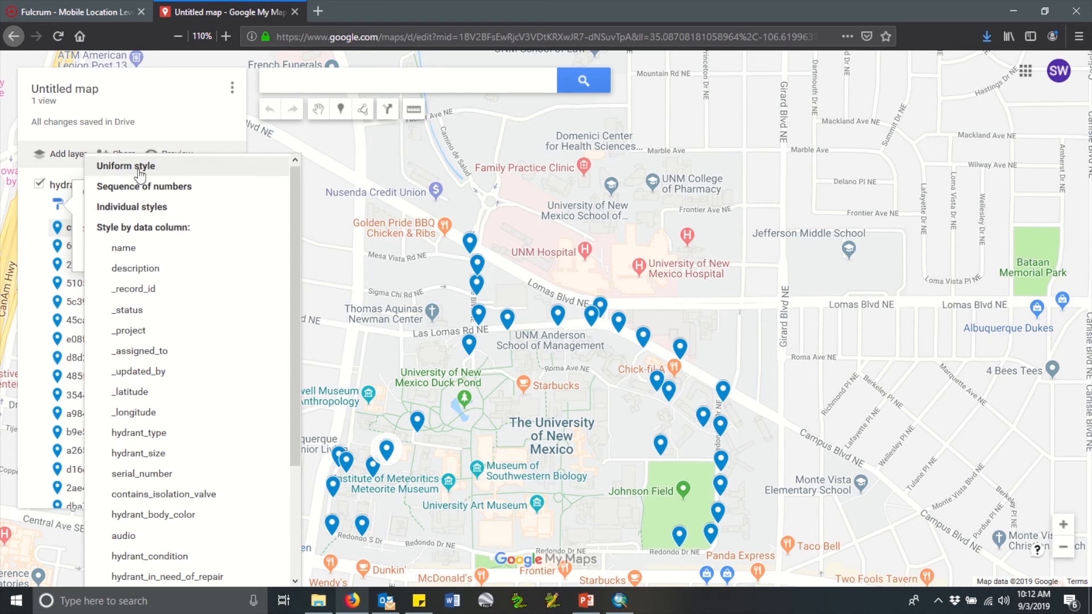
pyautogui.click(125, 166)
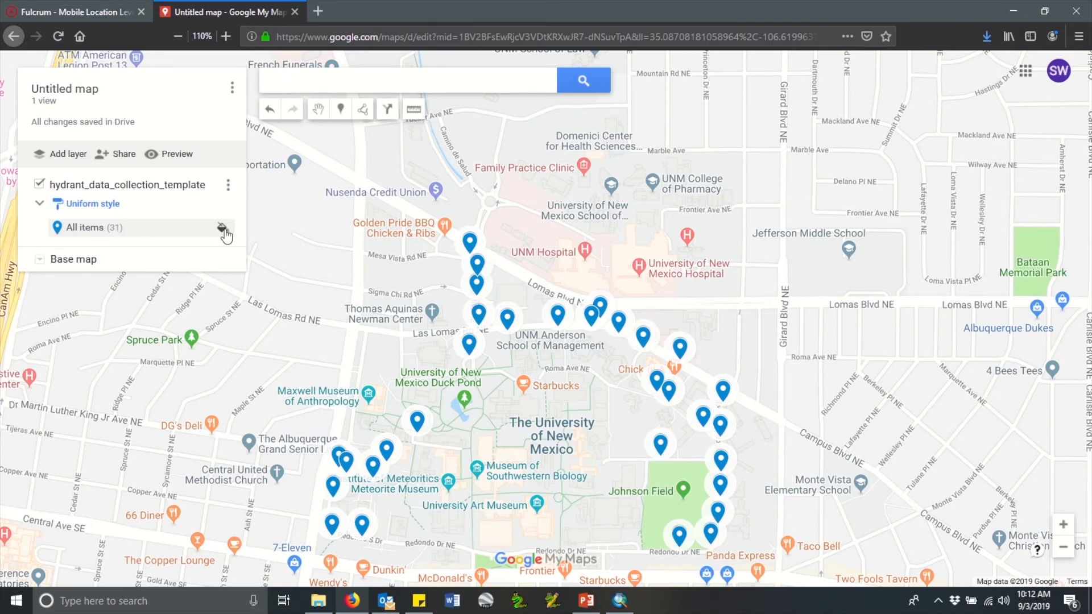
pyautogui.click(222, 228)
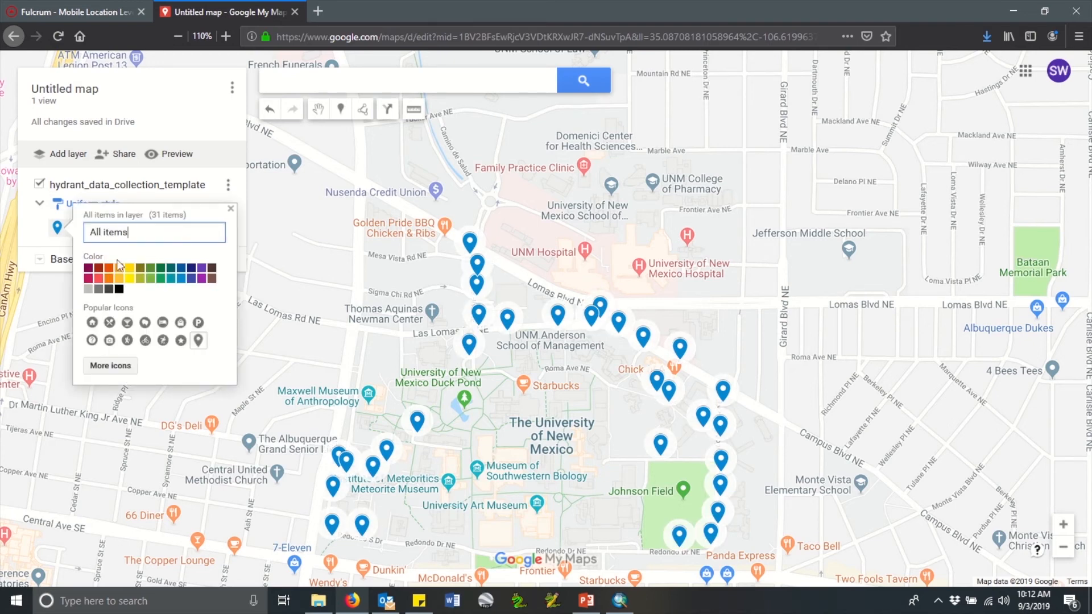
# Step: Recolour all hydrant points, try another popular icon, and reach the More icons catalogue
pyautogui.click(108, 267)
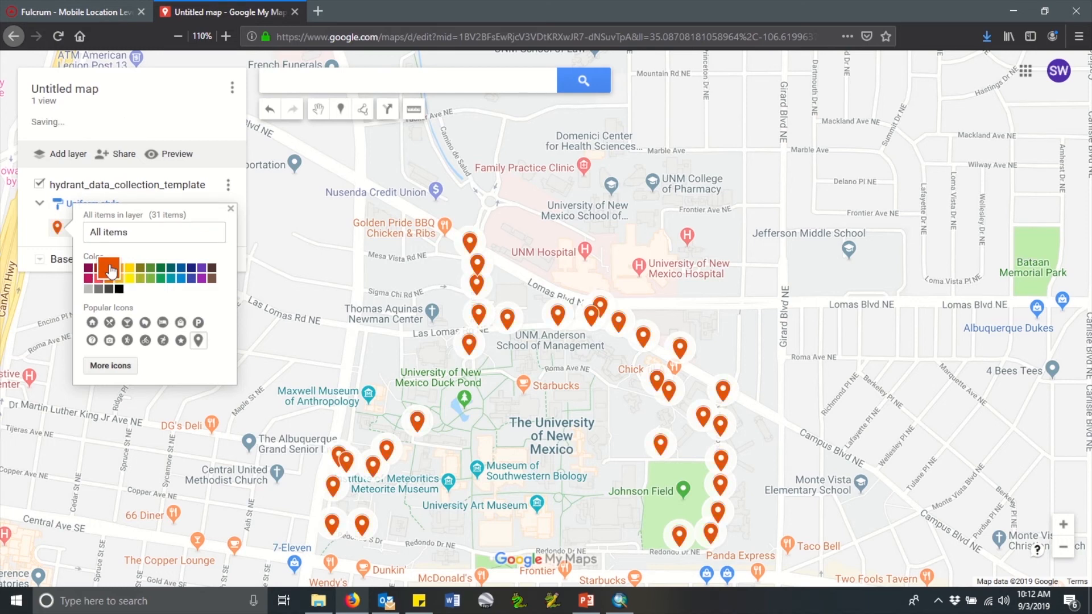
pyautogui.moveTo(201, 270)
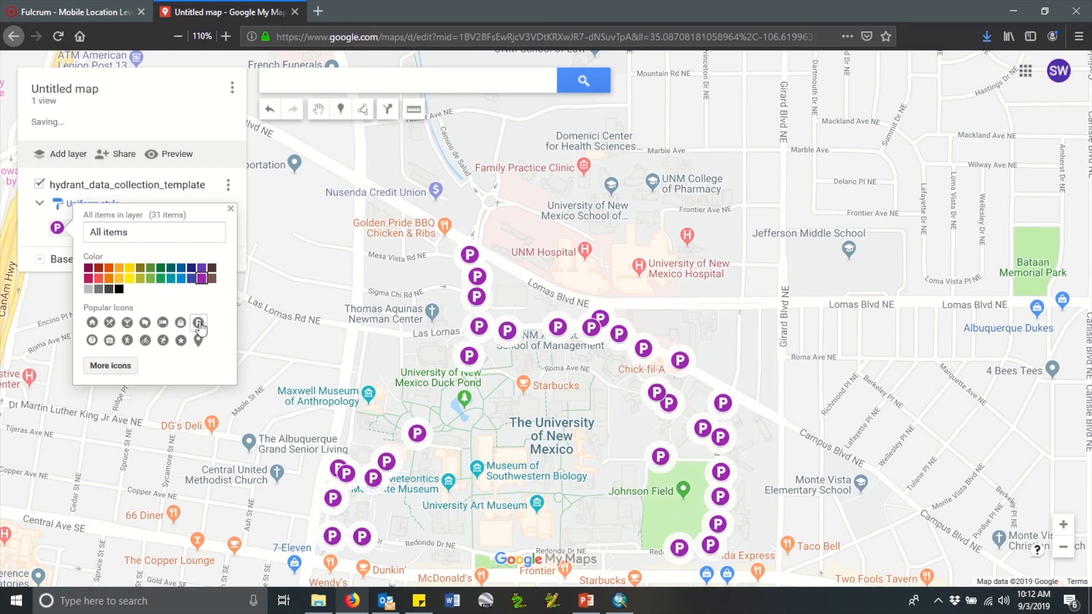
pyautogui.click(181, 322)
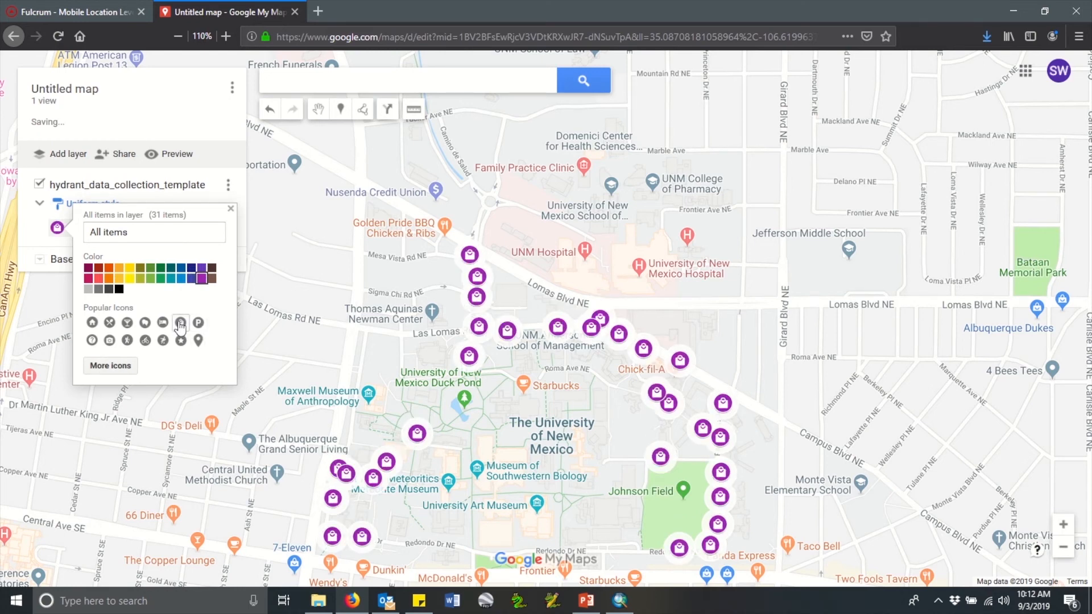
pyautogui.moveTo(109, 365)
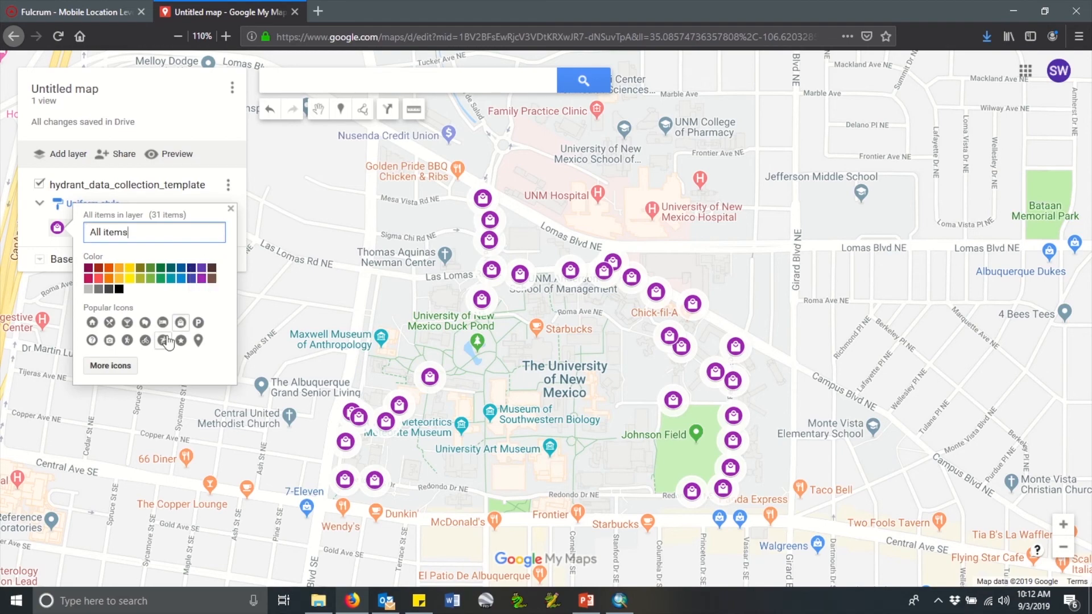
pyautogui.click(181, 340)
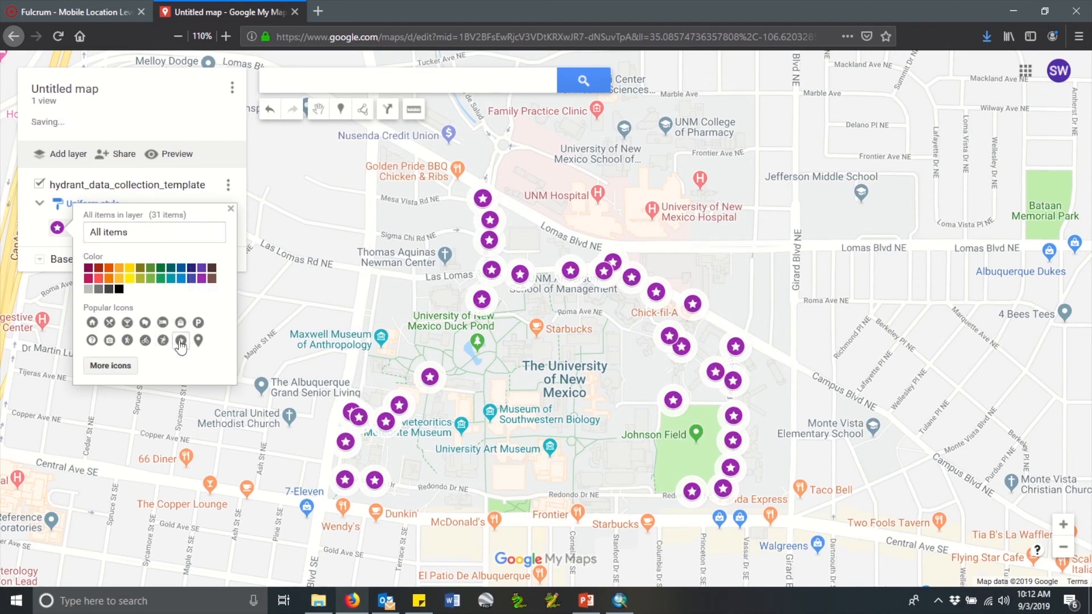
pyautogui.moveTo(111, 365)
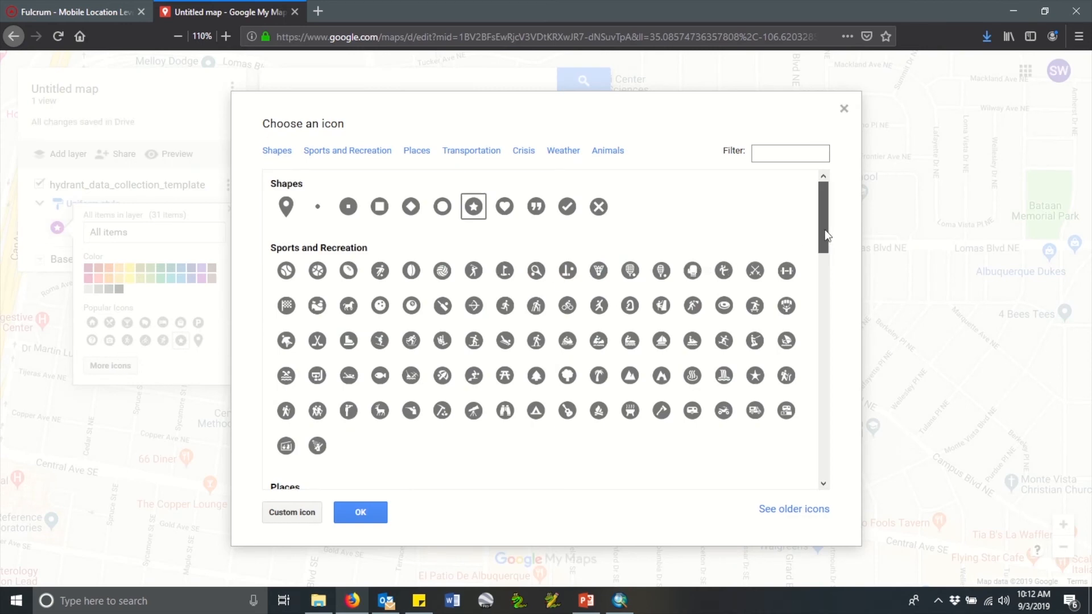
pyautogui.scroll(-3)
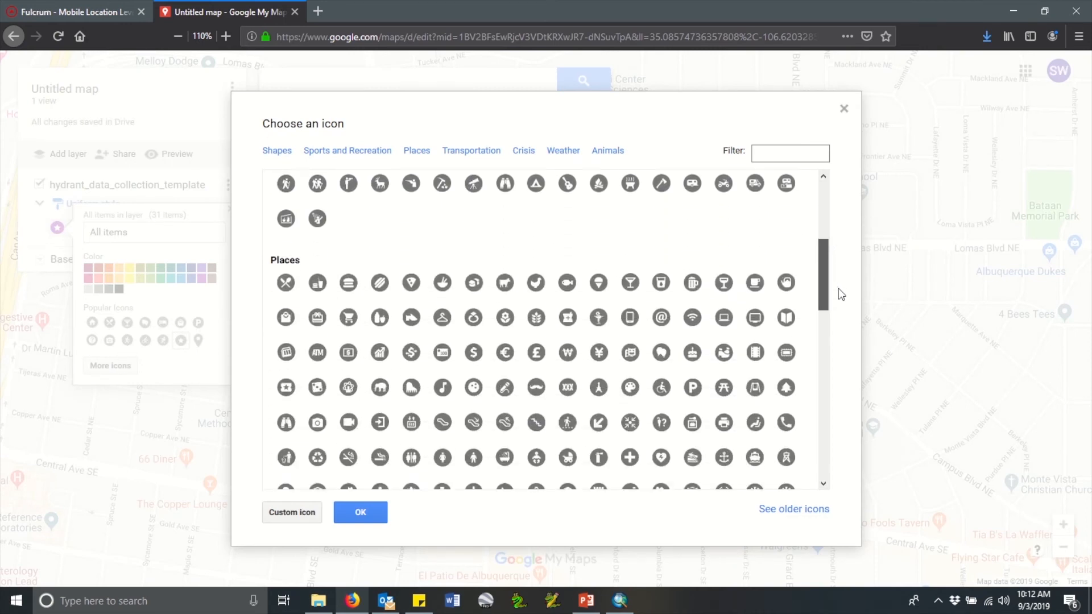
pyautogui.scroll(-3)
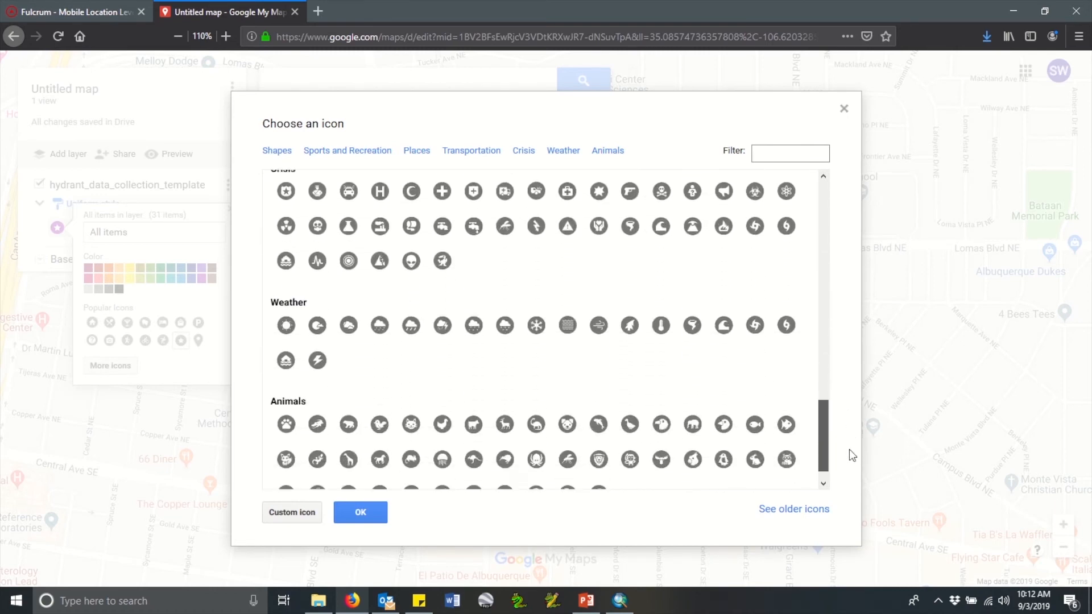
pyautogui.scroll(-3)
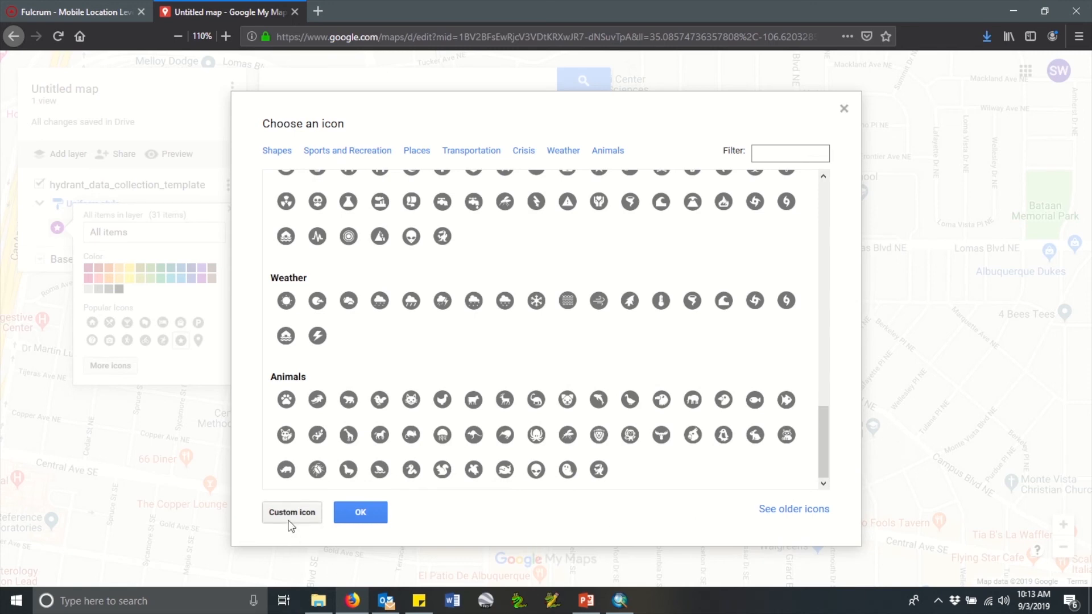
# Step: Upload hydrant.png from the Symbology Images folder as a custom icon
pyautogui.click(292, 511)
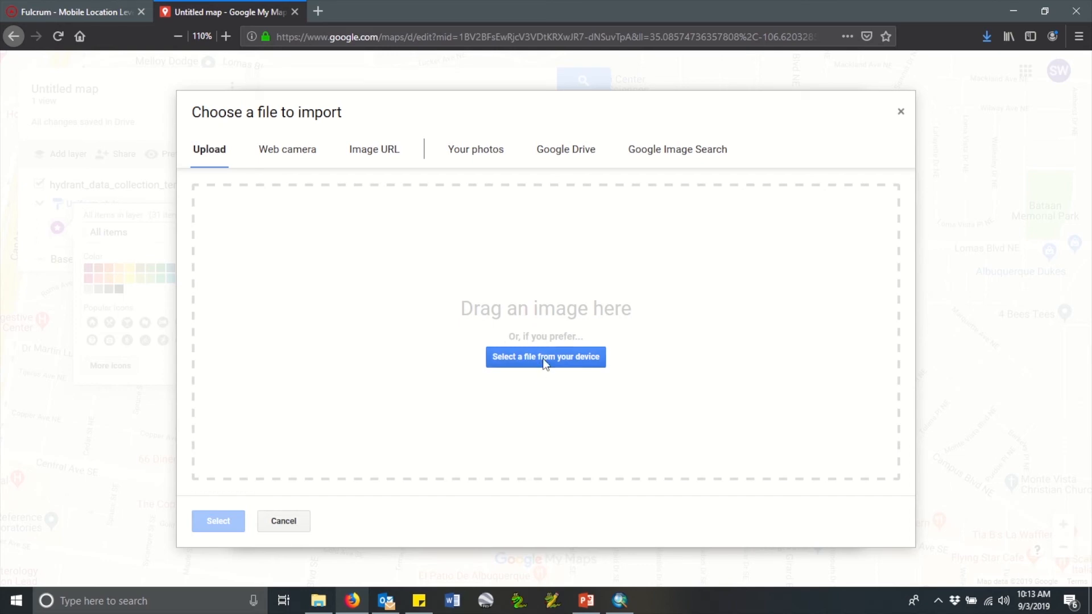
pyautogui.click(545, 356)
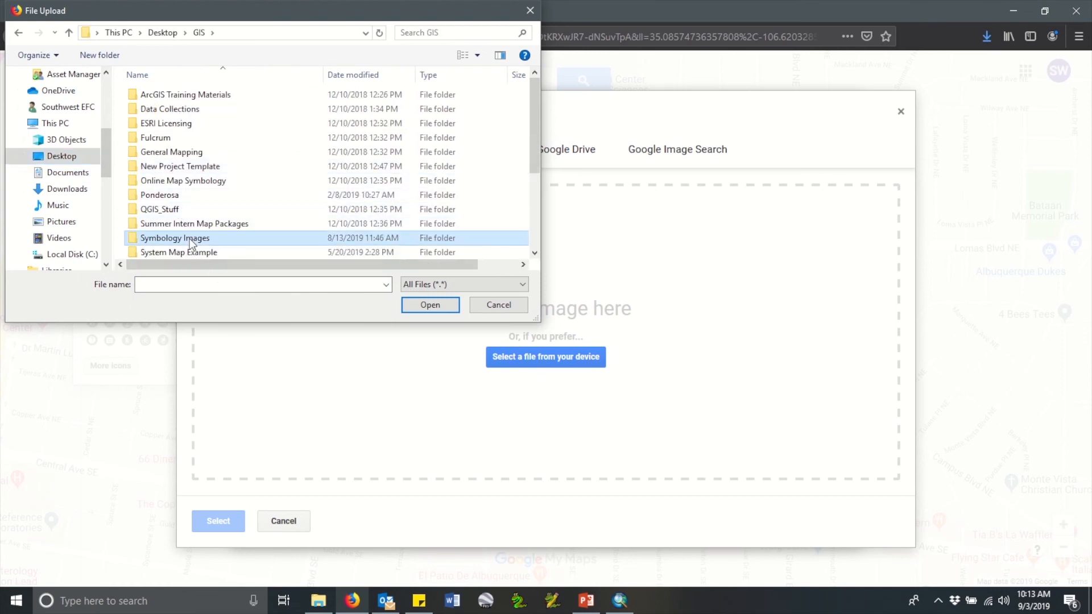
pyautogui.doubleClick(175, 238)
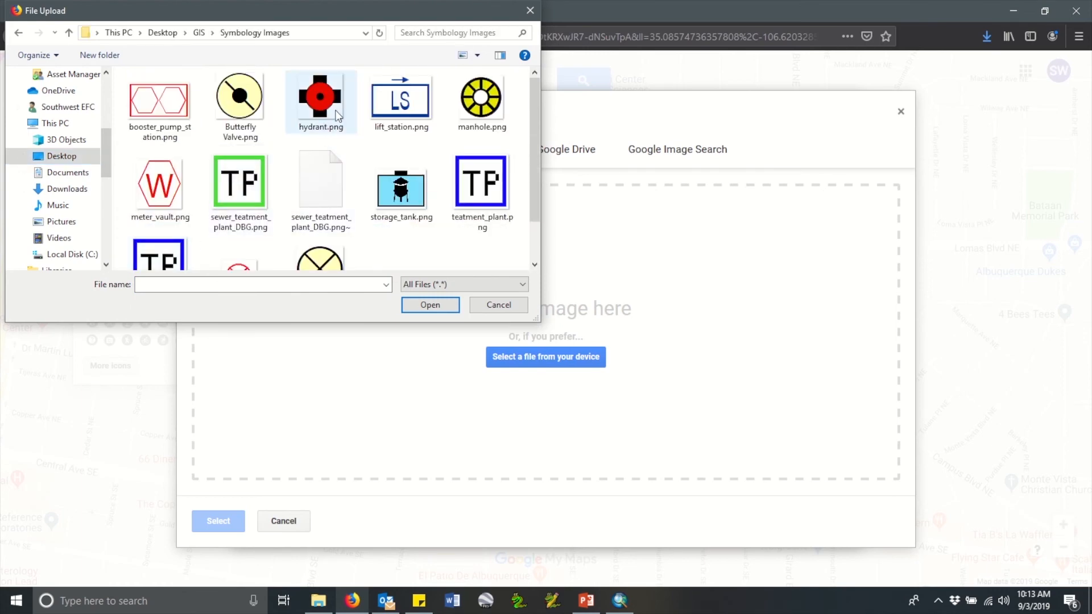
pyautogui.click(319, 98)
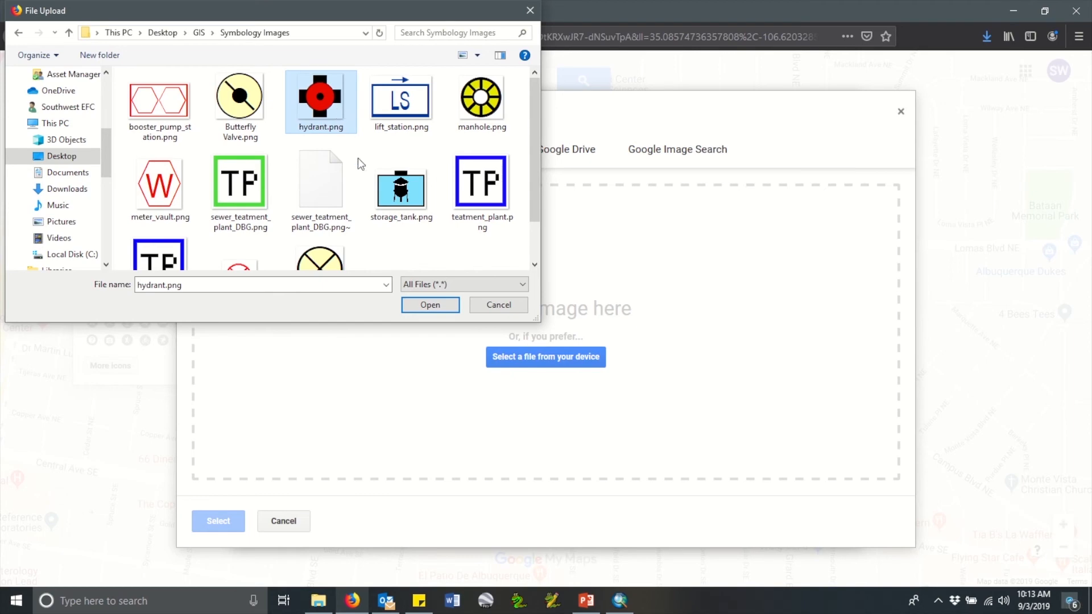
pyautogui.click(430, 304)
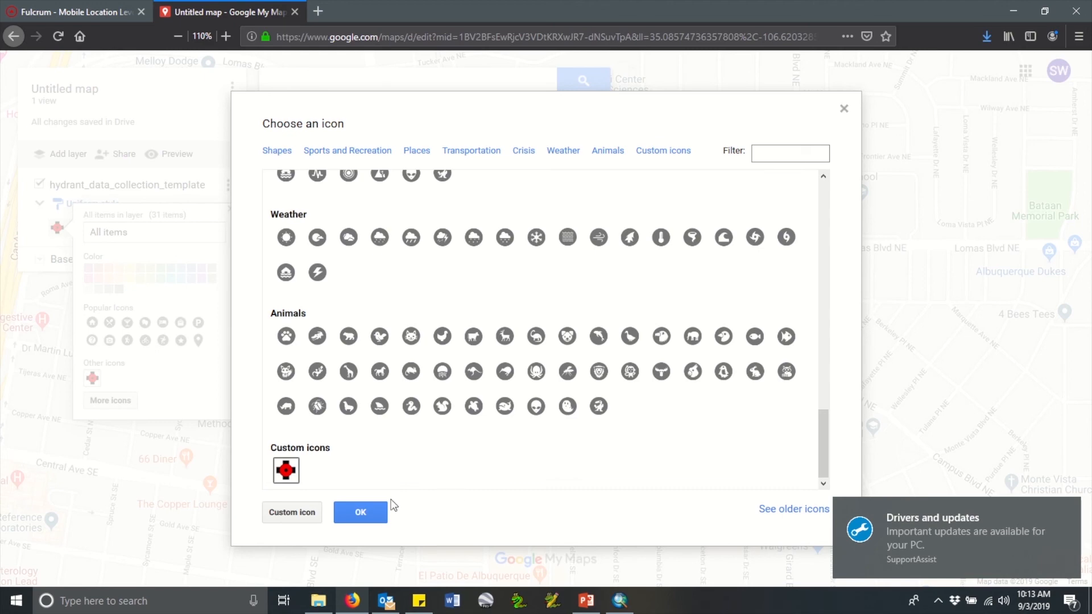
# Step: Apply the custom red hydrant icon to all 31 points and close the style settings
pyautogui.click(360, 512)
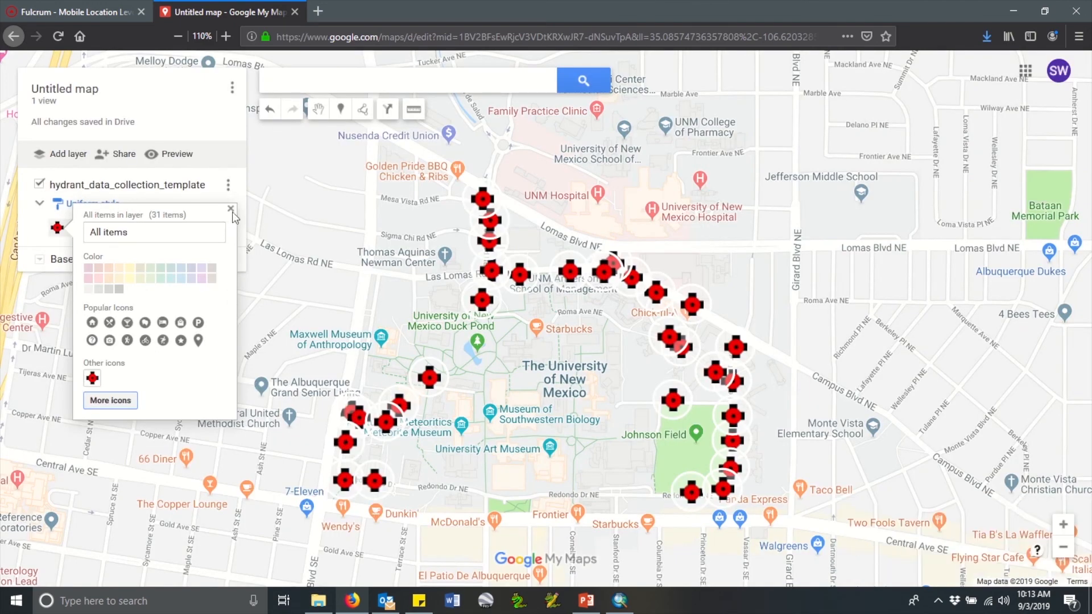
pyautogui.click(230, 209)
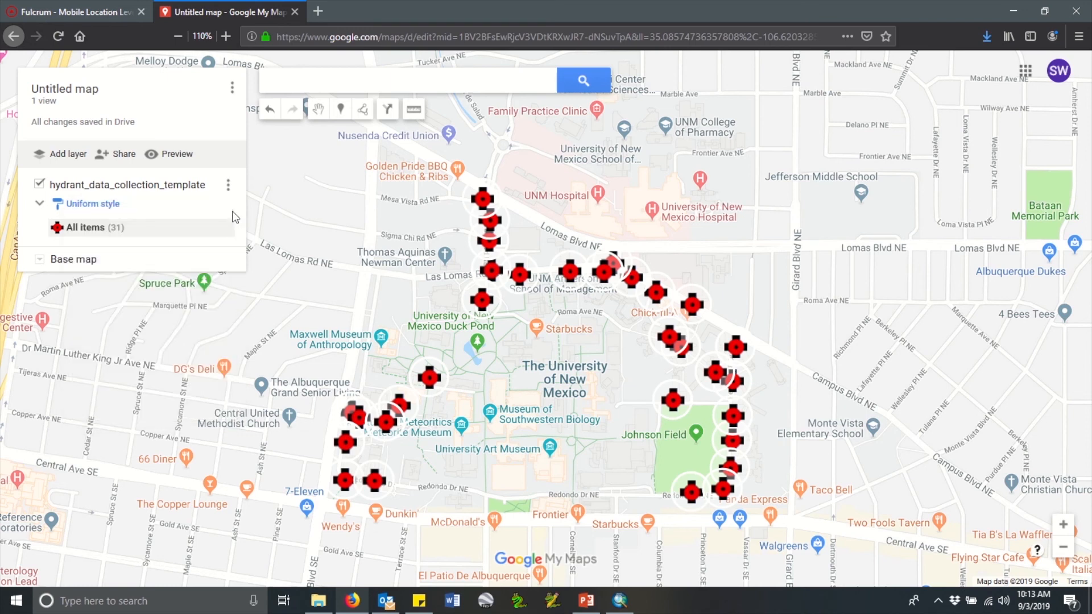
pyautogui.moveTo(265, 150)
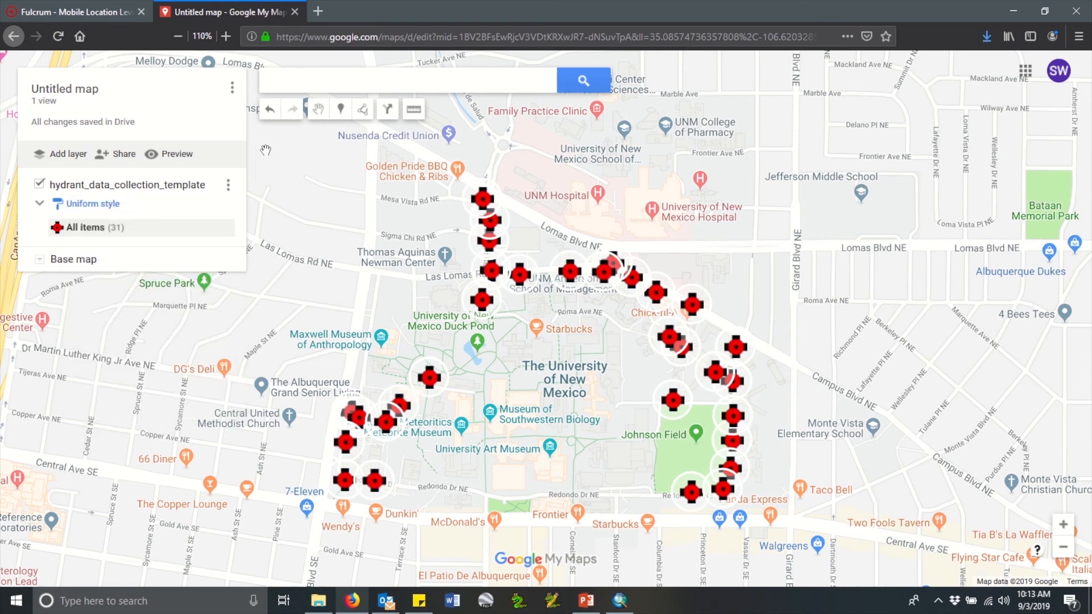
pyautogui.moveTo(291, 110)
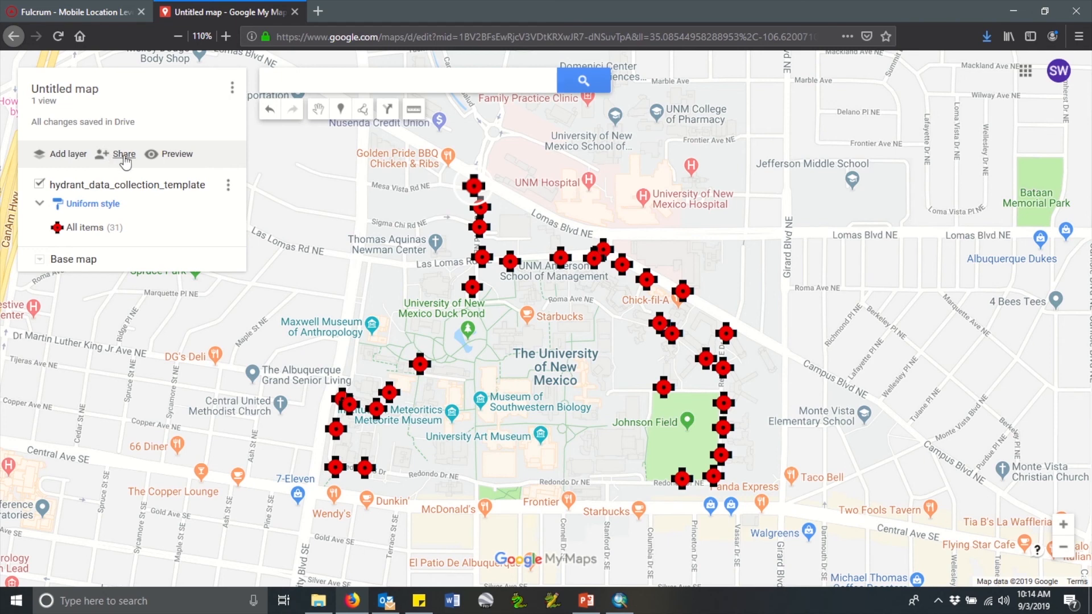
# Step: From Share, title the map 'Hydrants' with description 'Example hydrants map' and confirm
pyautogui.click(124, 153)
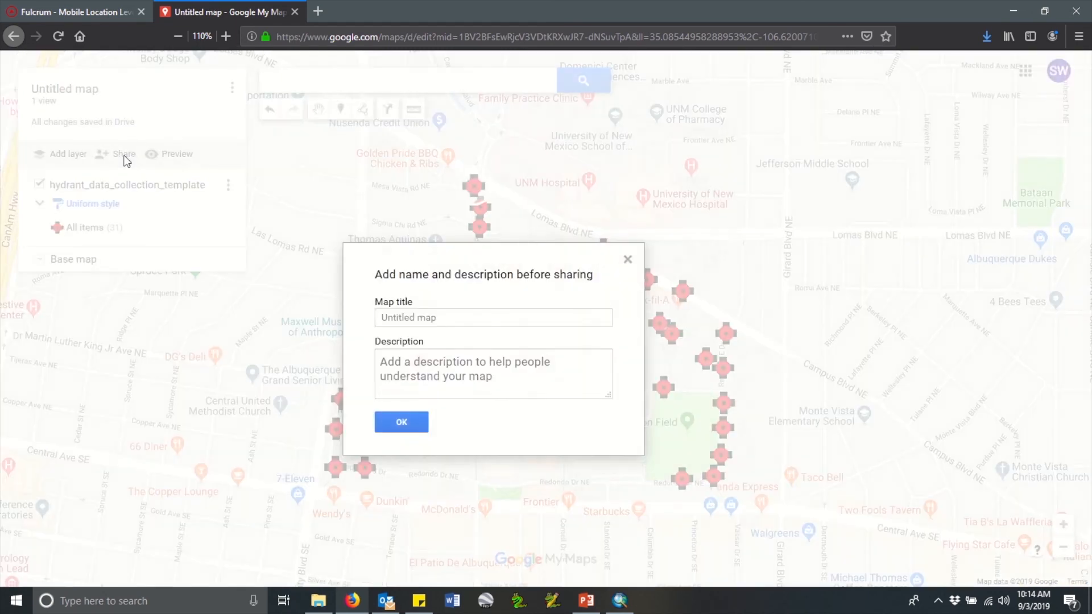
pyautogui.click(492, 317)
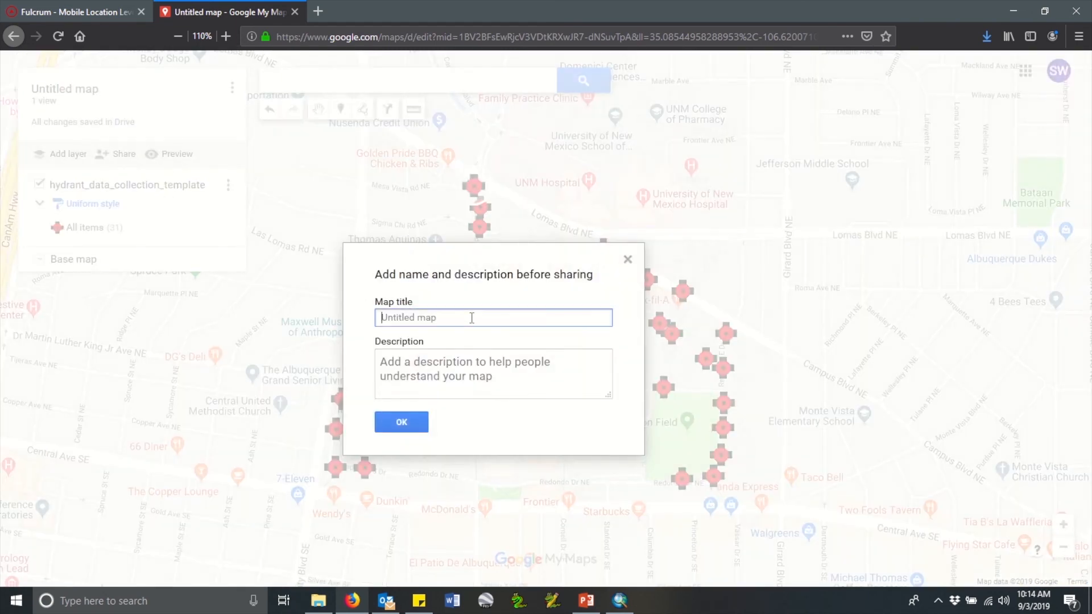
pyautogui.write('Hydr')
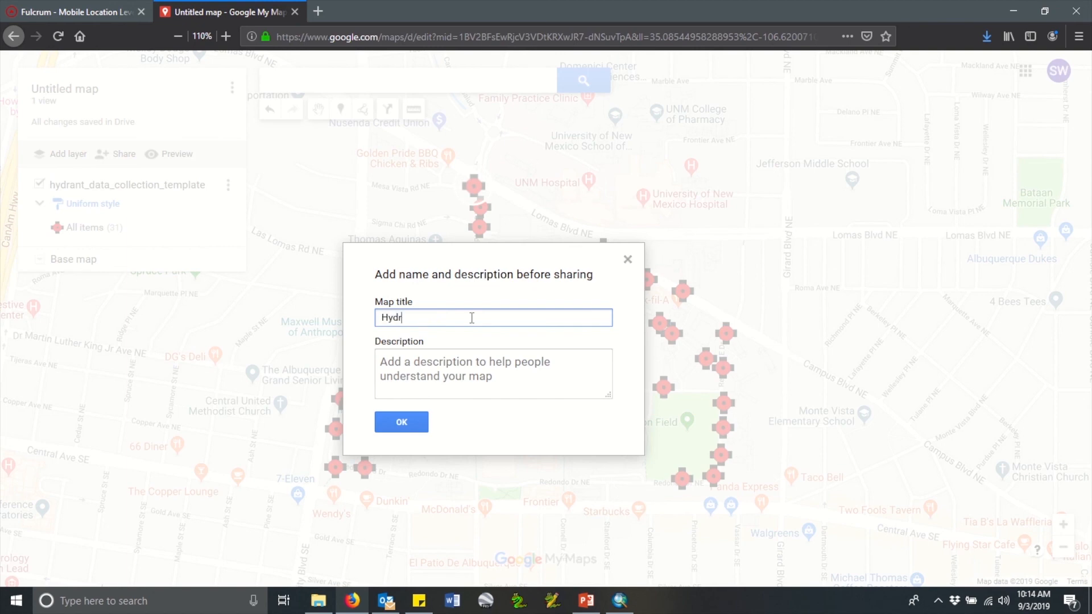
pyautogui.write('ants')
pyautogui.click(492, 373)
pyautogui.write('Example h')
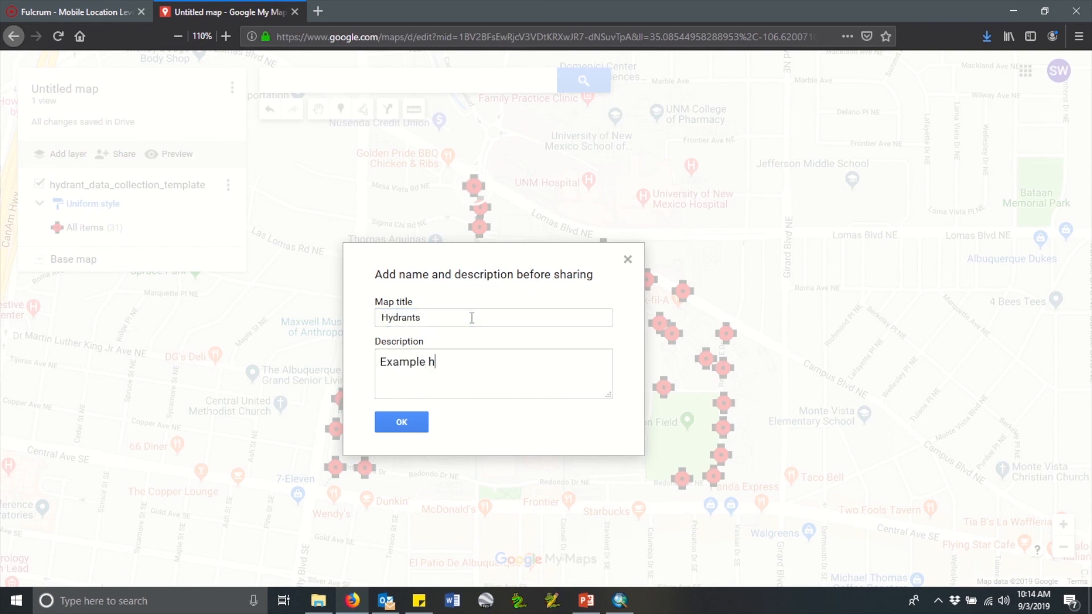
pyautogui.write('ydrants map')
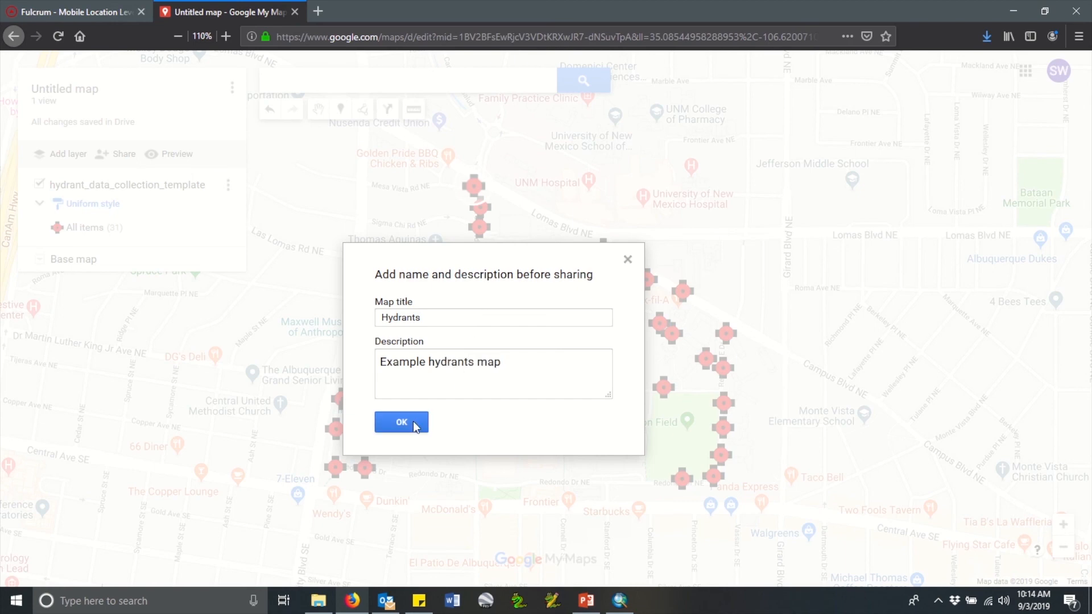
pyautogui.click(401, 422)
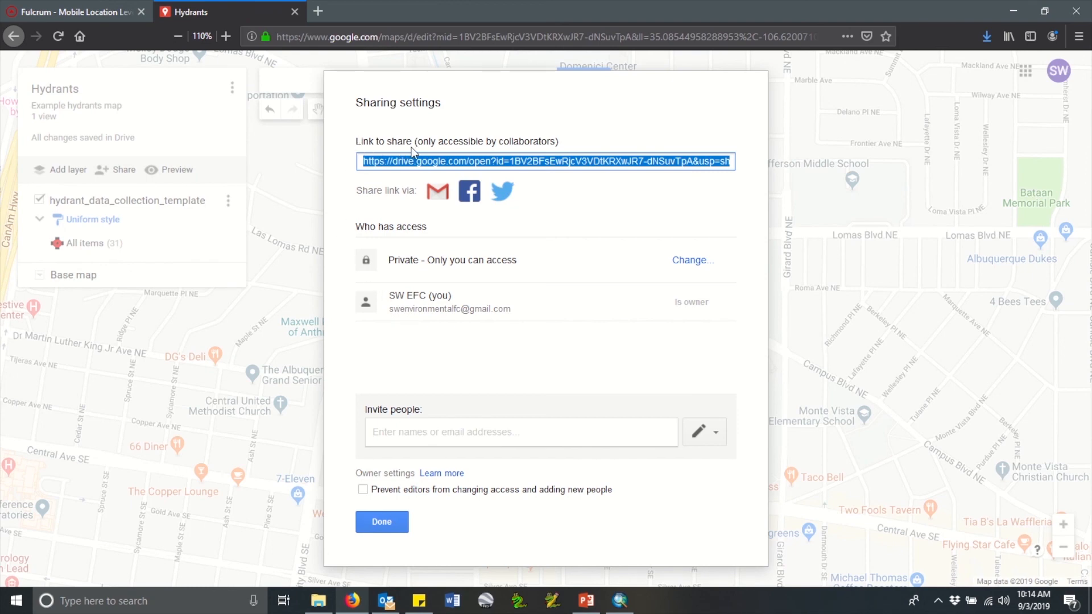
pyautogui.moveTo(554, 182)
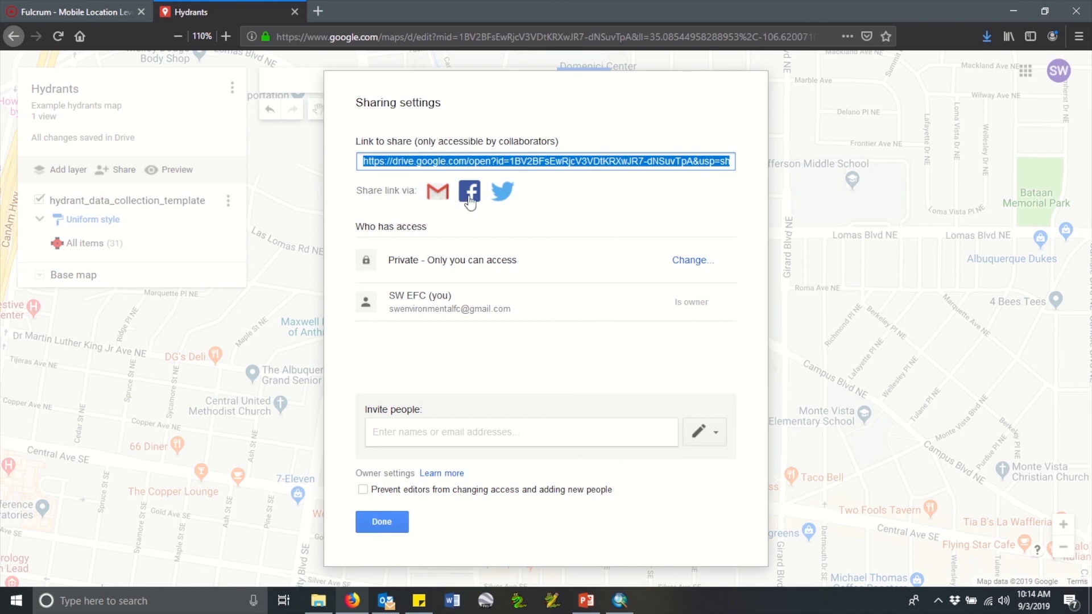
pyautogui.moveTo(501, 191)
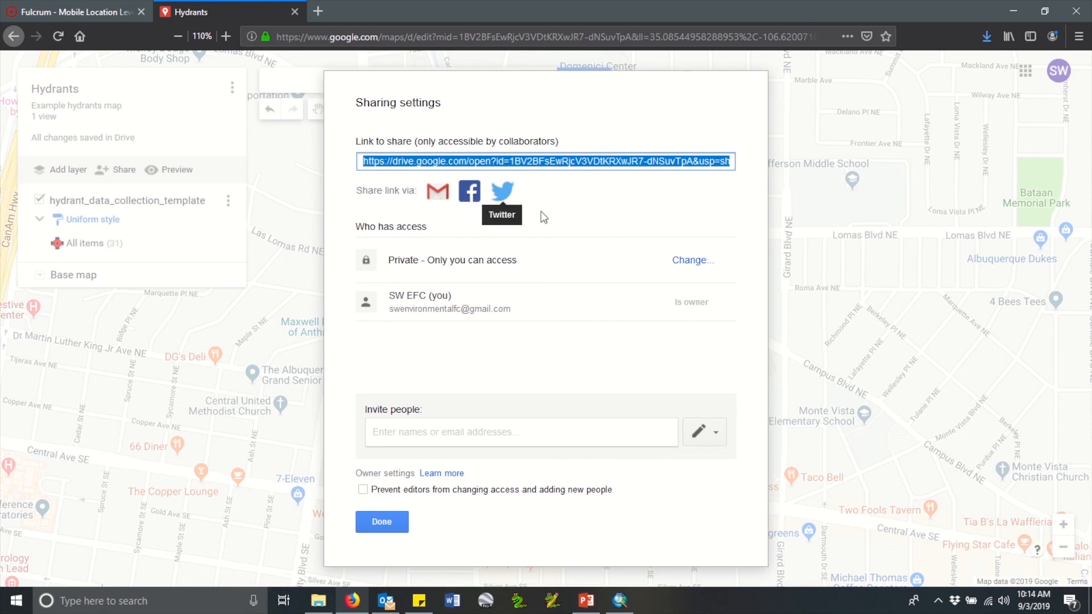
pyautogui.moveTo(521, 269)
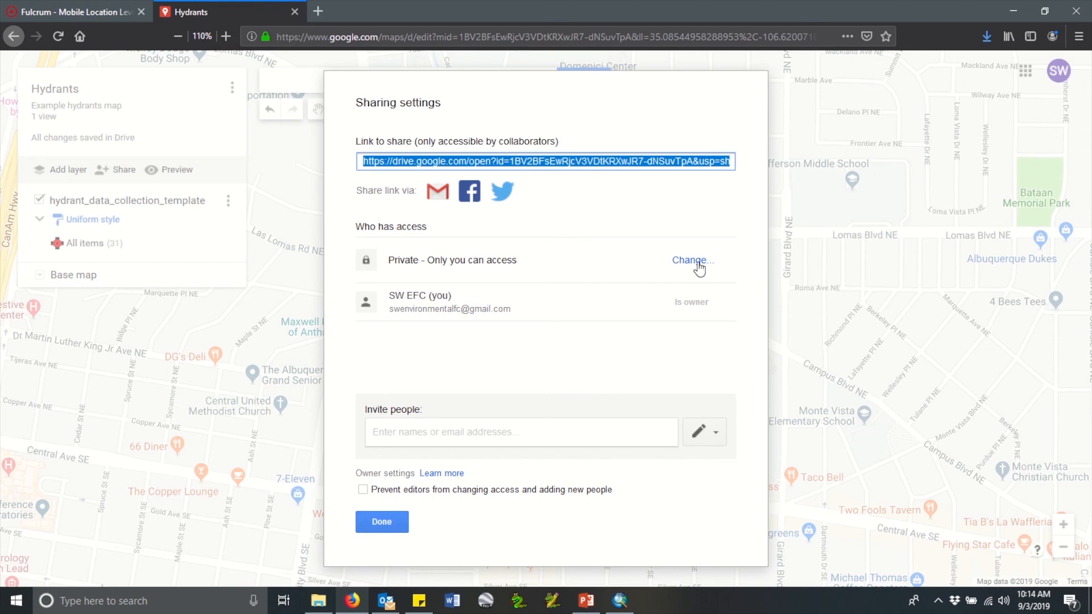
pyautogui.moveTo(377, 430)
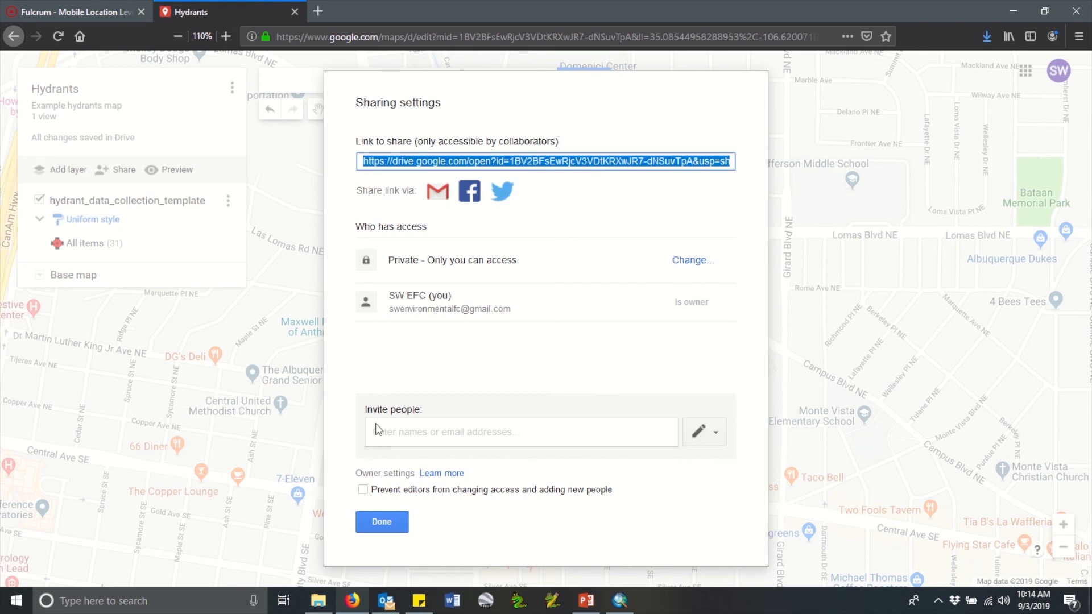
pyautogui.moveTo(682, 448)
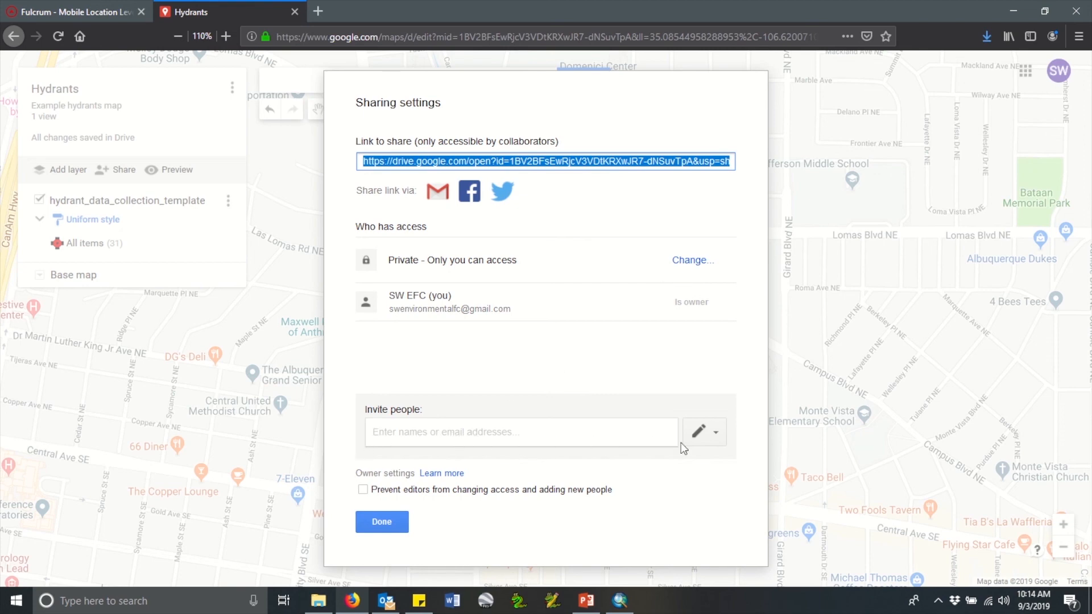
pyautogui.moveTo(446, 527)
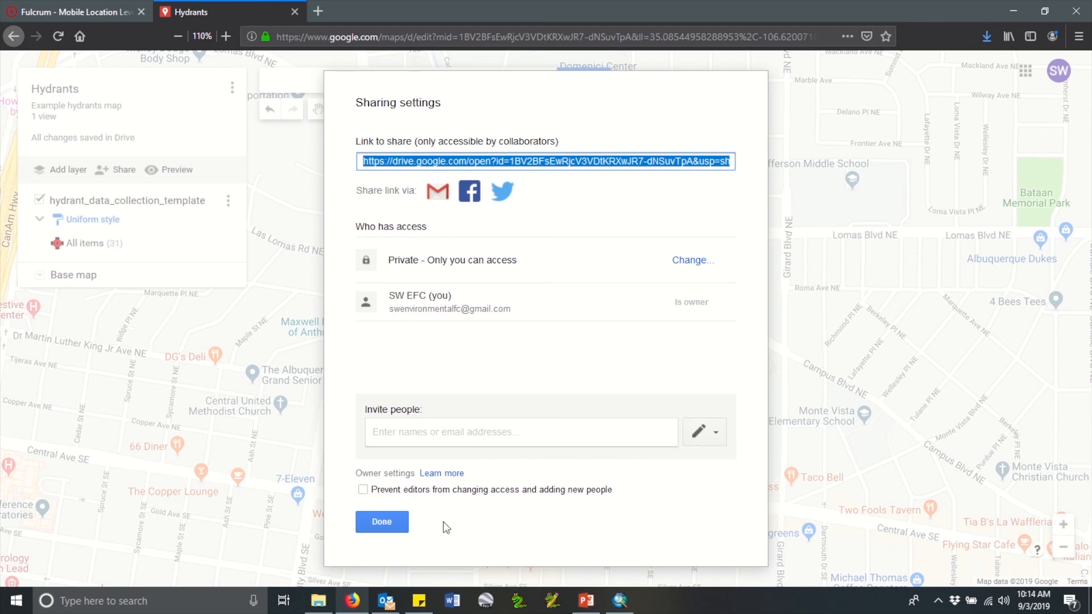